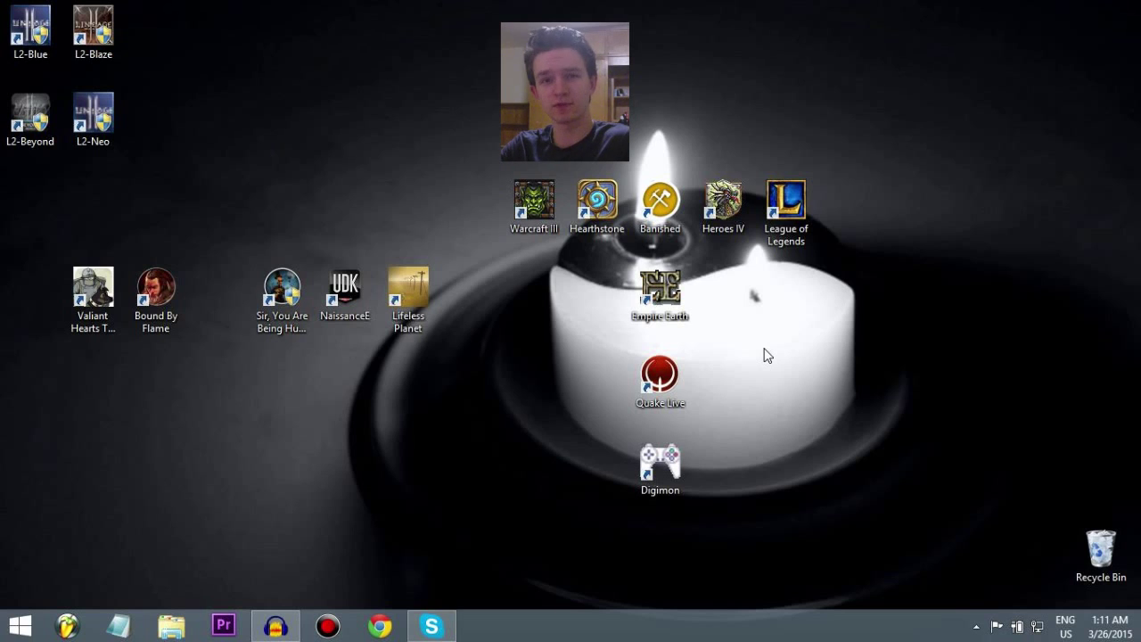
mouse_move(303, 470)
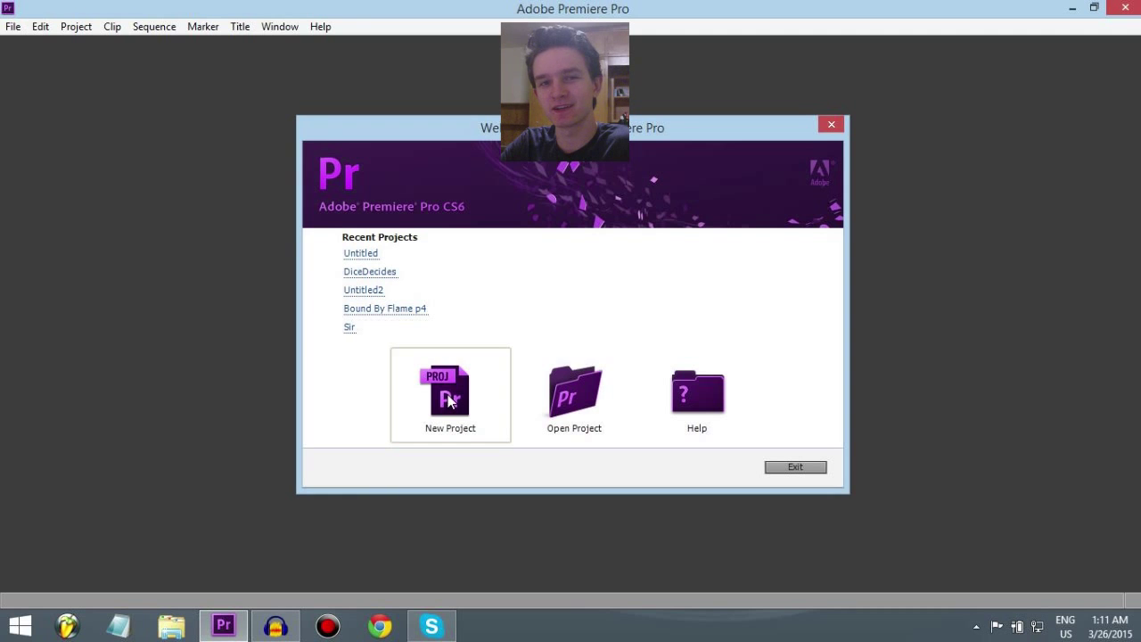
Create a new project named 'Tutorial' and dismiss the New Sequence dialog.
click(449, 395)
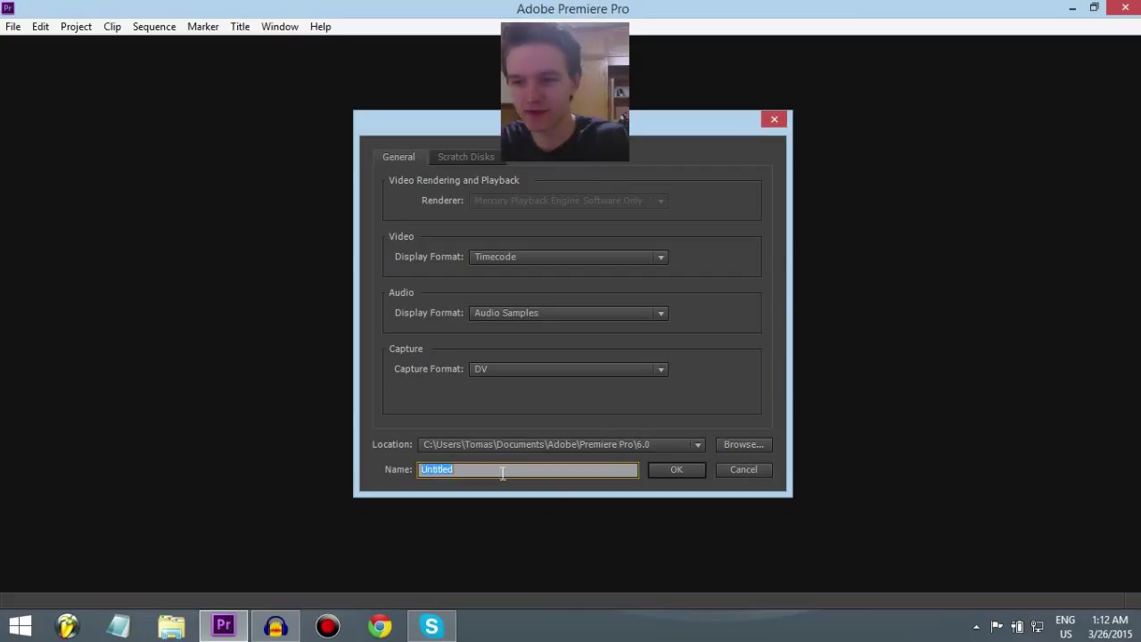
text(T)
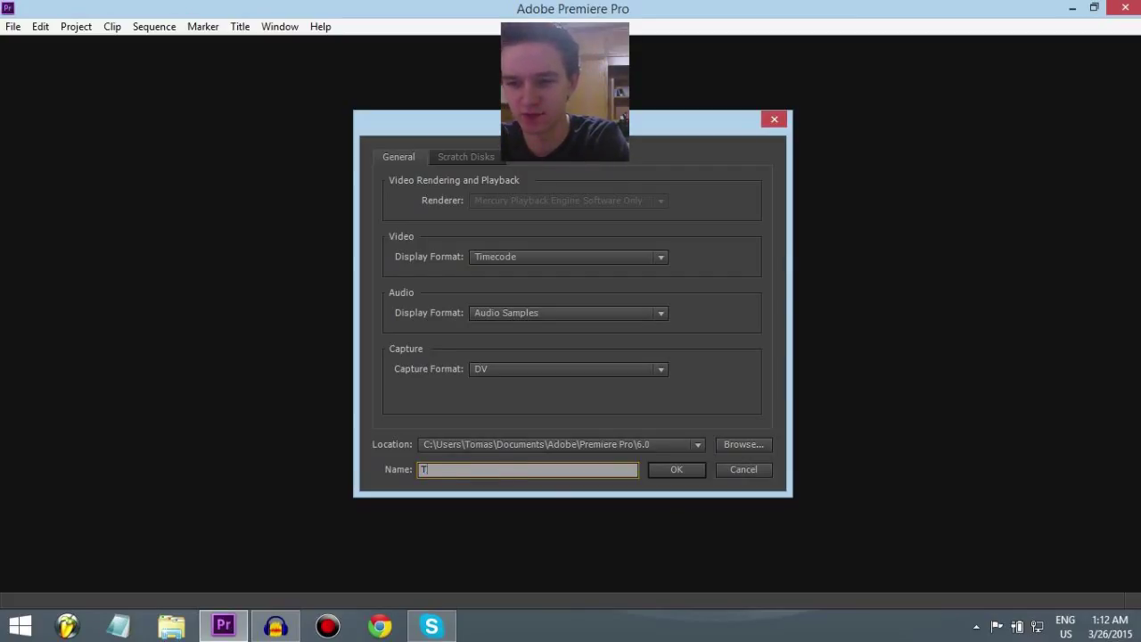
text(utorial)
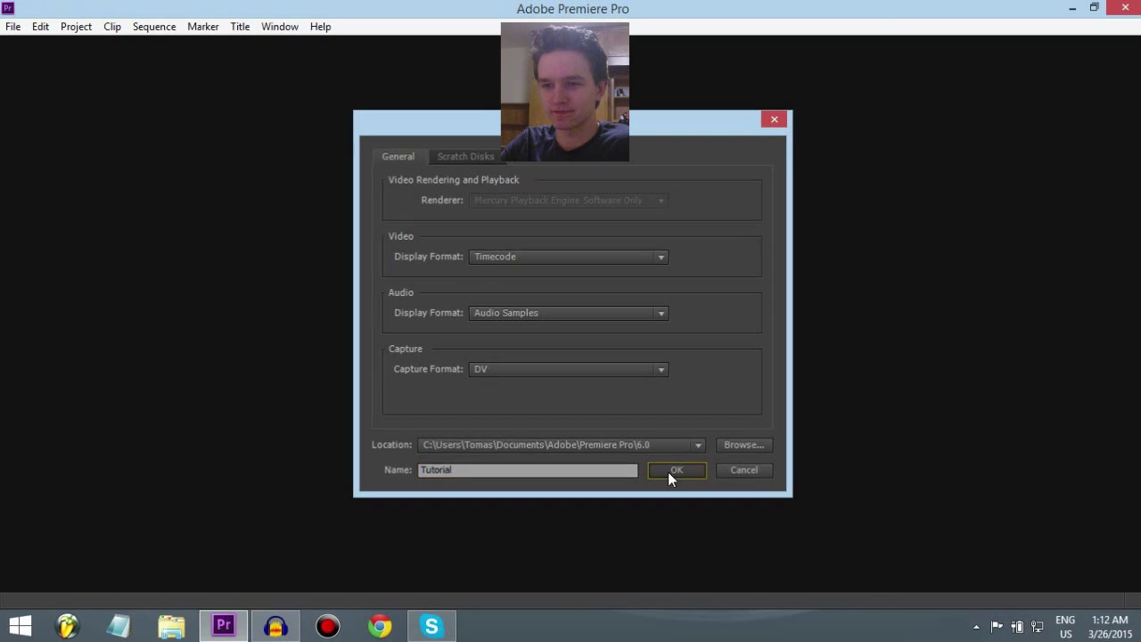
click(674, 470)
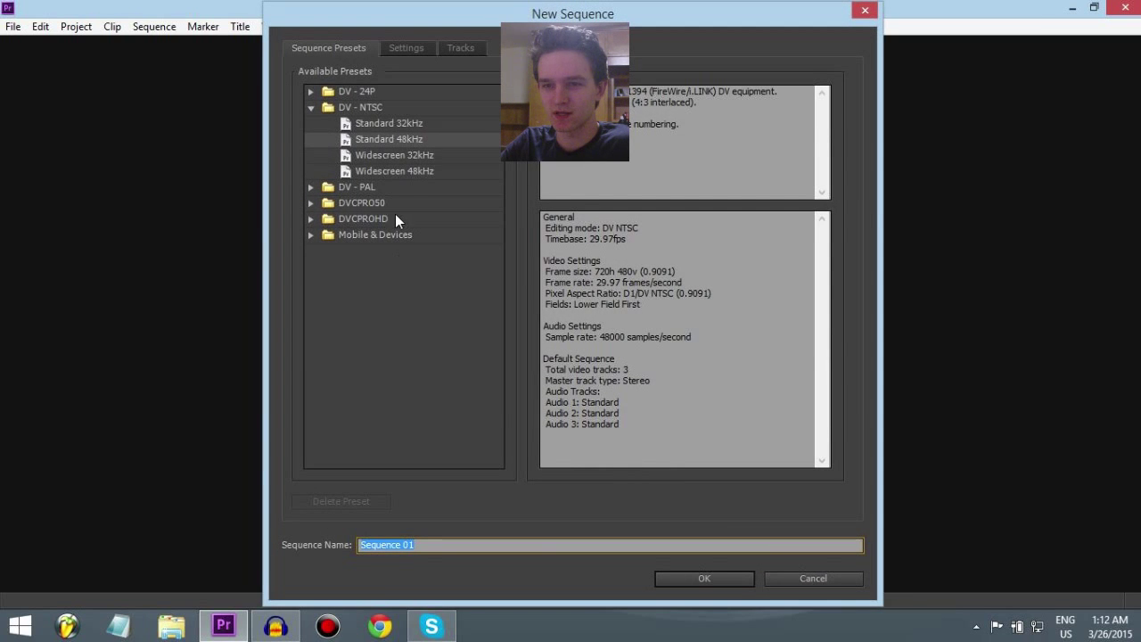
mouse_move(647, 504)
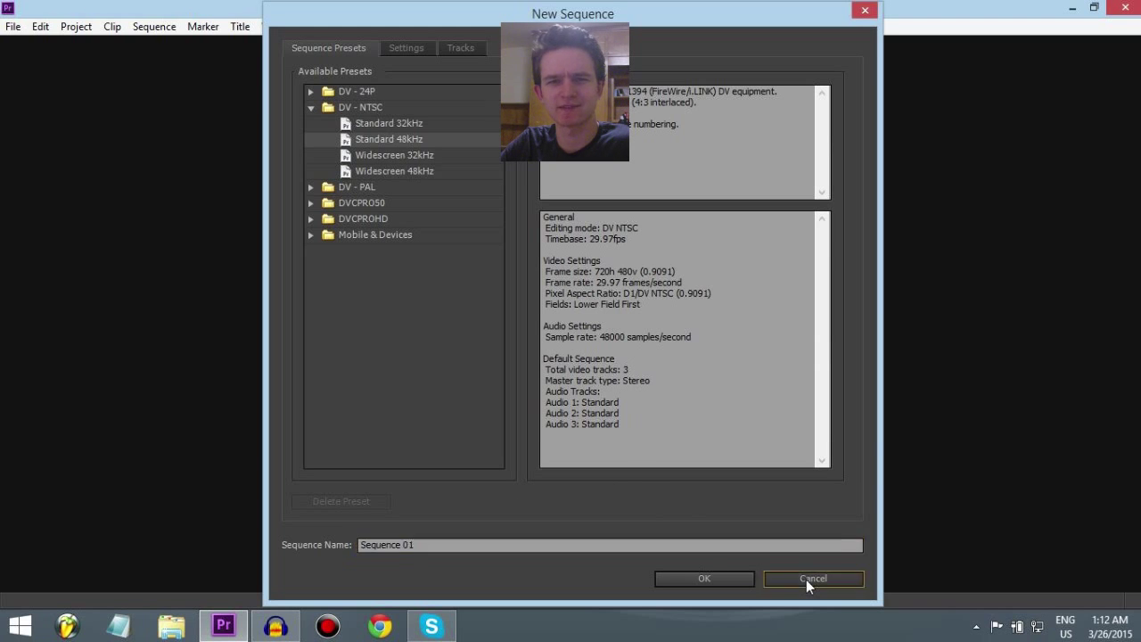
click(812, 579)
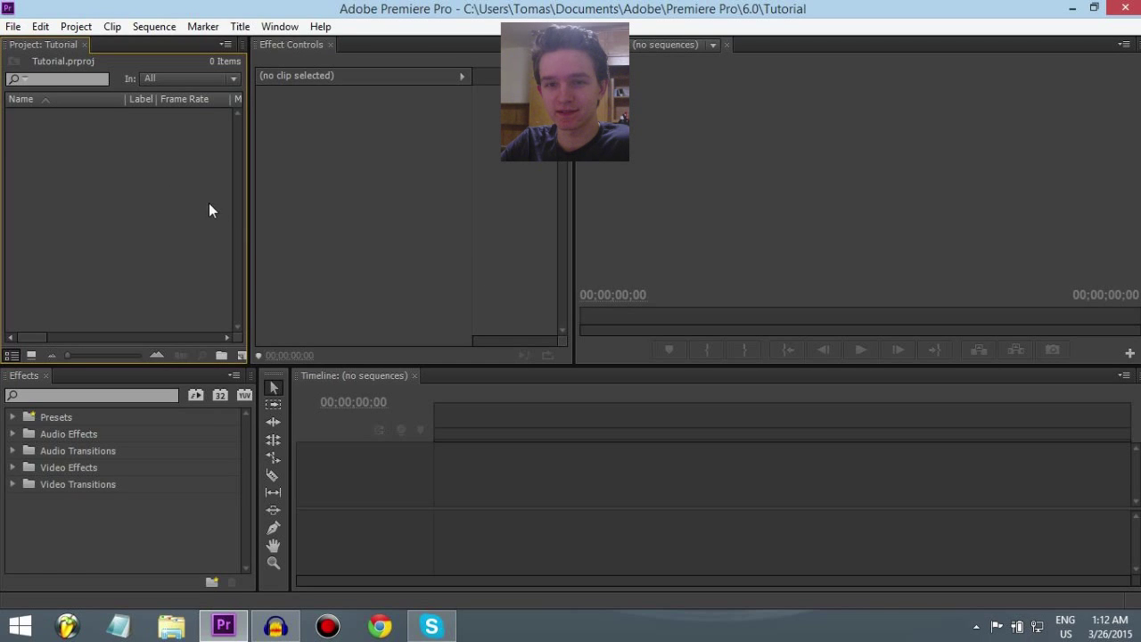
mouse_move(90, 210)
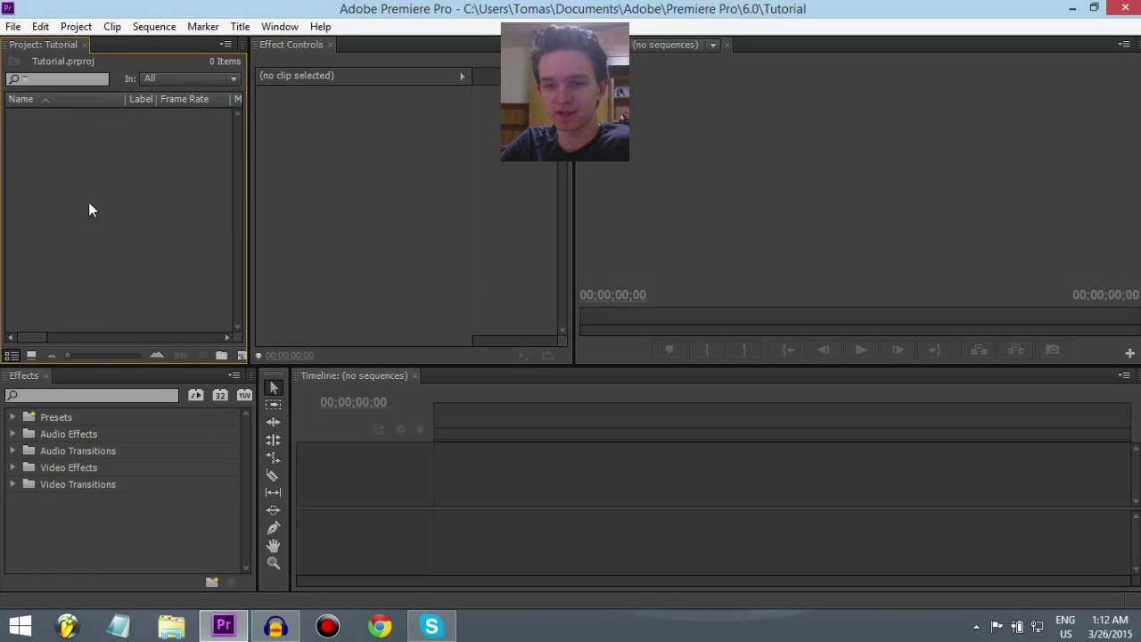
Import the chrome recording, 1.wav and GOPR9370.MP4 from Videos > Gamez > Random Stuff.
click(170, 624)
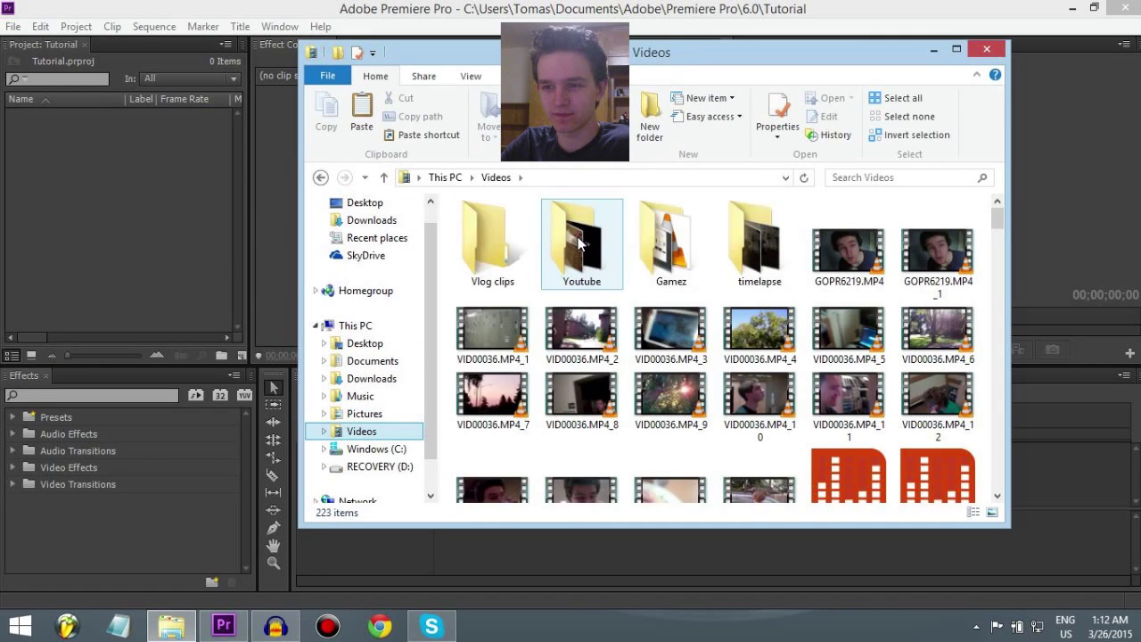
double_click(669, 236)
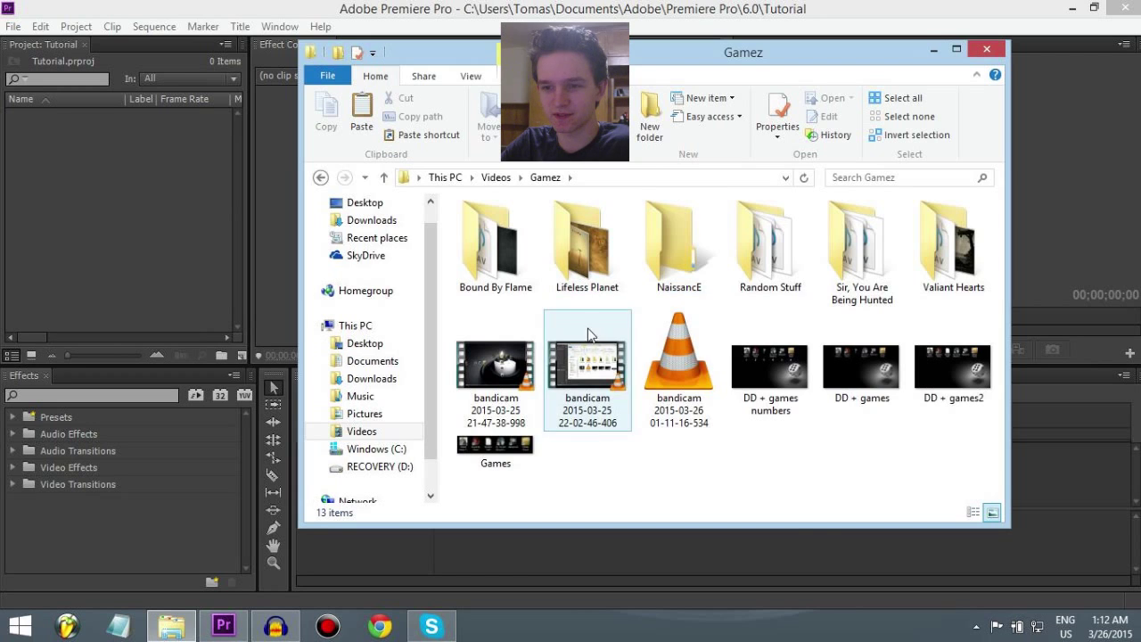
click(769, 240)
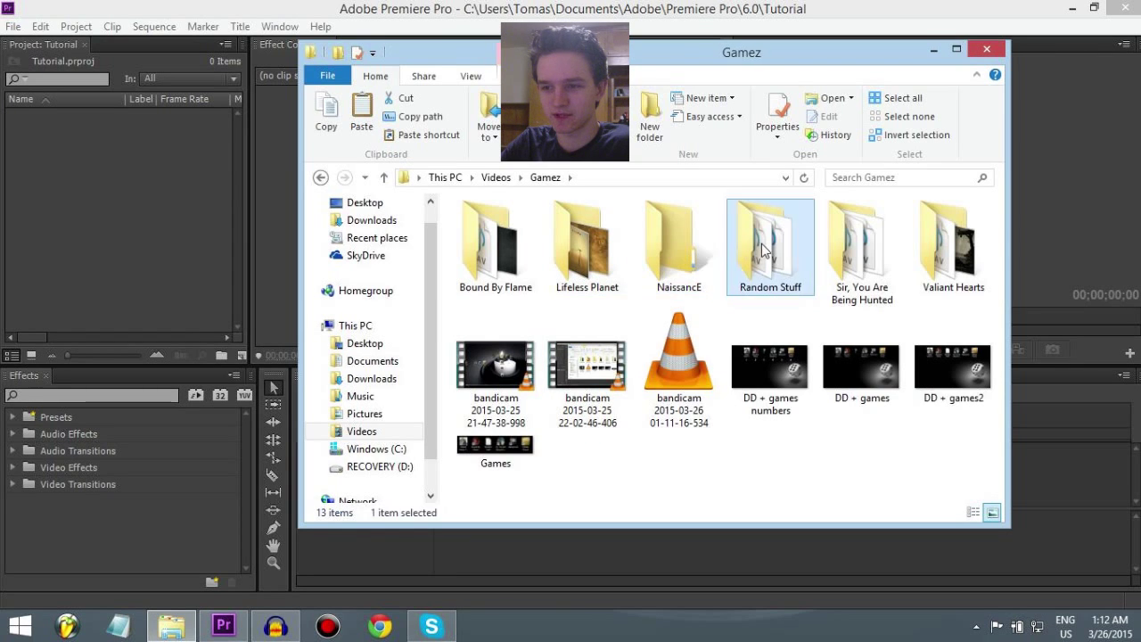
double_click(769, 239)
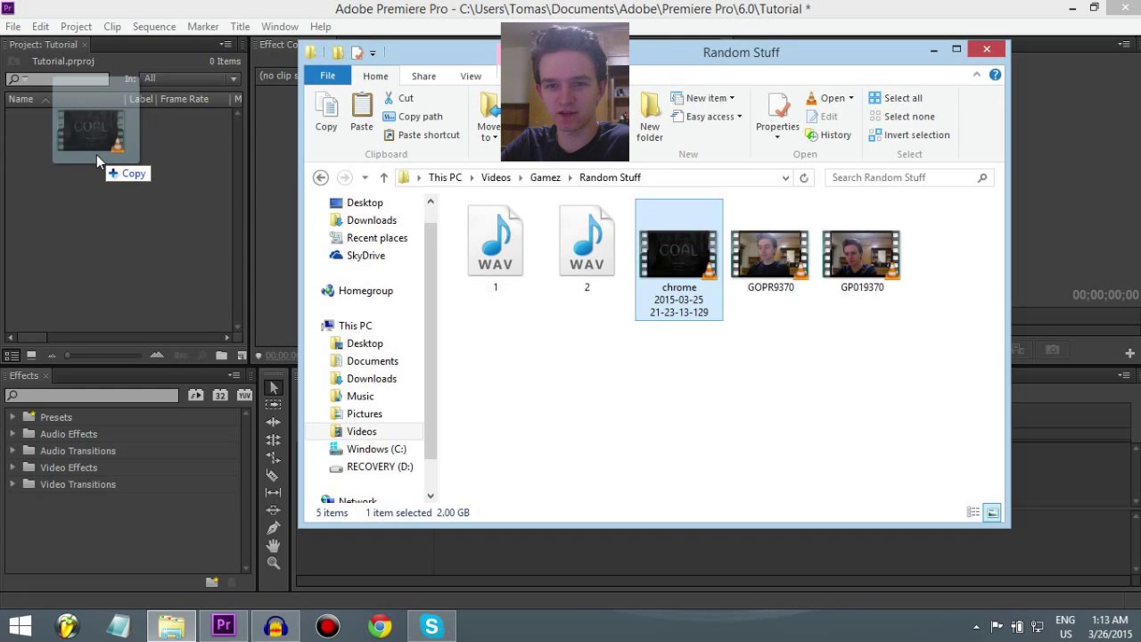
click(12, 26)
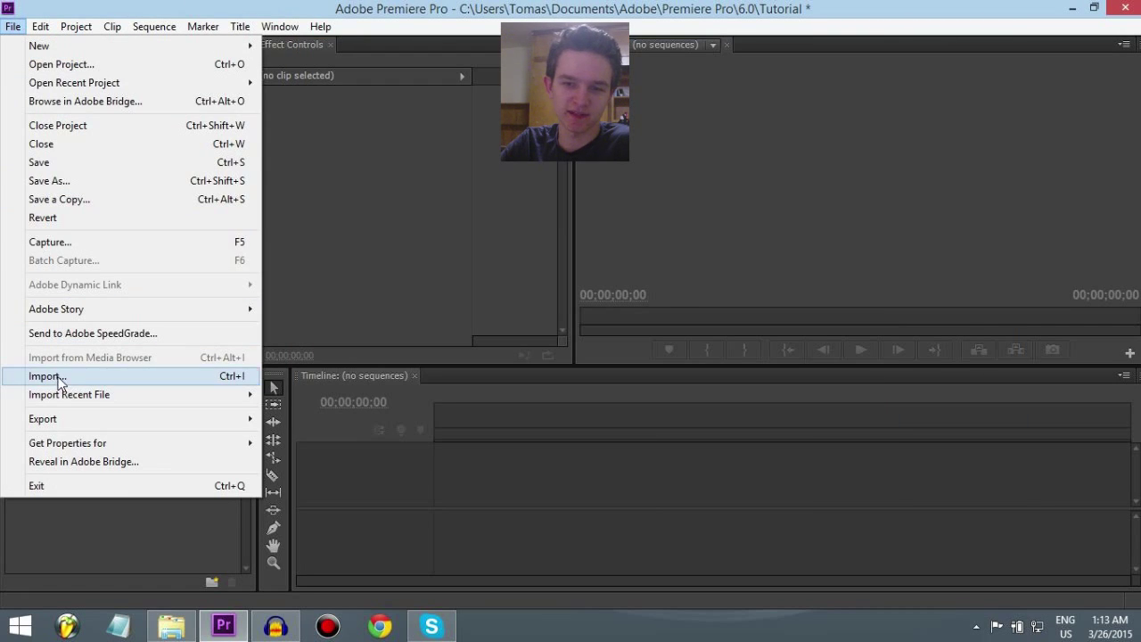
click(45, 375)
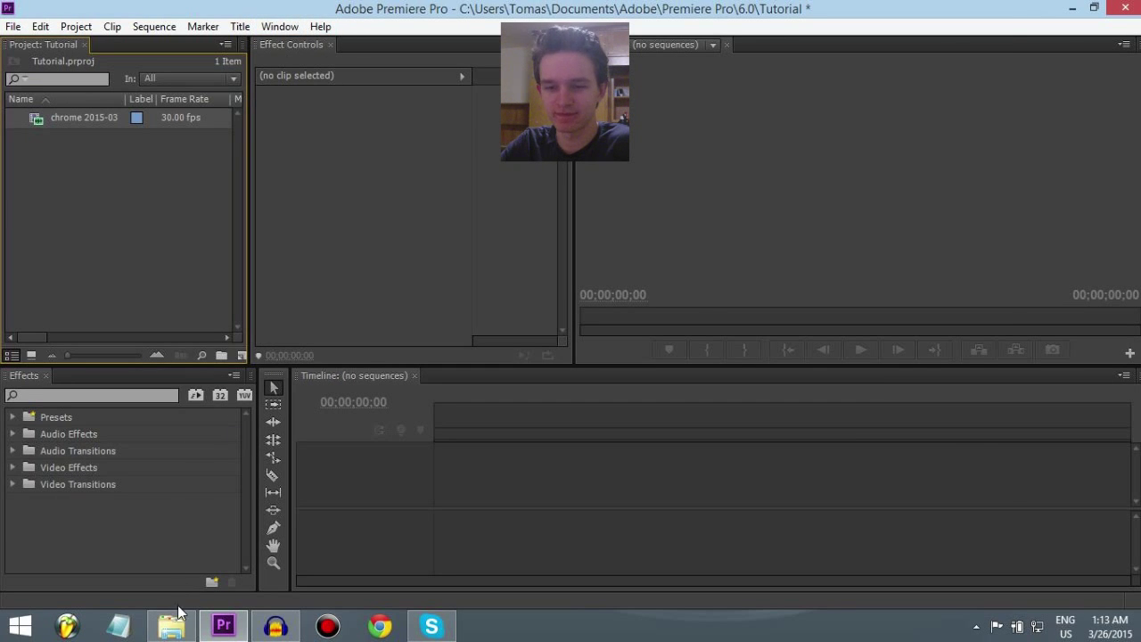
click(169, 624)
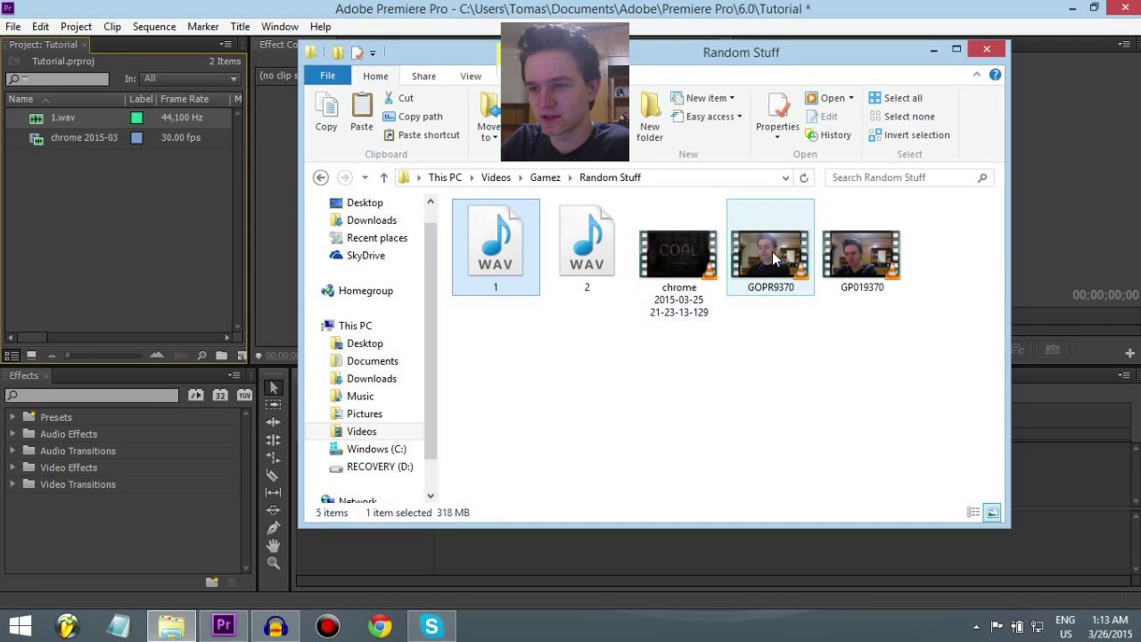
drag(770, 247, 94, 169)
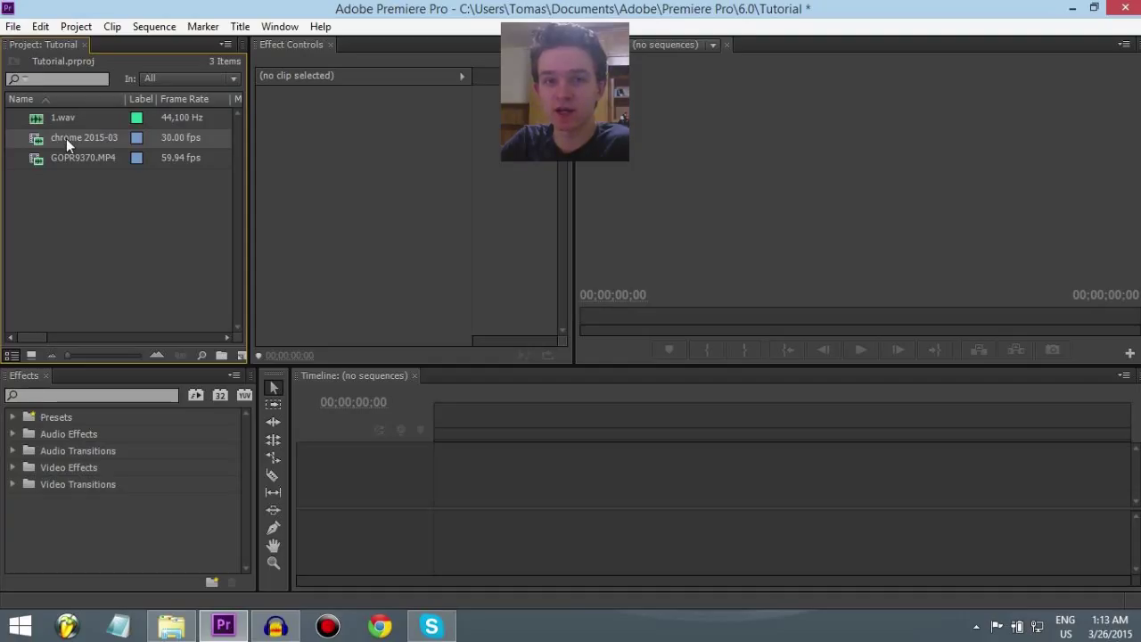
Create a sequence from the chrome clip and place 1.wav on Audio 3.
right_click(83, 137)
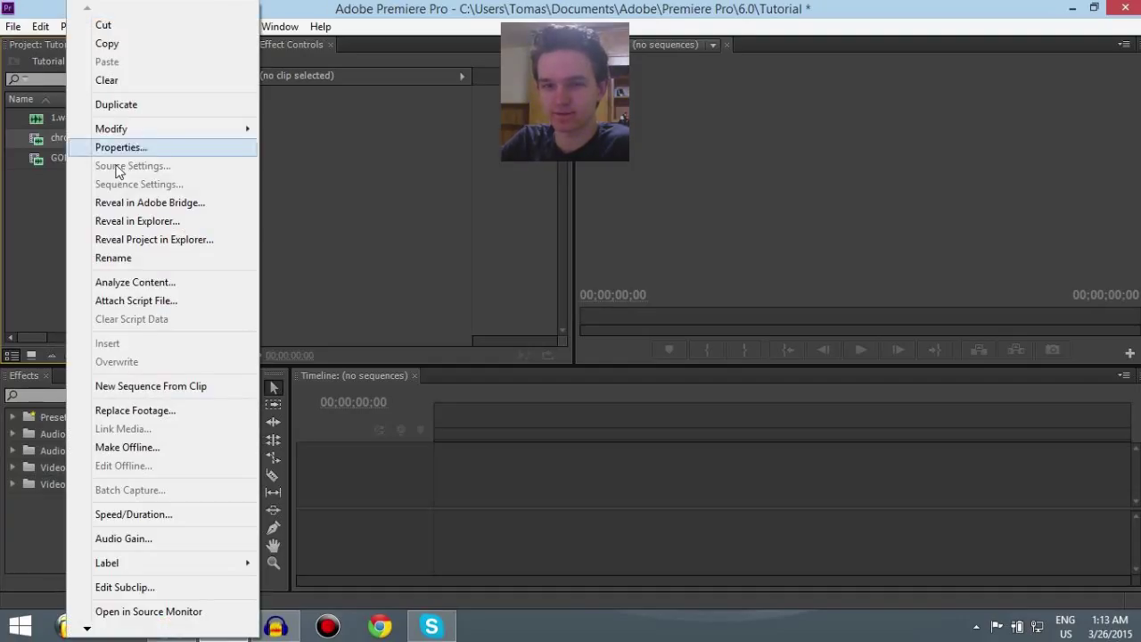
mouse_move(139, 410)
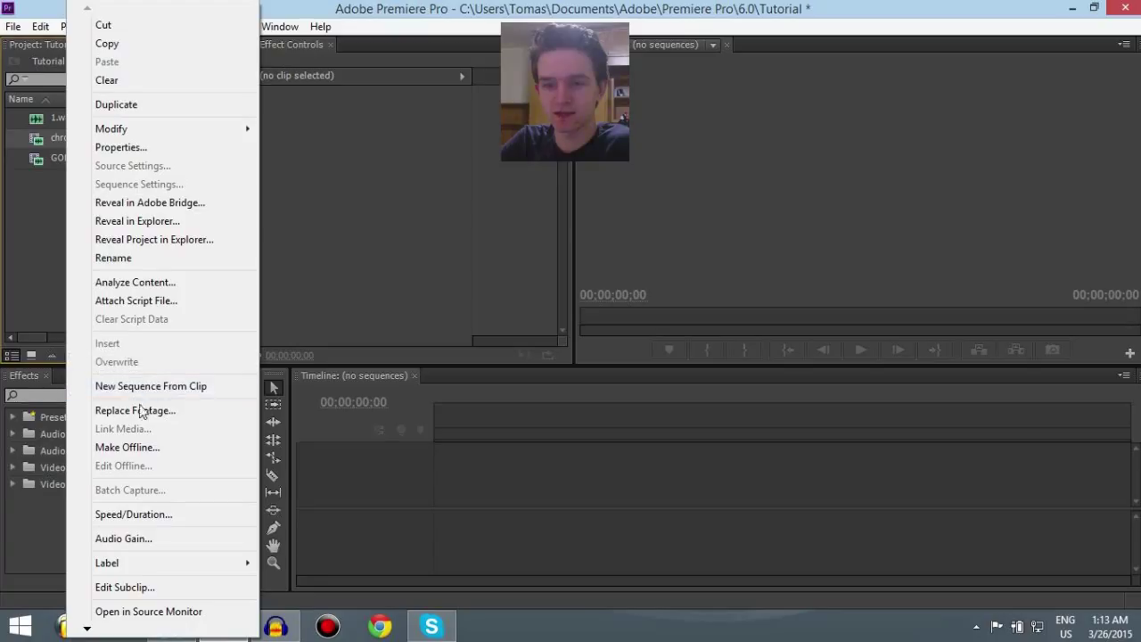
mouse_move(151, 385)
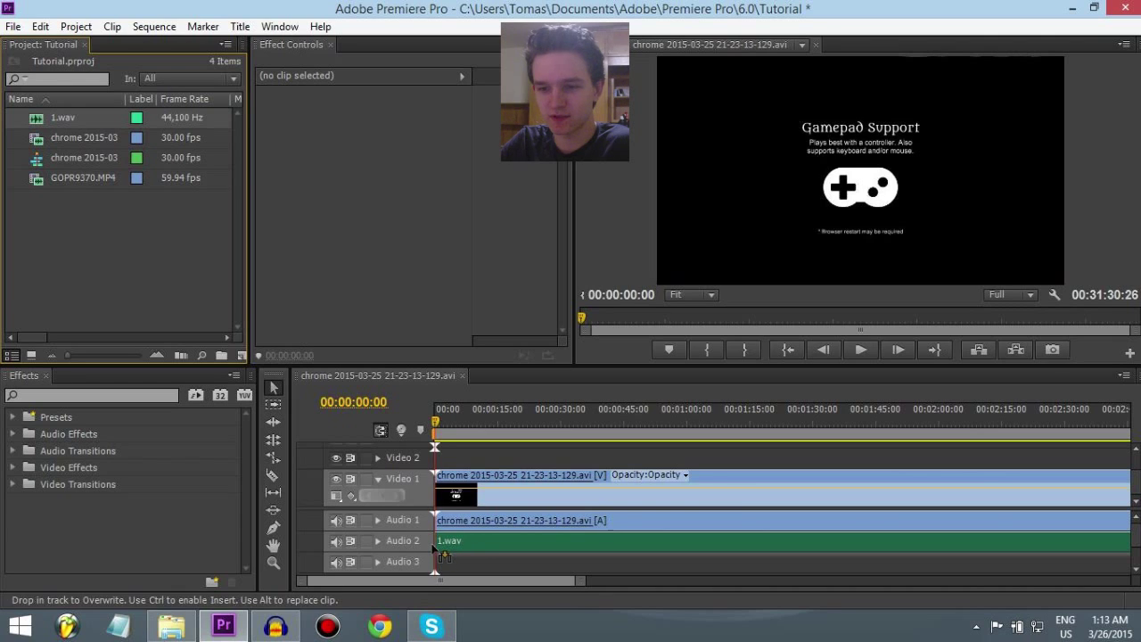
mouse_move(83, 177)
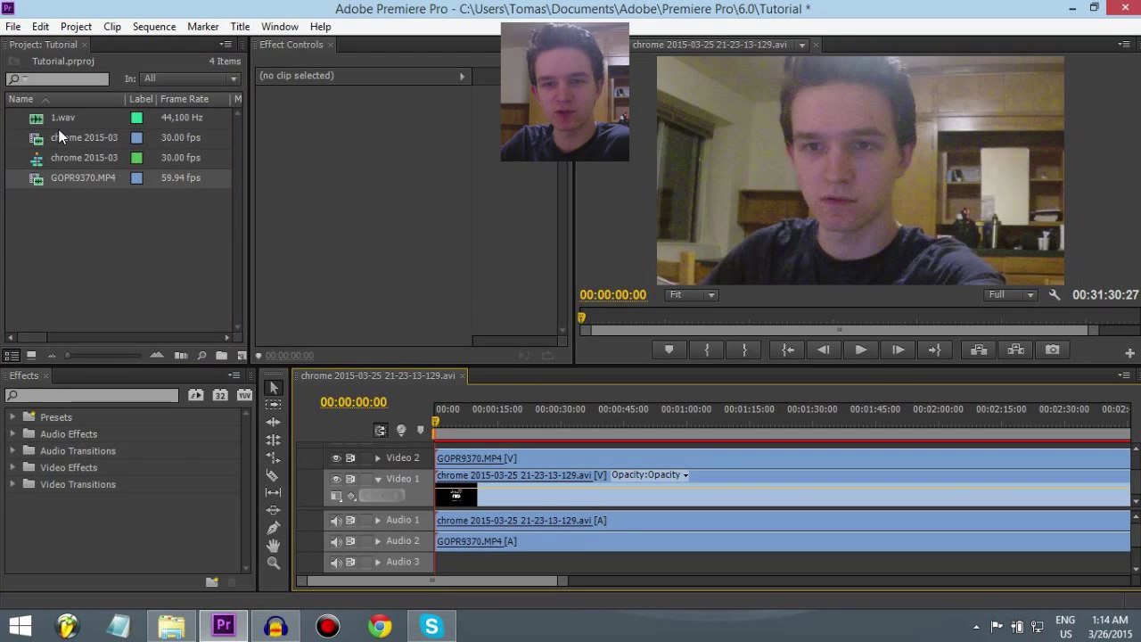
drag(62, 117, 454, 561)
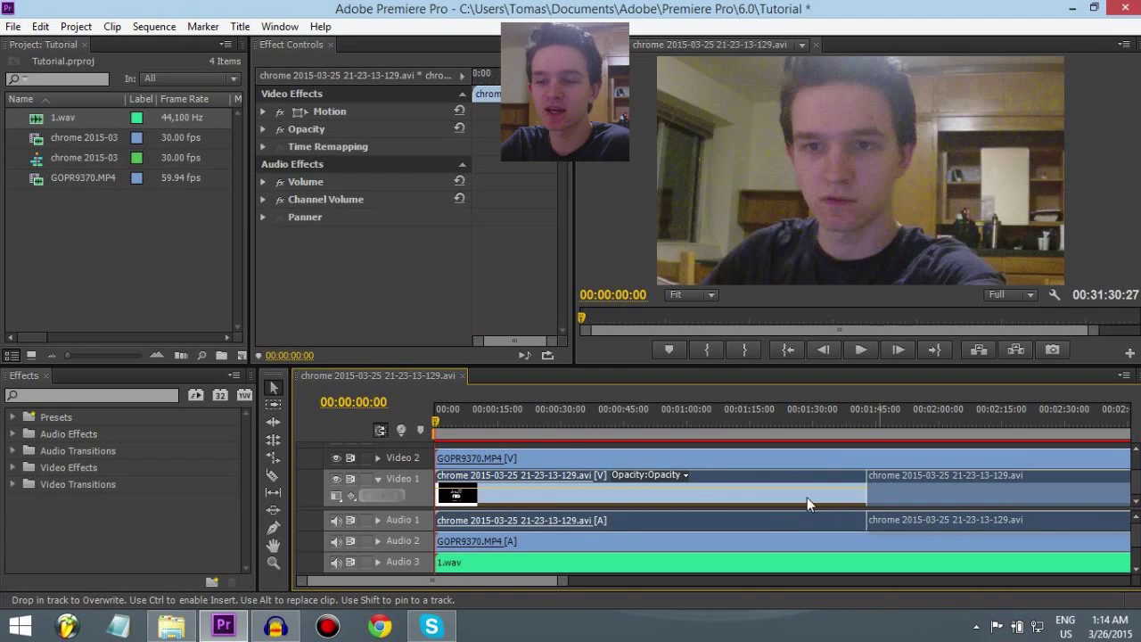
Shift the chrome gameplay clip later to about 1:45 and scrub the playhead to around 25 seconds.
drag(648, 492, 996, 492)
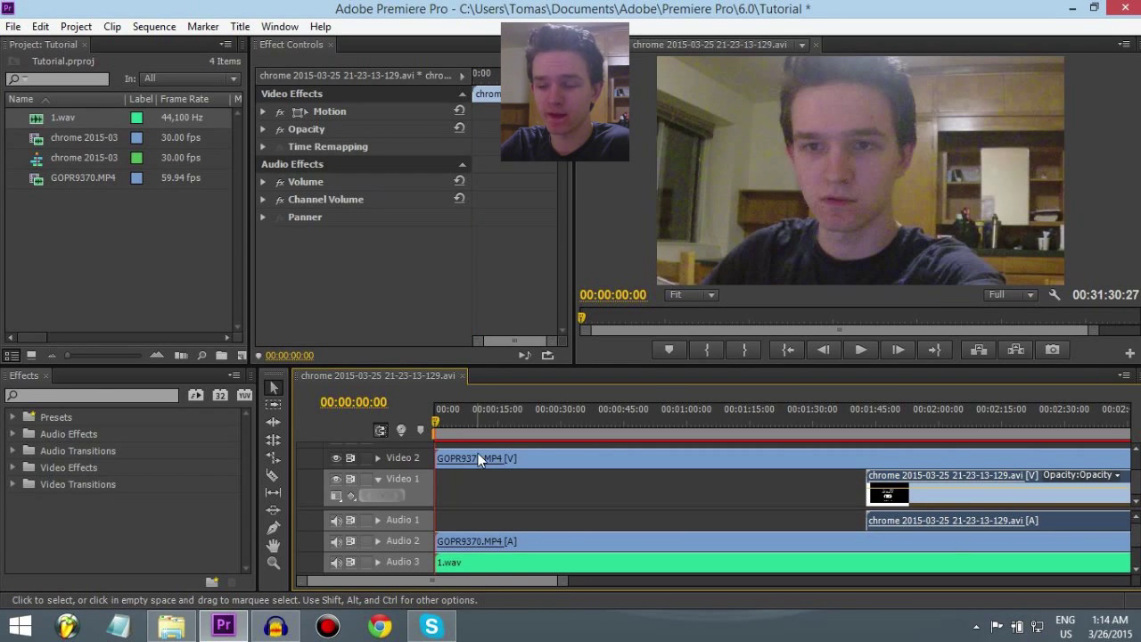
click(500, 409)
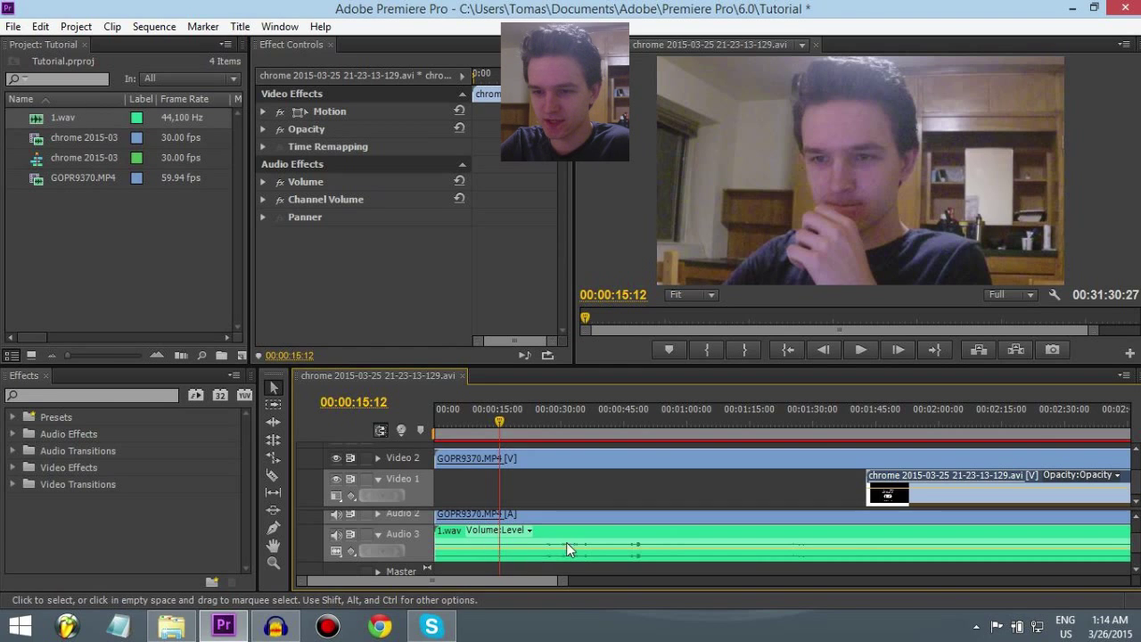
mouse_move(541, 418)
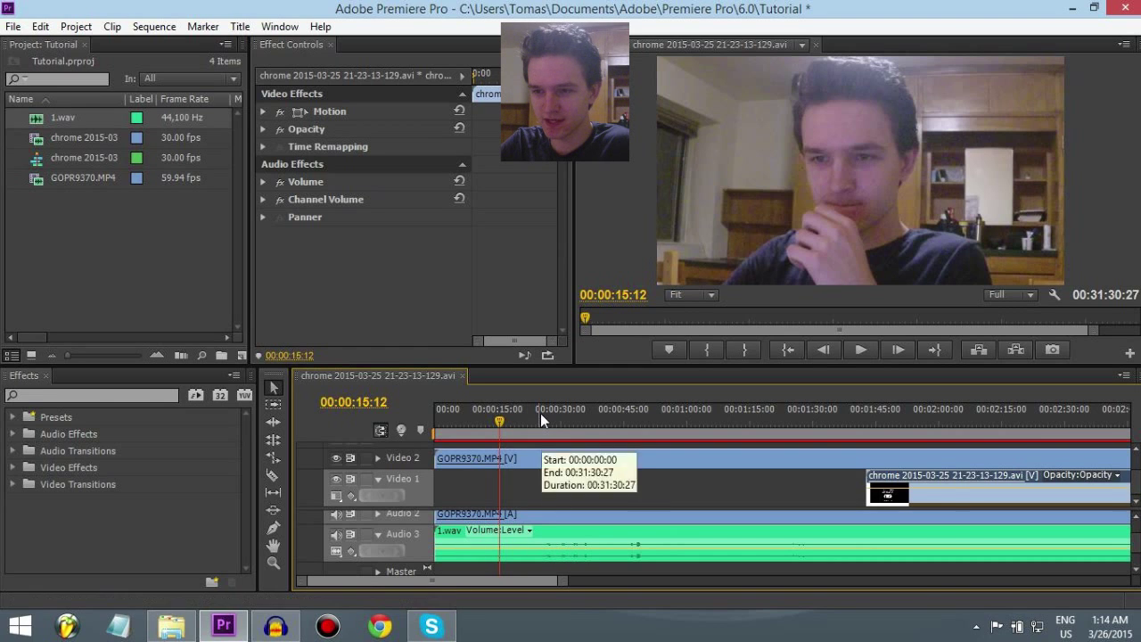
click(542, 419)
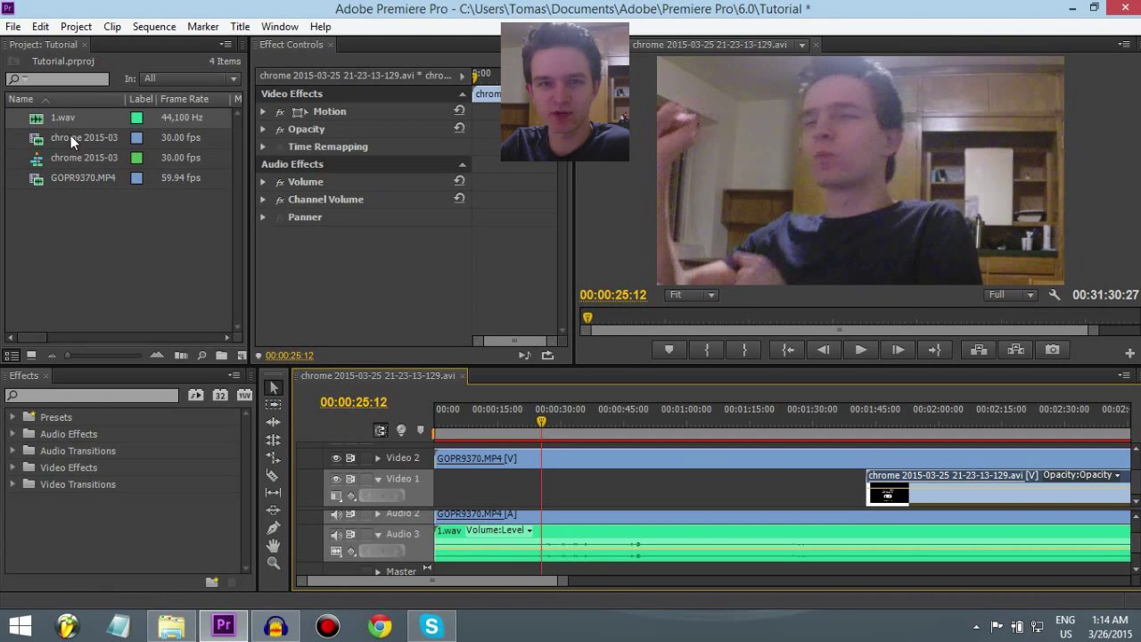
mouse_move(212, 235)
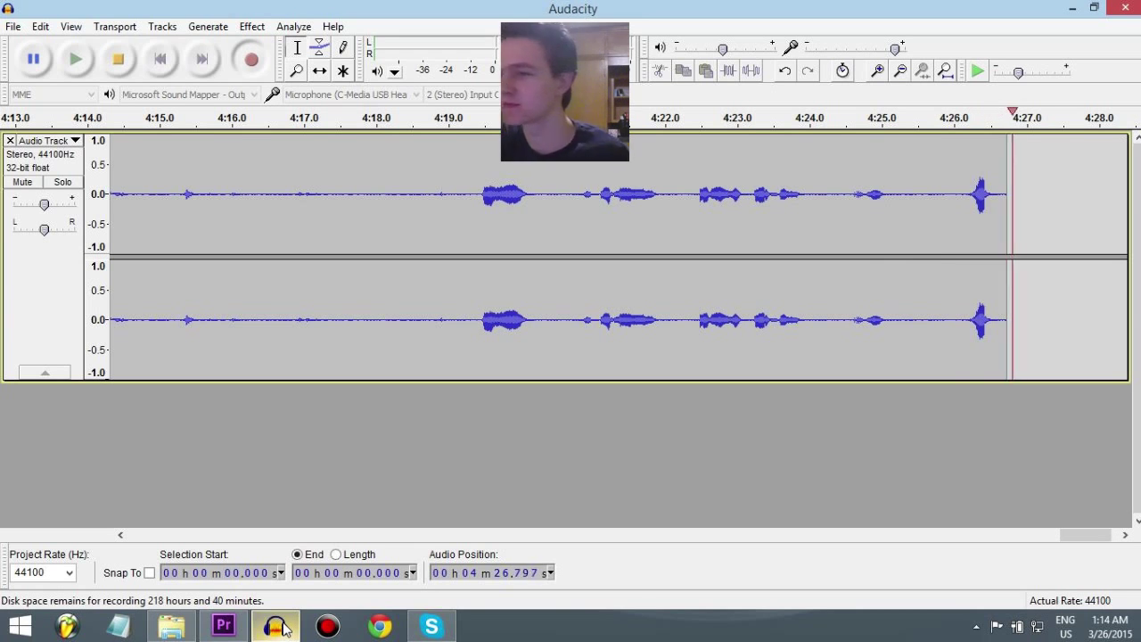
click(223, 623)
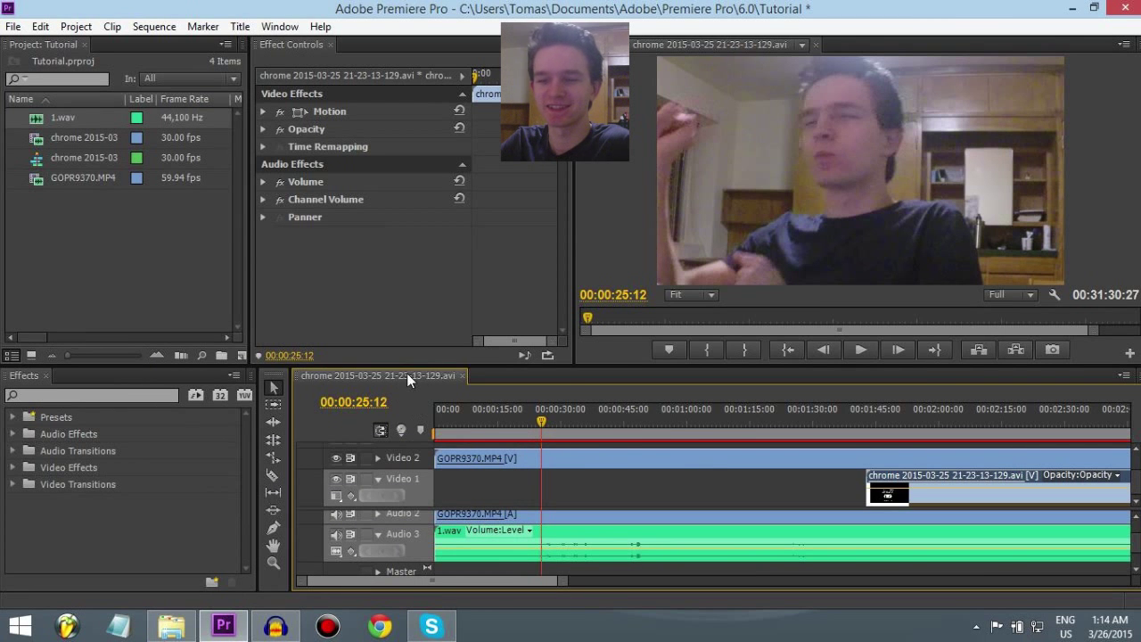
mouse_move(641, 410)
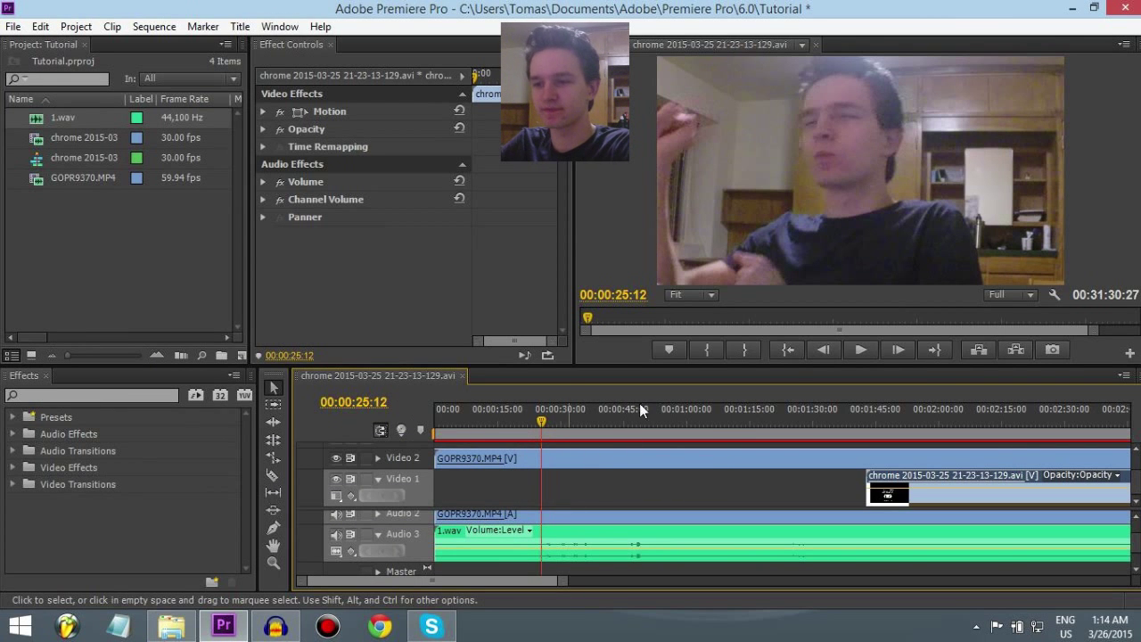
mouse_move(860, 349)
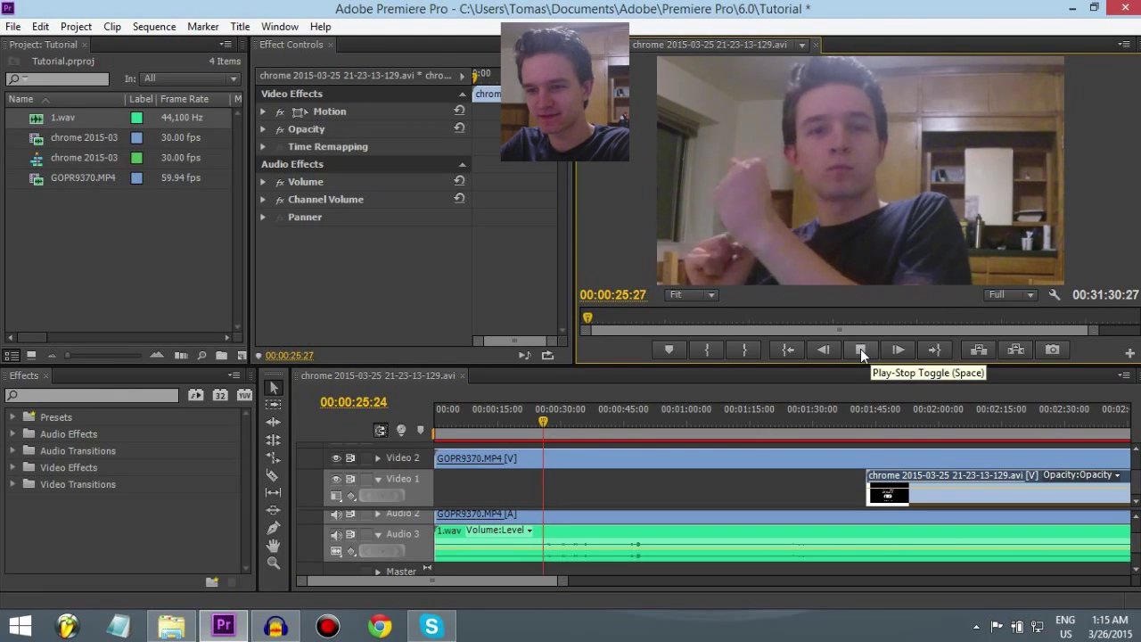
click(861, 349)
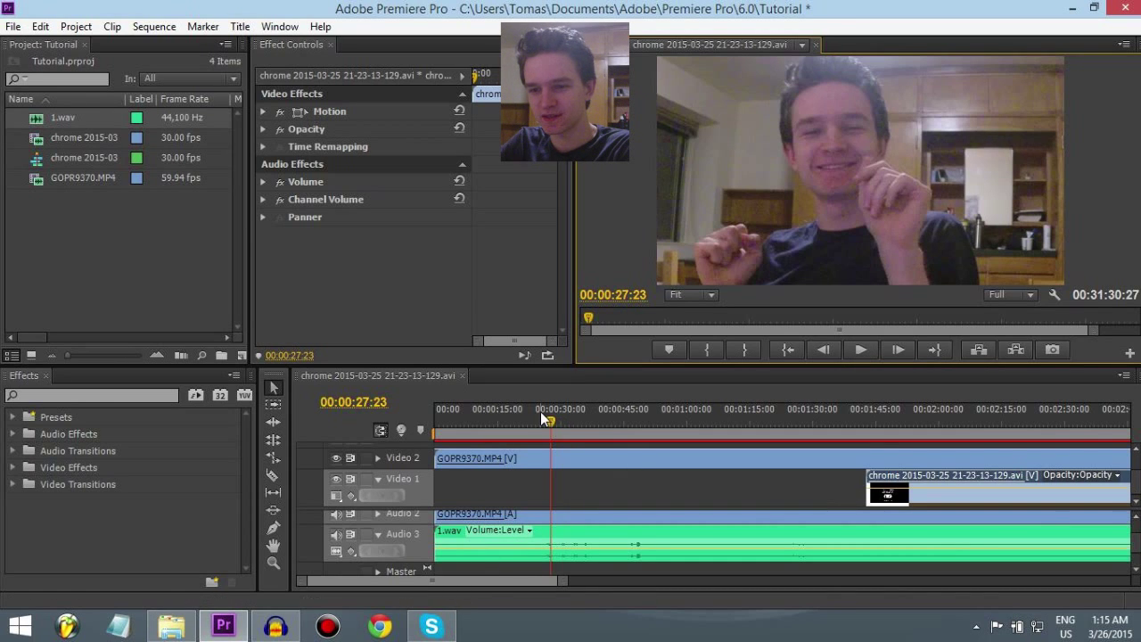
click(860, 350)
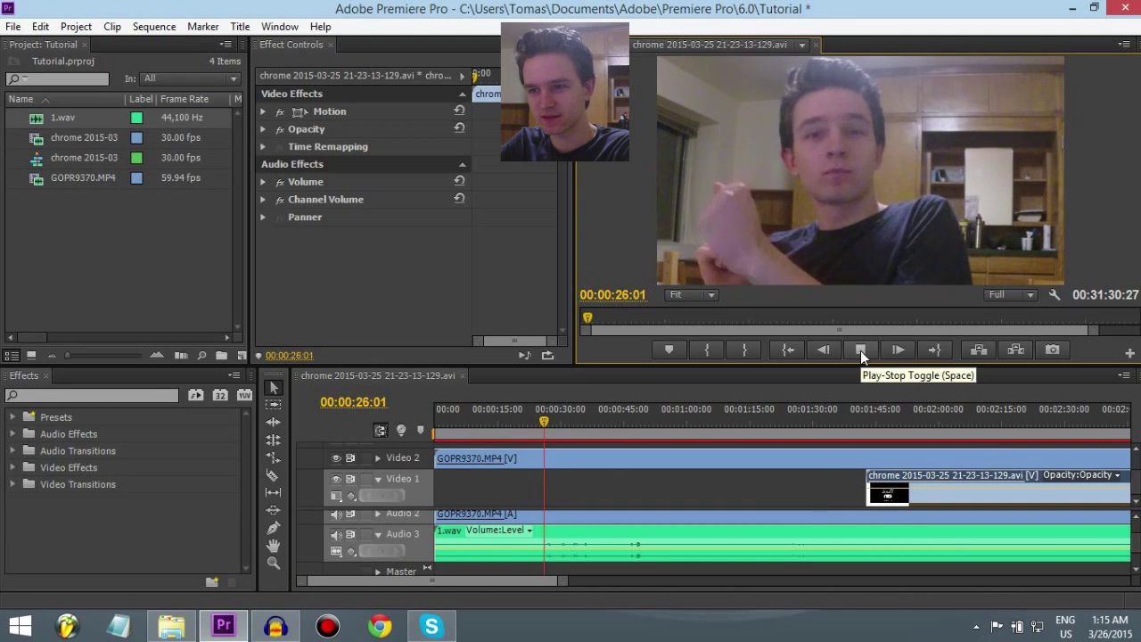
click(860, 350)
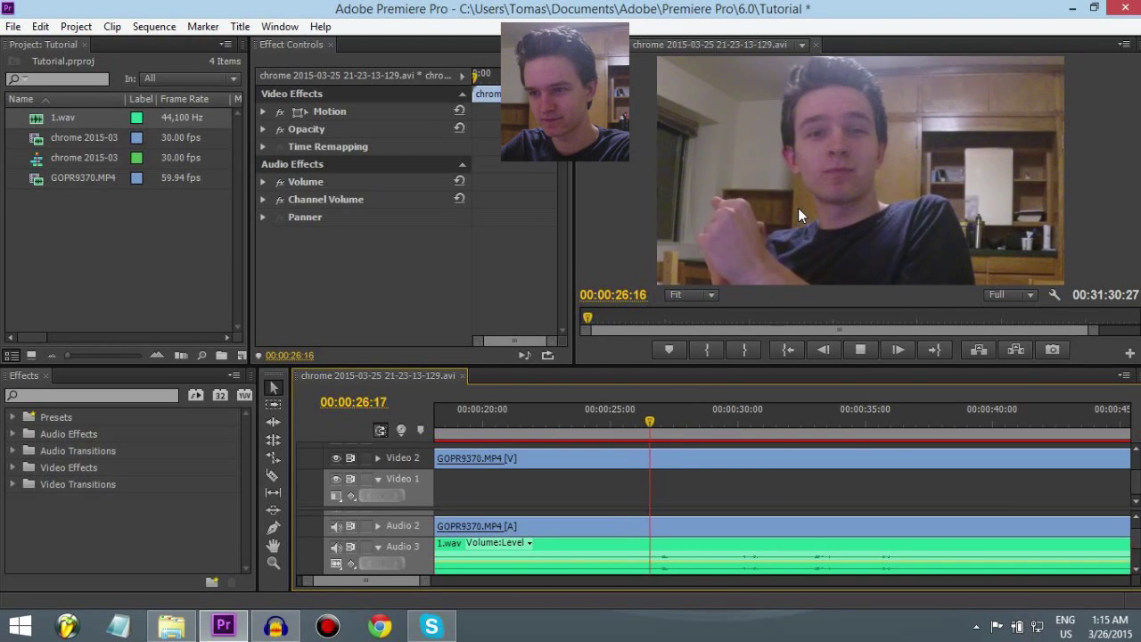
drag(648, 421, 666, 421)
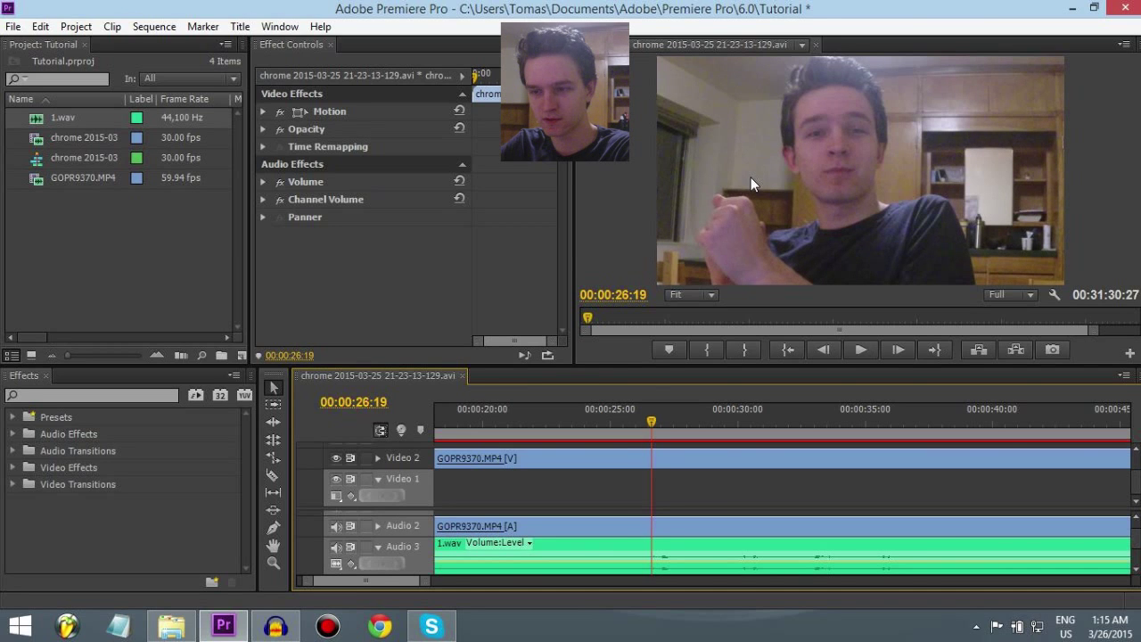
mouse_move(563, 374)
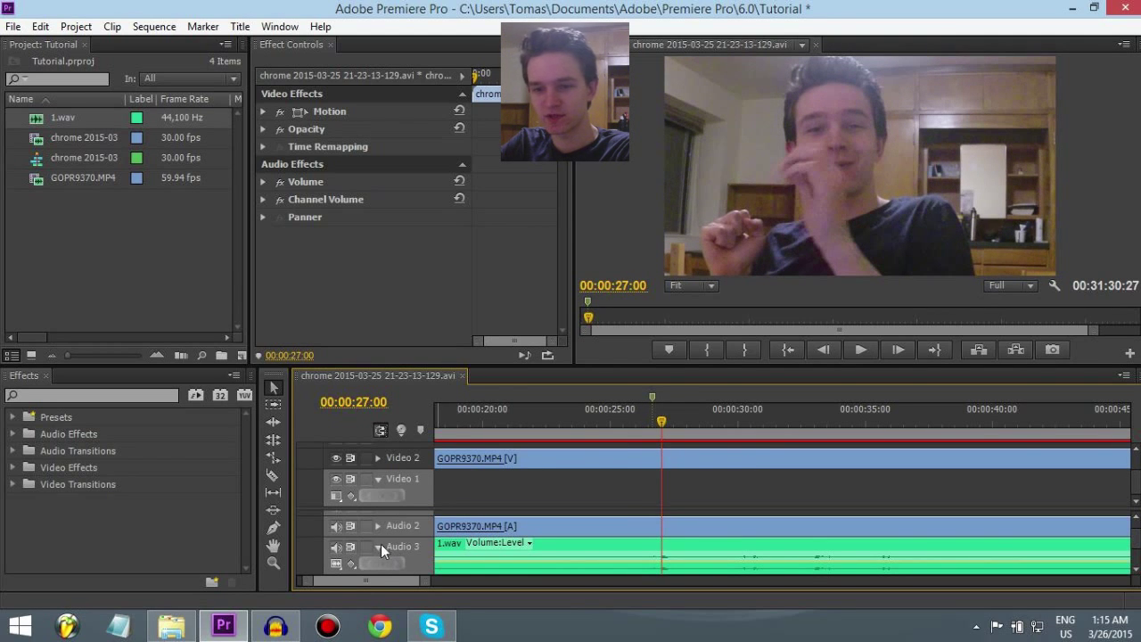
mouse_move(337, 547)
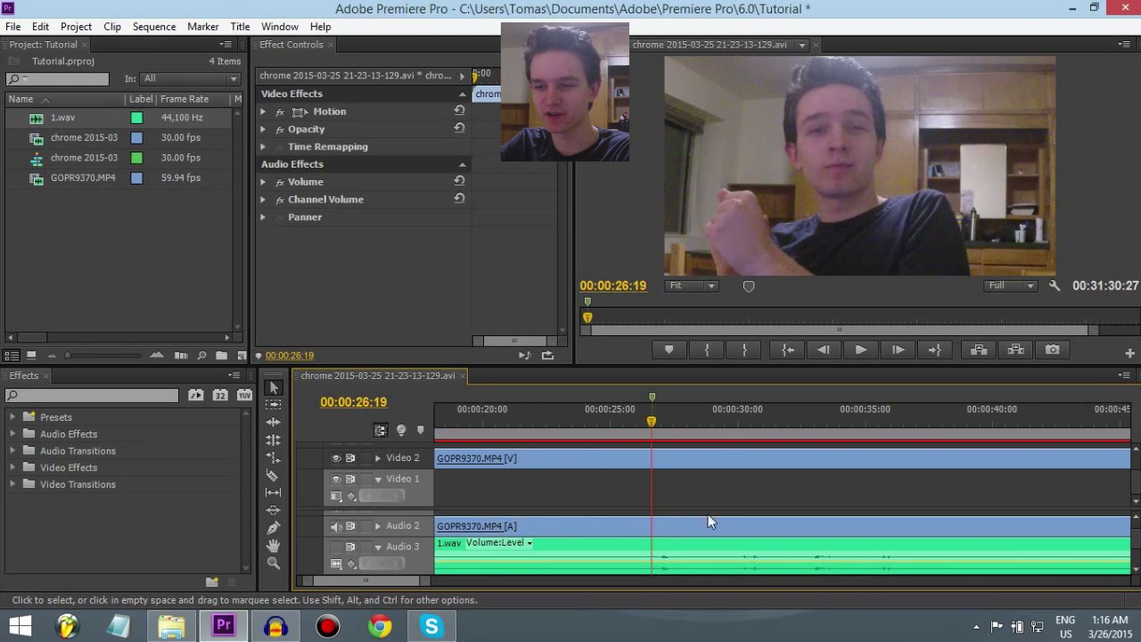
mouse_move(632, 526)
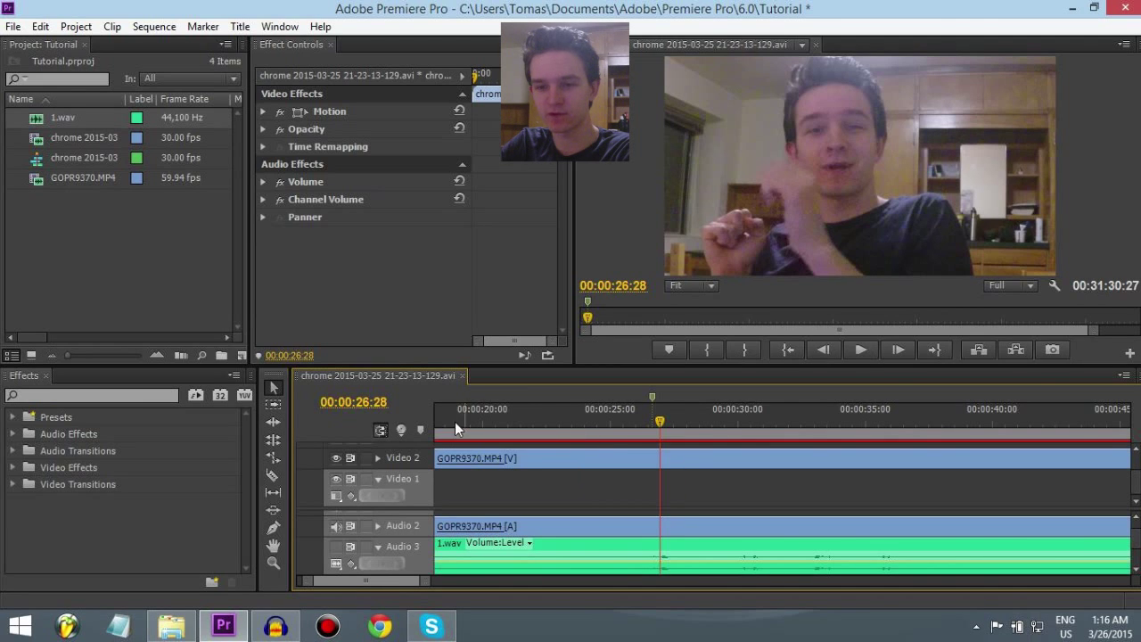
mouse_move(273, 477)
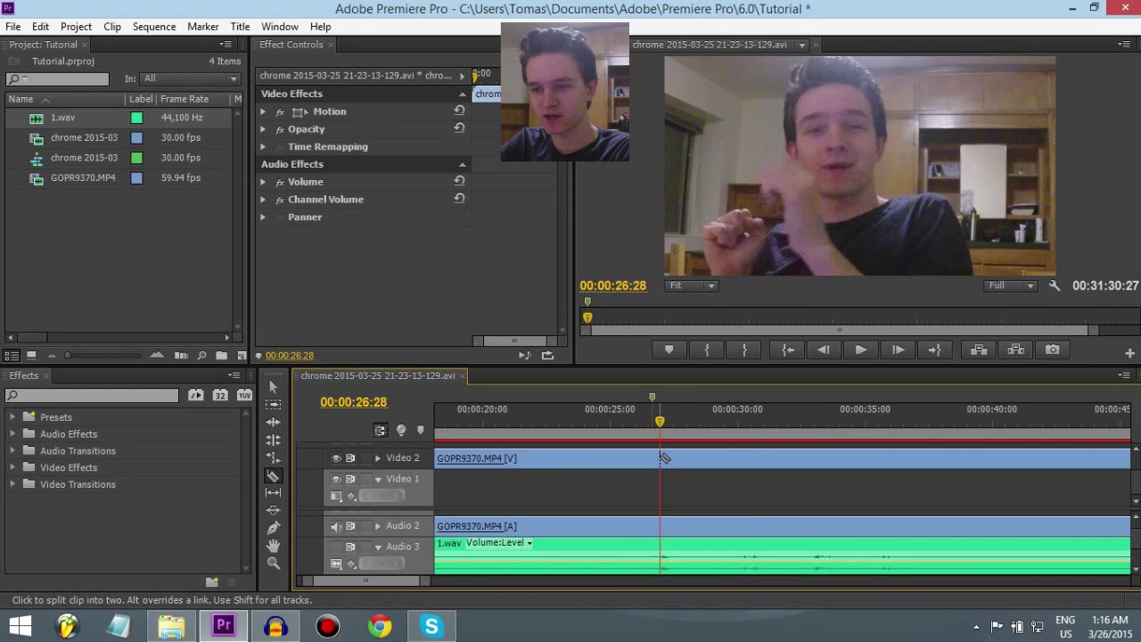
mouse_move(664, 457)
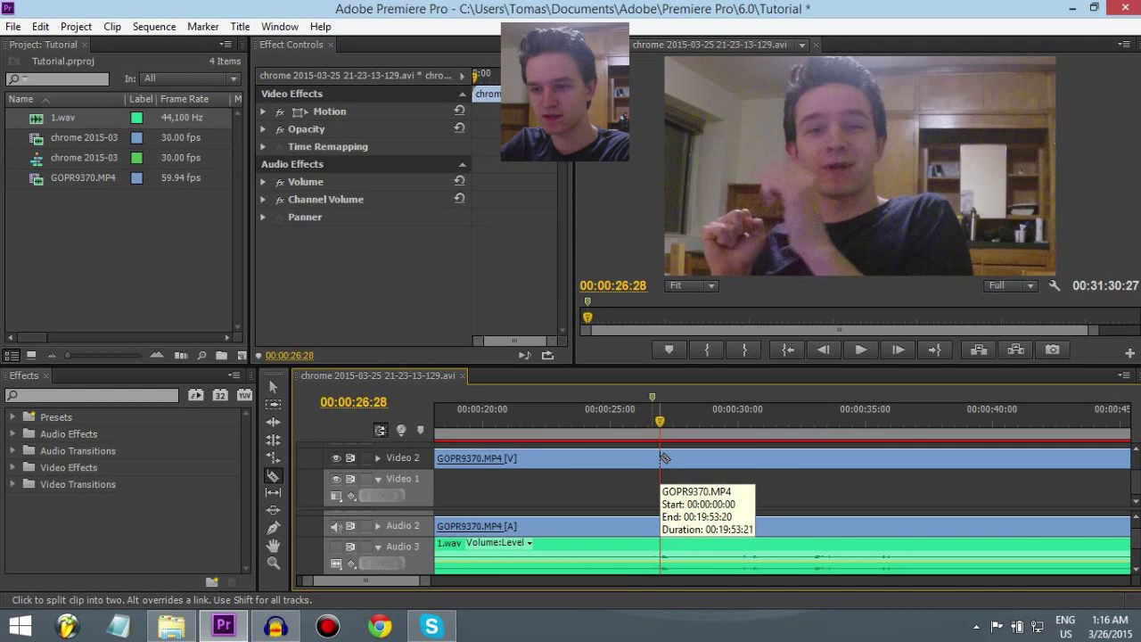
Razor the GOPR9370.MP4 clip at 00:00:26:28 and select the part before the cut.
click(651, 457)
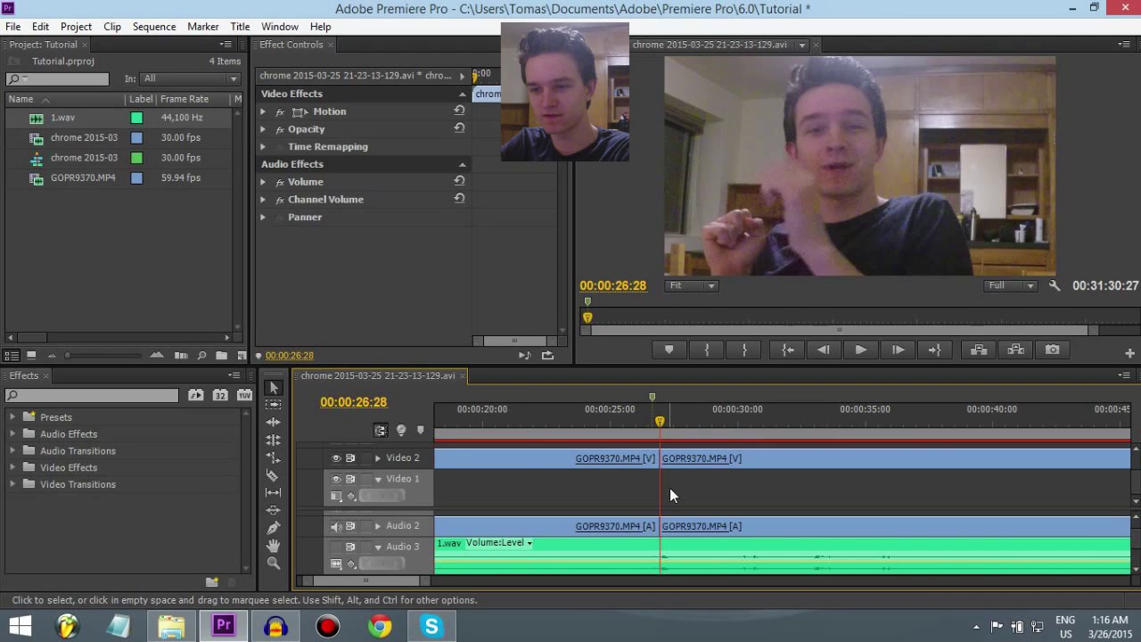
mouse_move(274, 389)
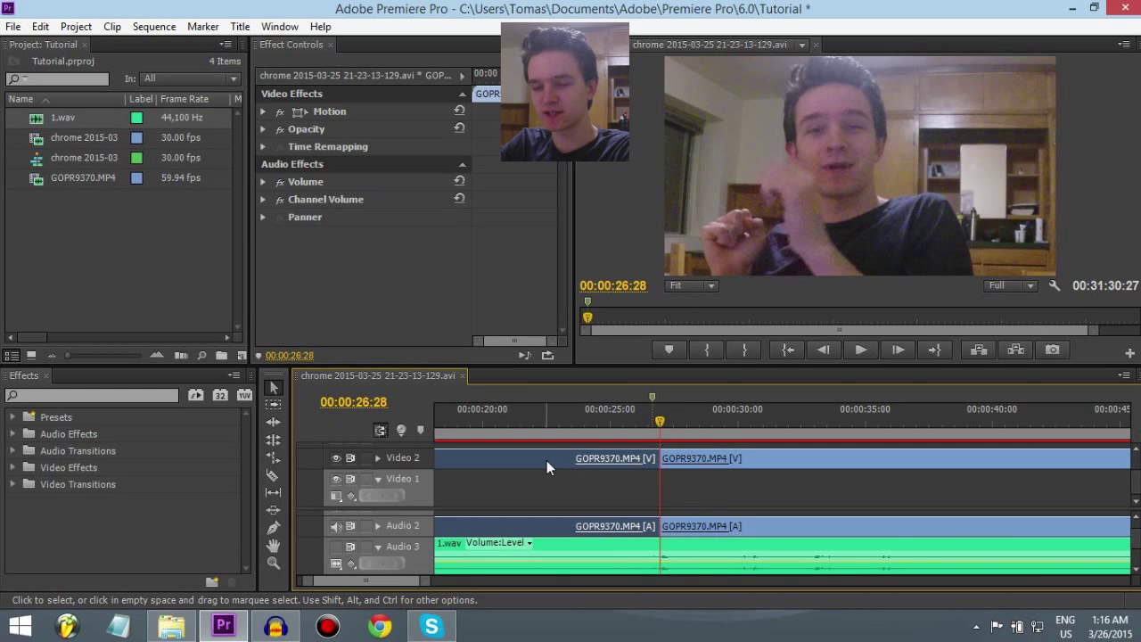
click(545, 457)
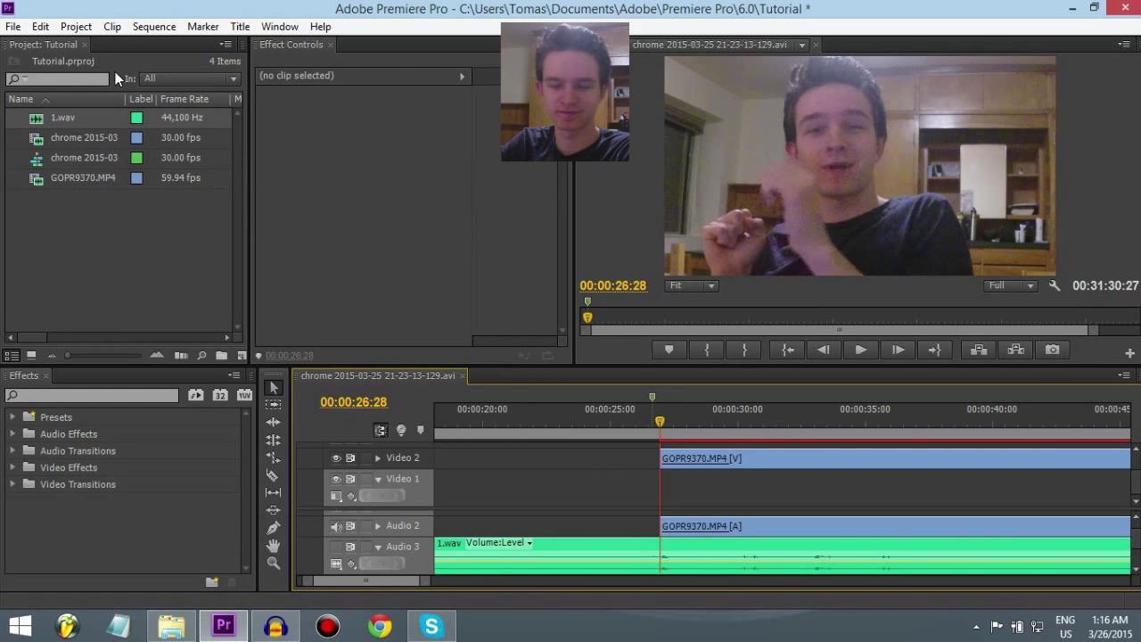
Look up the Clear command's shortcut in Edit > Keyboard Shortcuts.
click(13, 26)
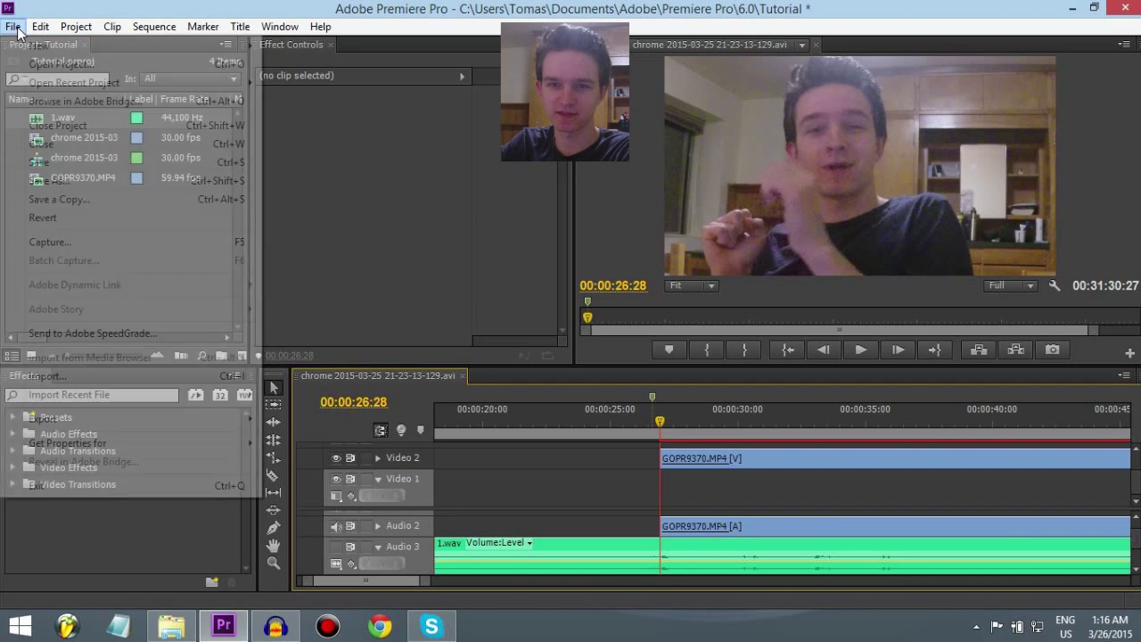
click(40, 26)
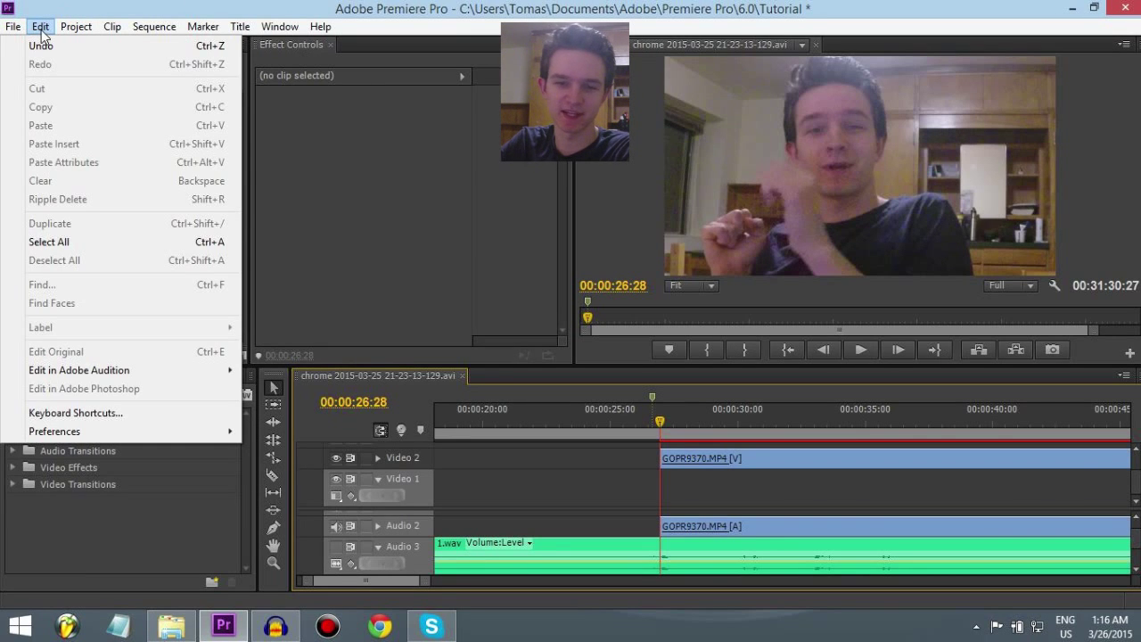
mouse_move(94, 413)
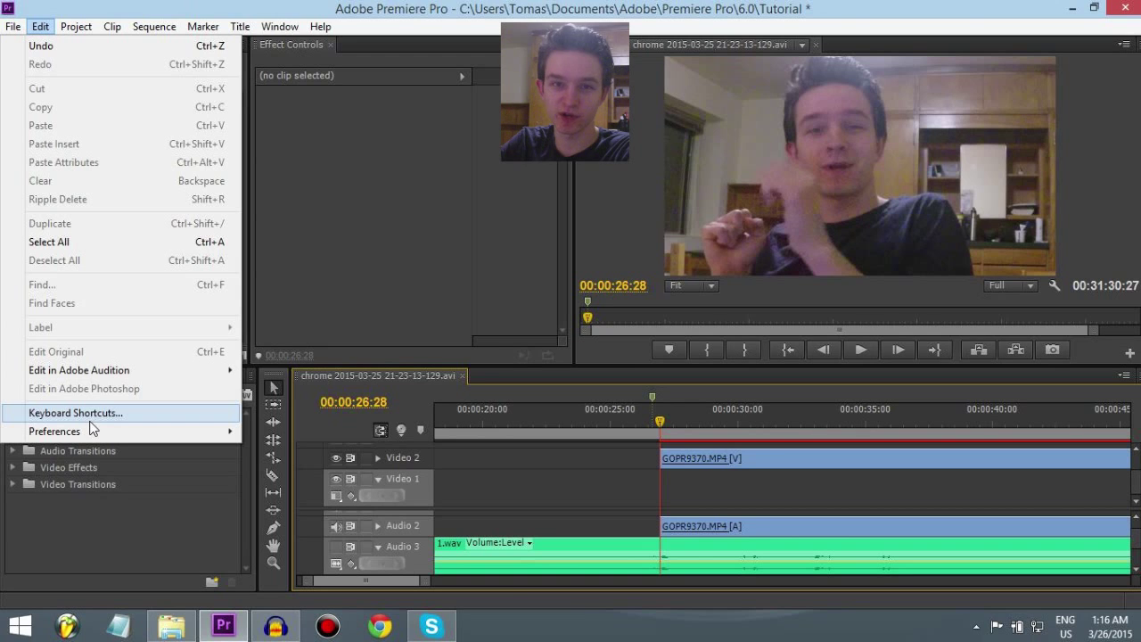
mouse_move(89, 431)
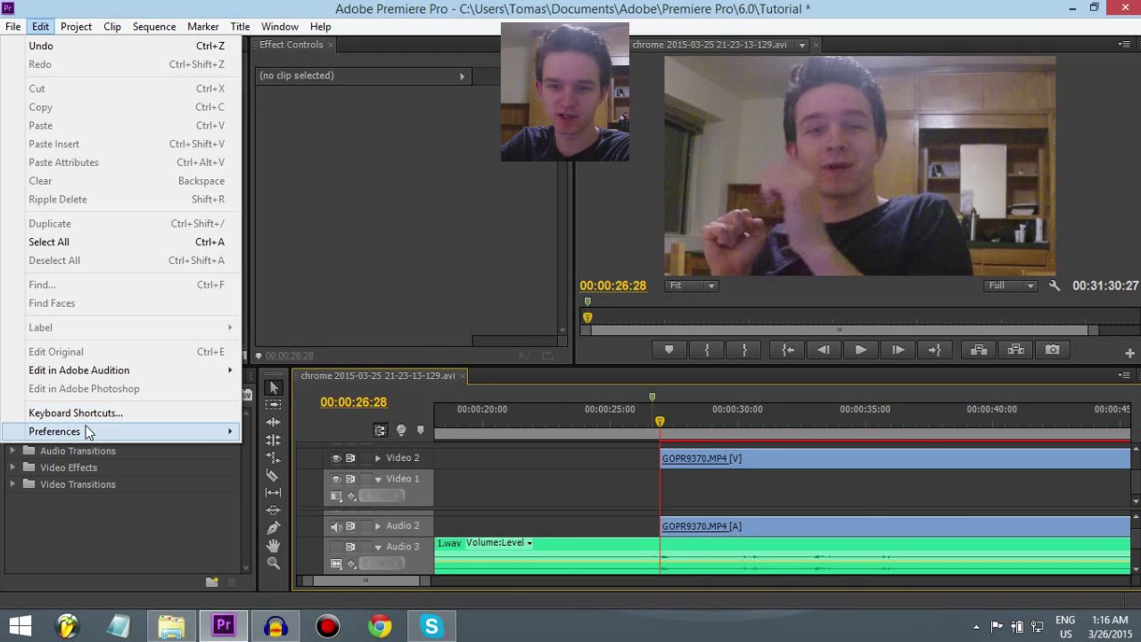
click(74, 412)
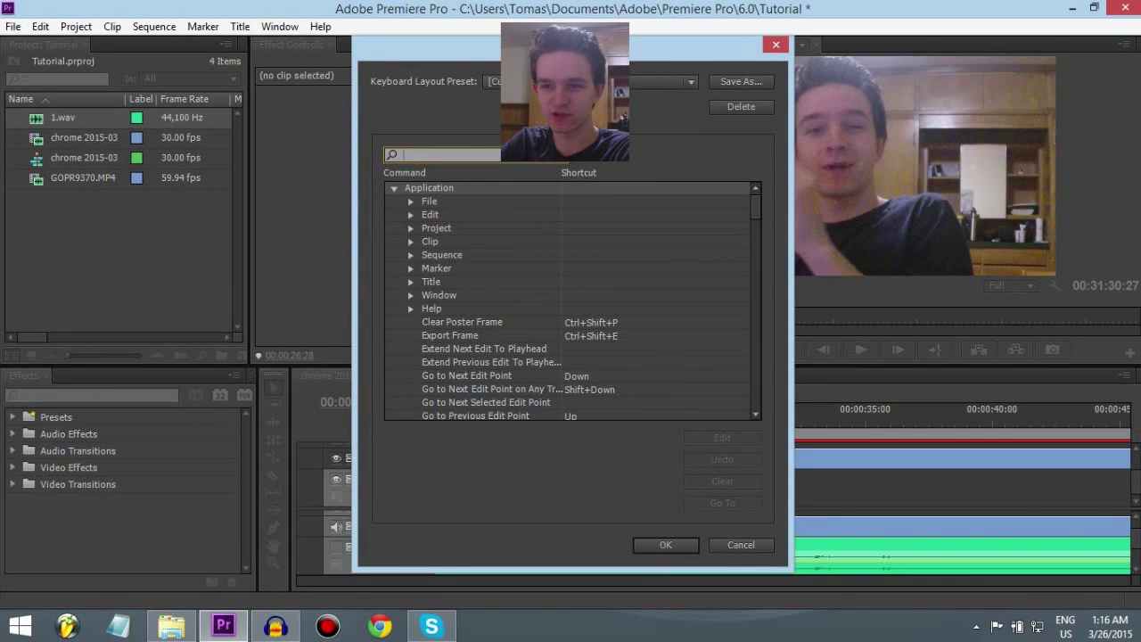
text(clear)
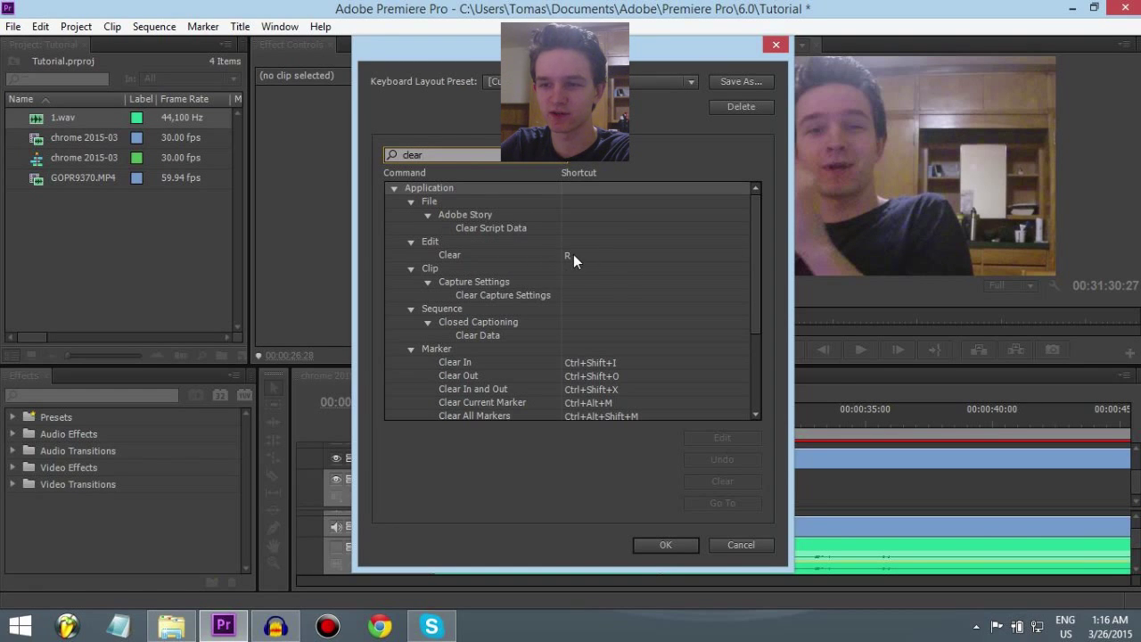
click(450, 254)
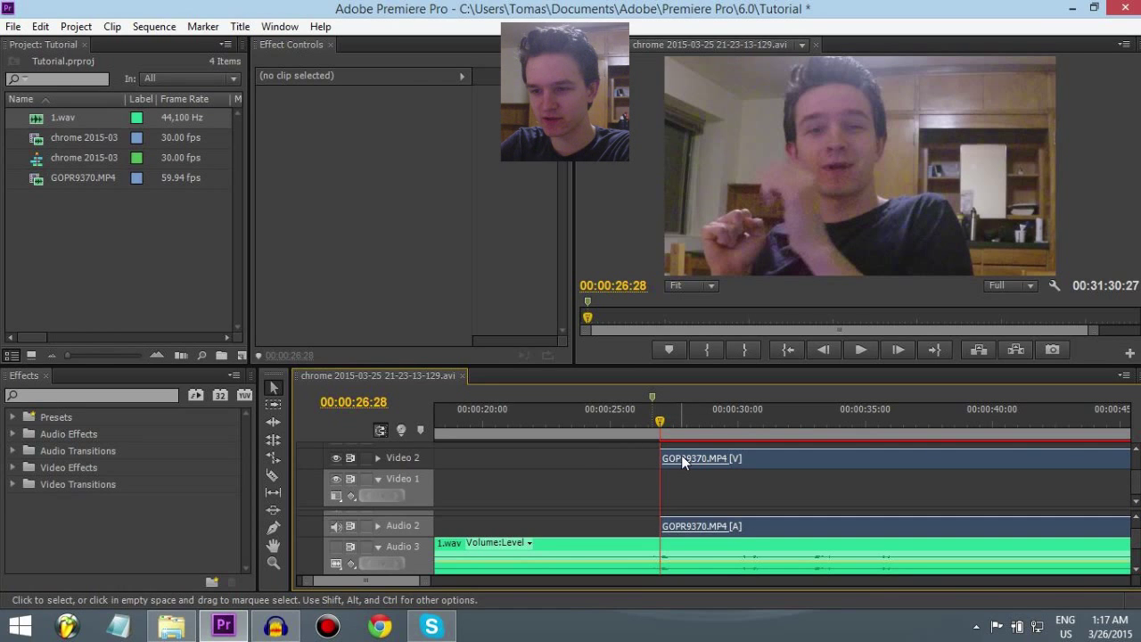
Select the trimmed GOPR9370 clip and stop the preview playback.
click(704, 457)
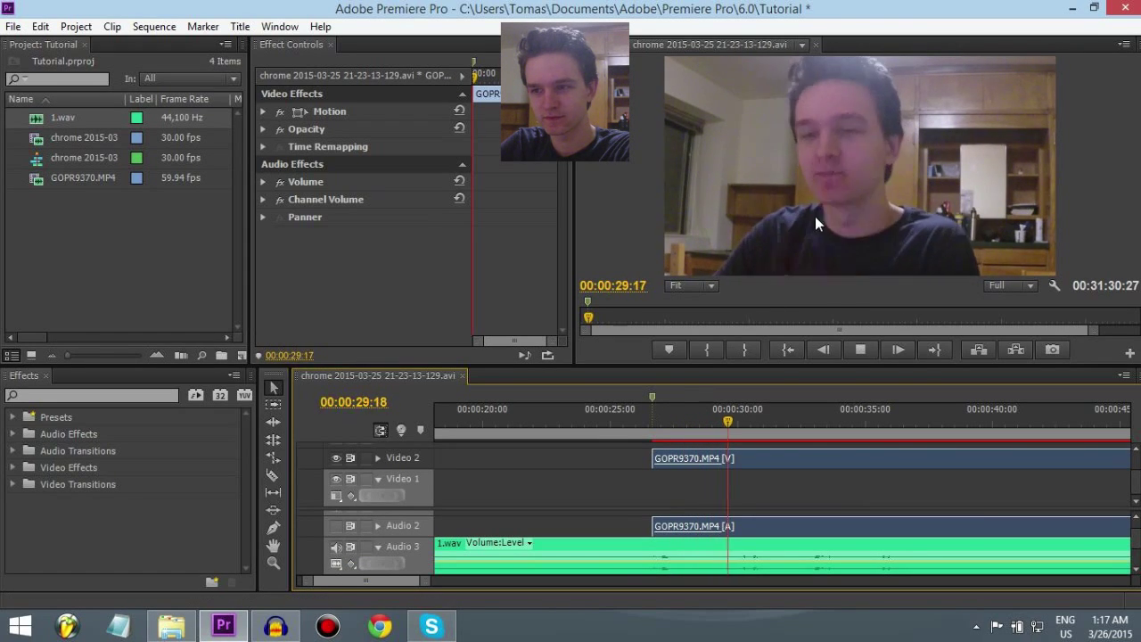
click(859, 349)
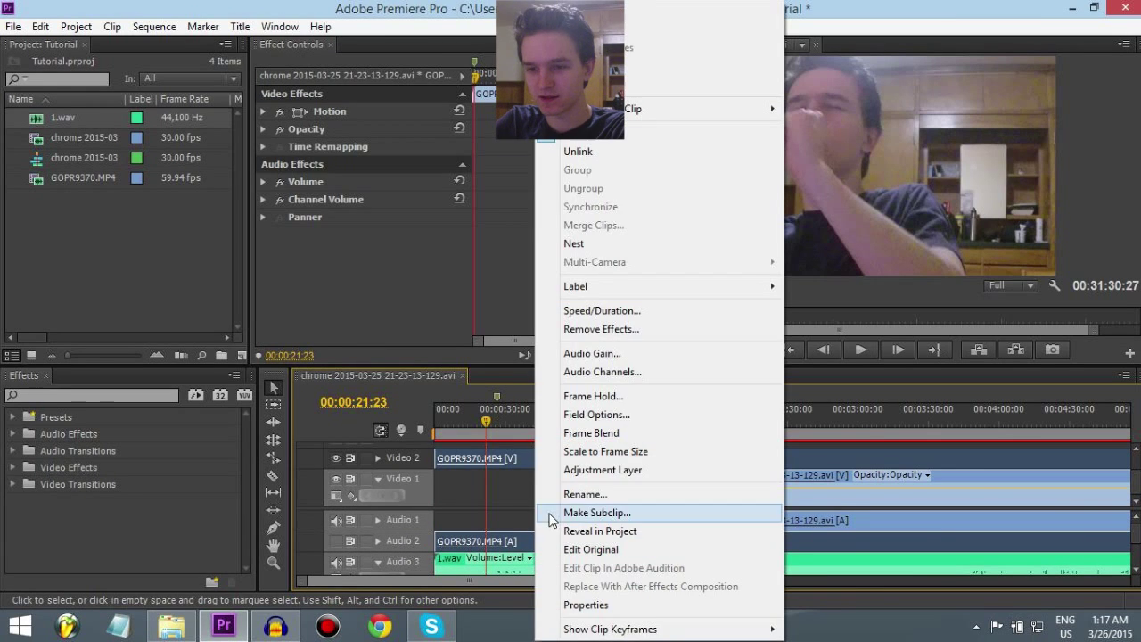
mouse_move(596, 150)
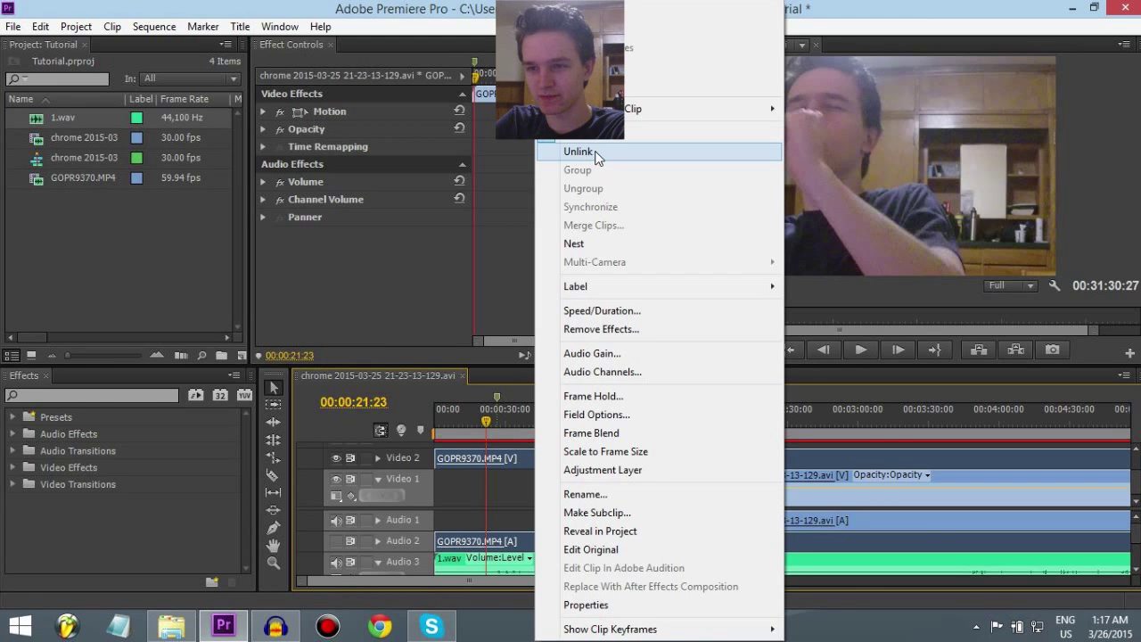
Unlink the GOPR9370 facecam video from its audio and remove the facecam audio.
click(577, 151)
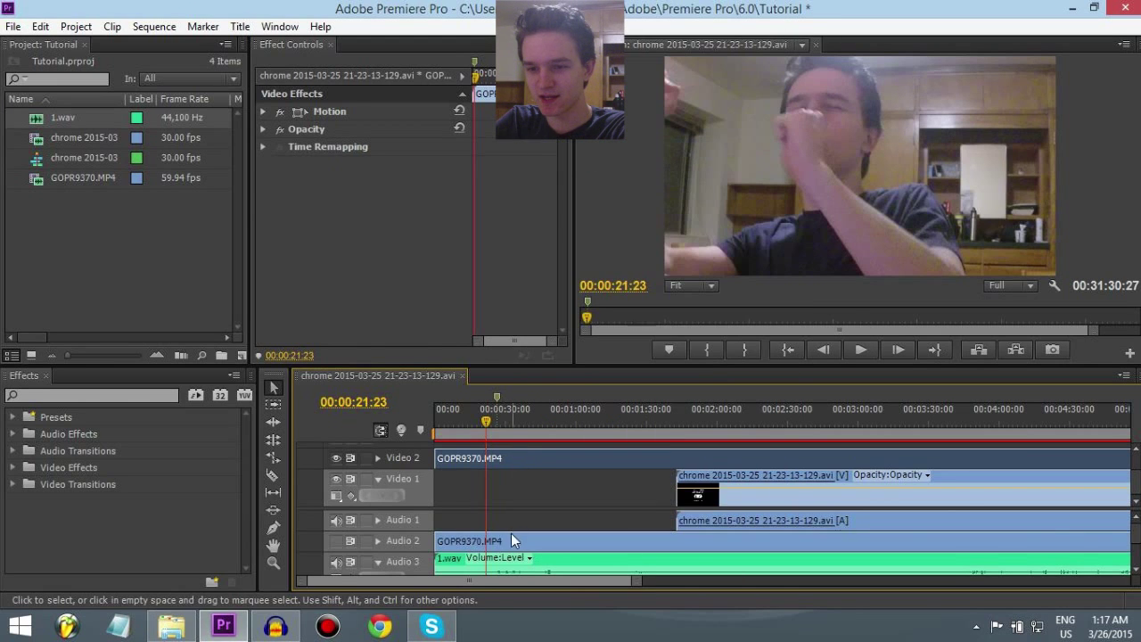
click(469, 541)
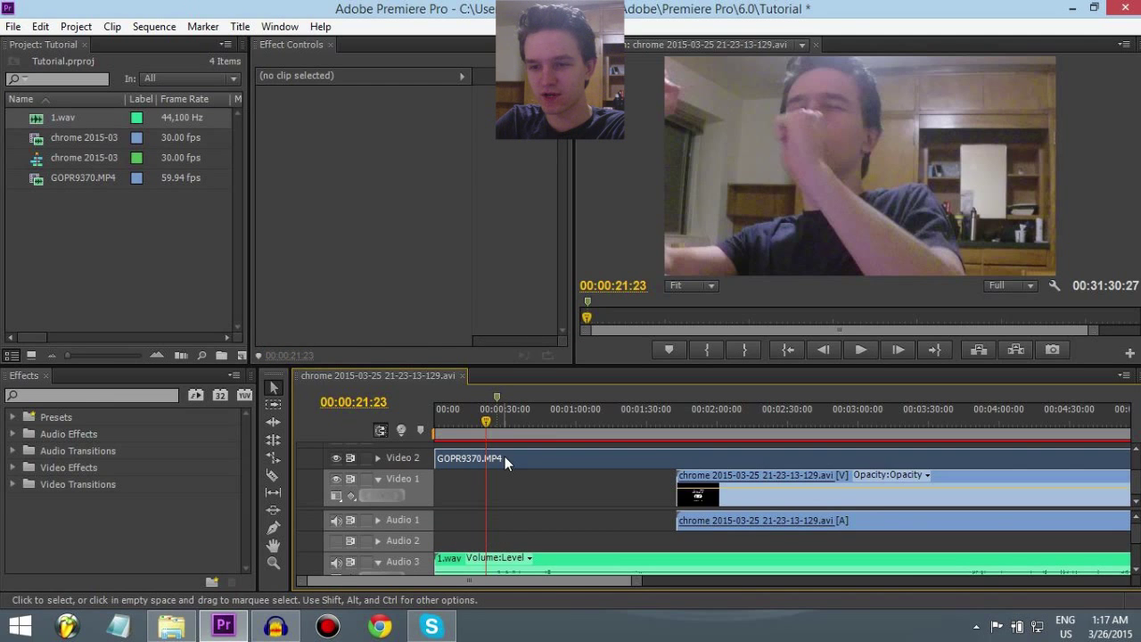
click(468, 457)
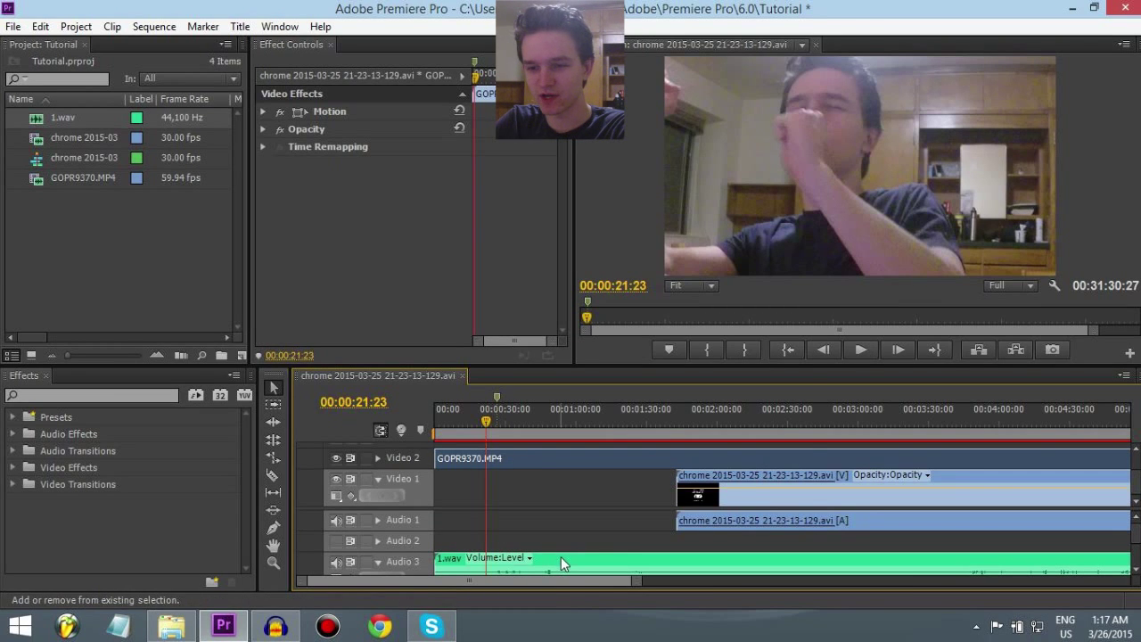
right_click(561, 564)
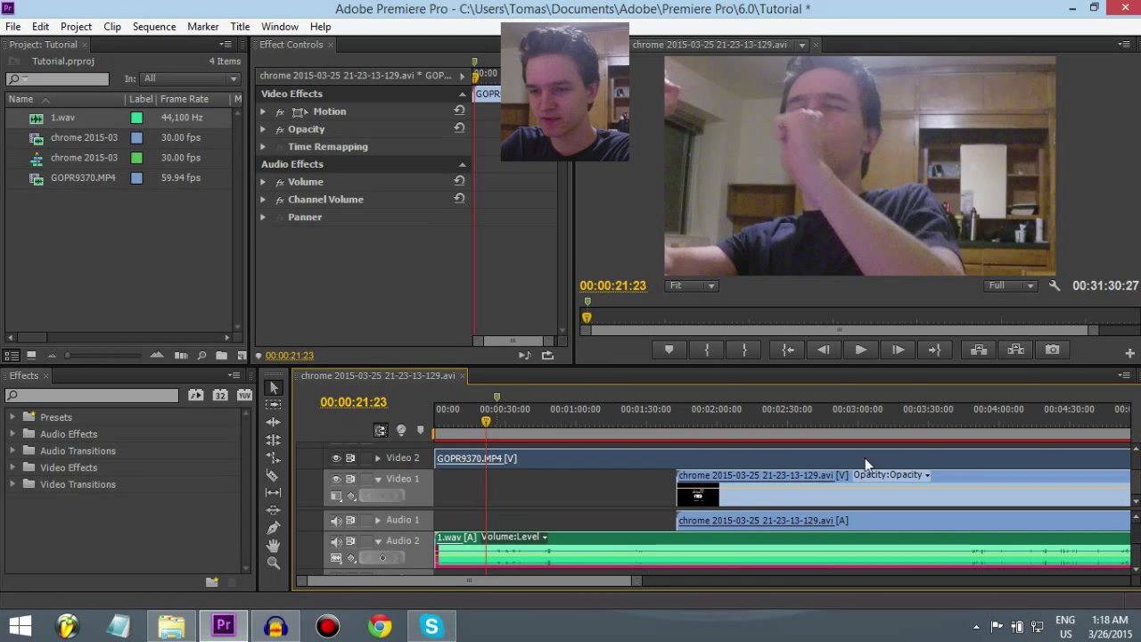
click(546, 419)
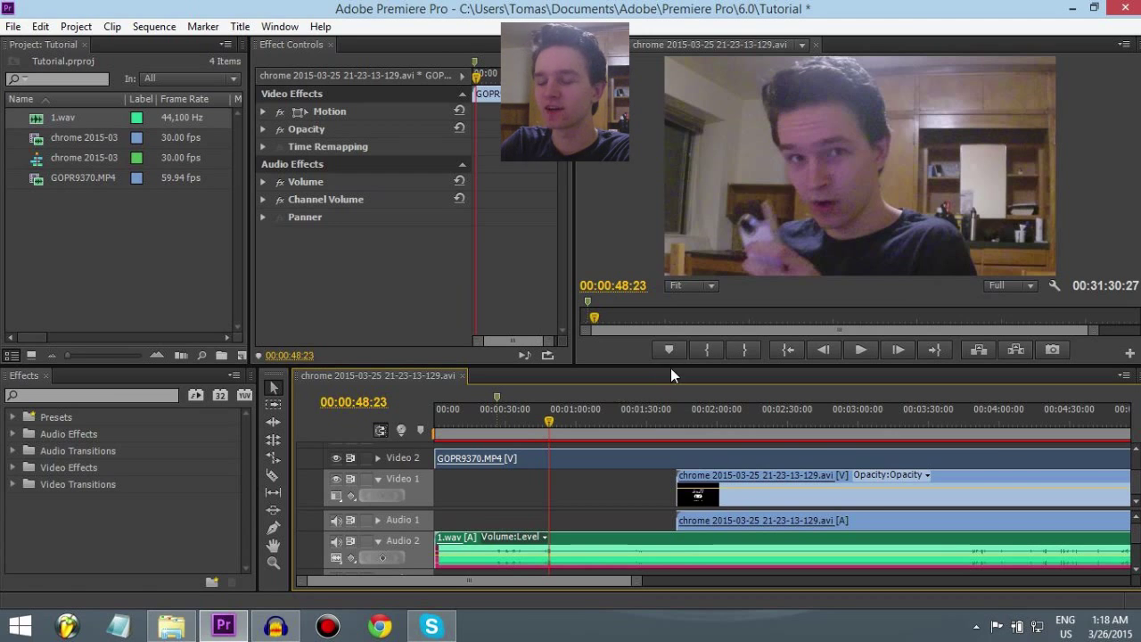
Move the playhead and browse the Effects panel's Video Effects folder for Crop.
click(708, 420)
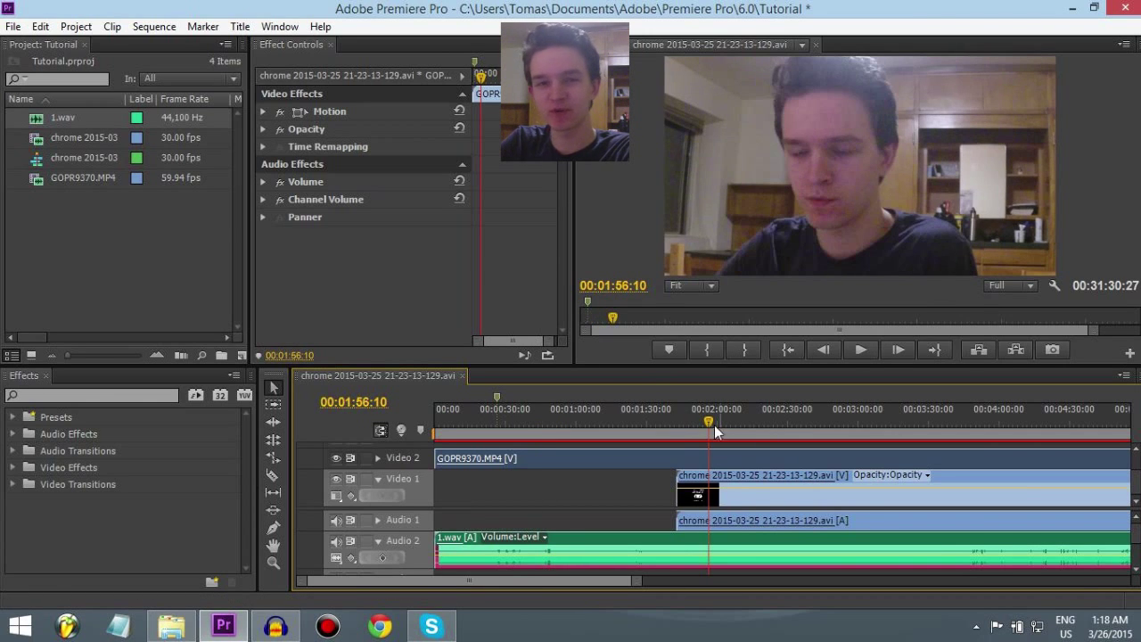
mouse_move(948, 439)
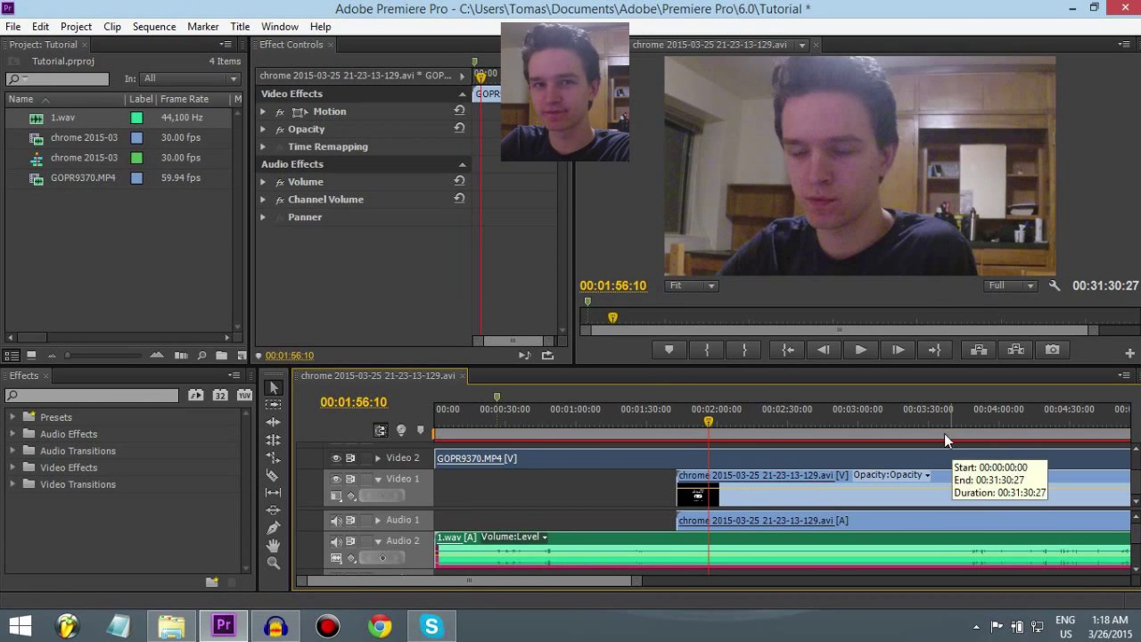
mouse_move(88, 416)
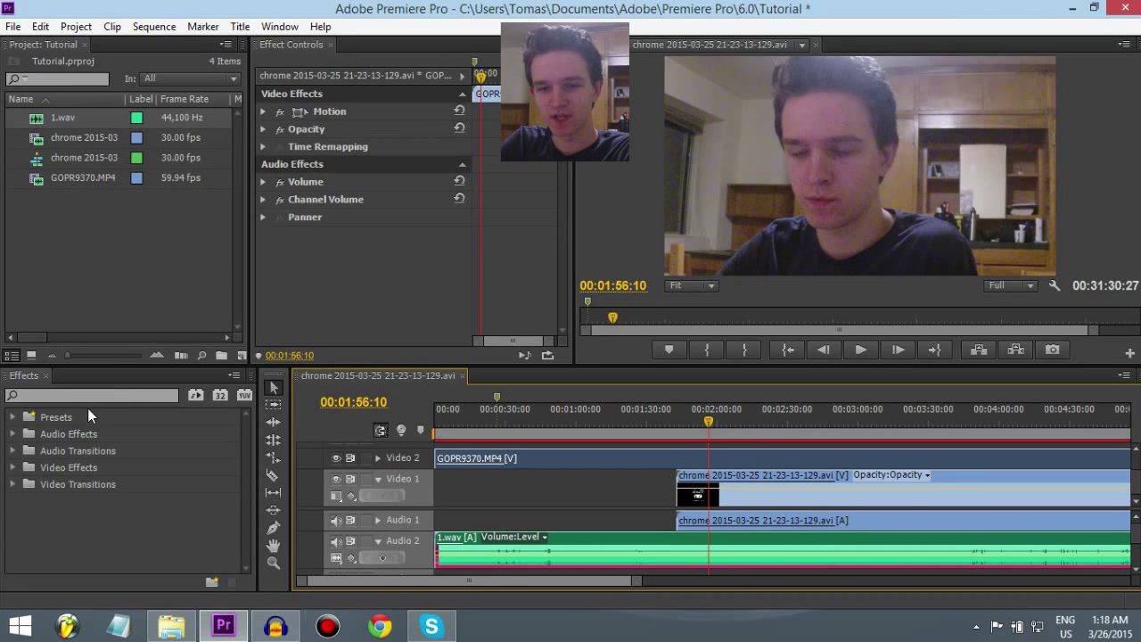
click(13, 416)
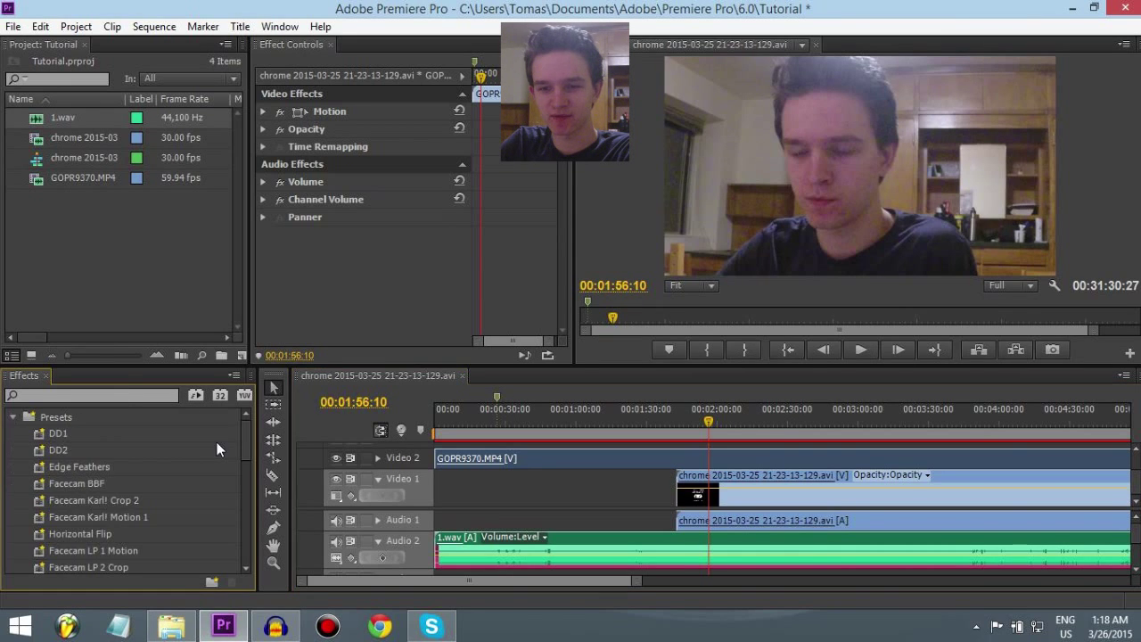
click(13, 416)
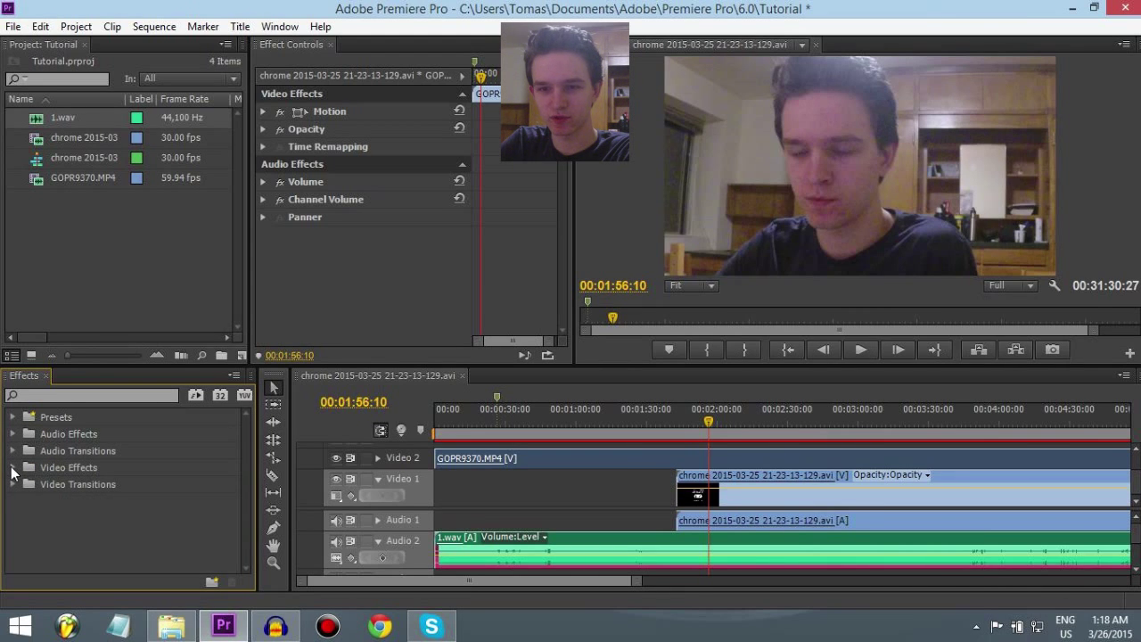
click(14, 467)
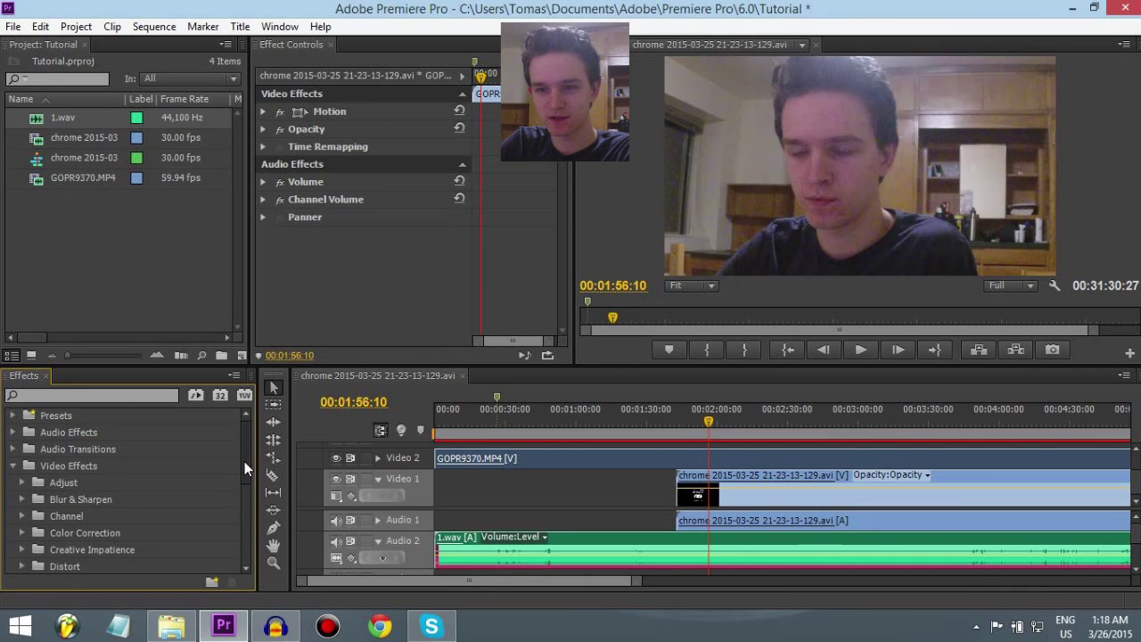
scroll(down, 3)
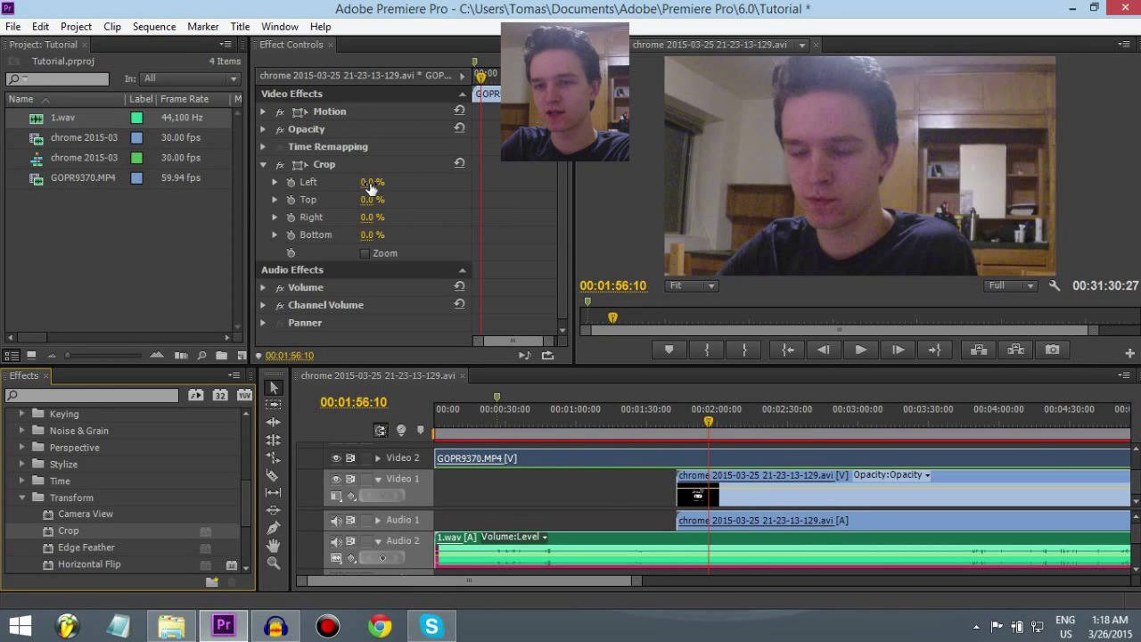
Crop the facecam (Left 25%, Right 30%, Top 4%, Bottom 9%) and scale it to 37.
drag(370, 182, 383, 181)
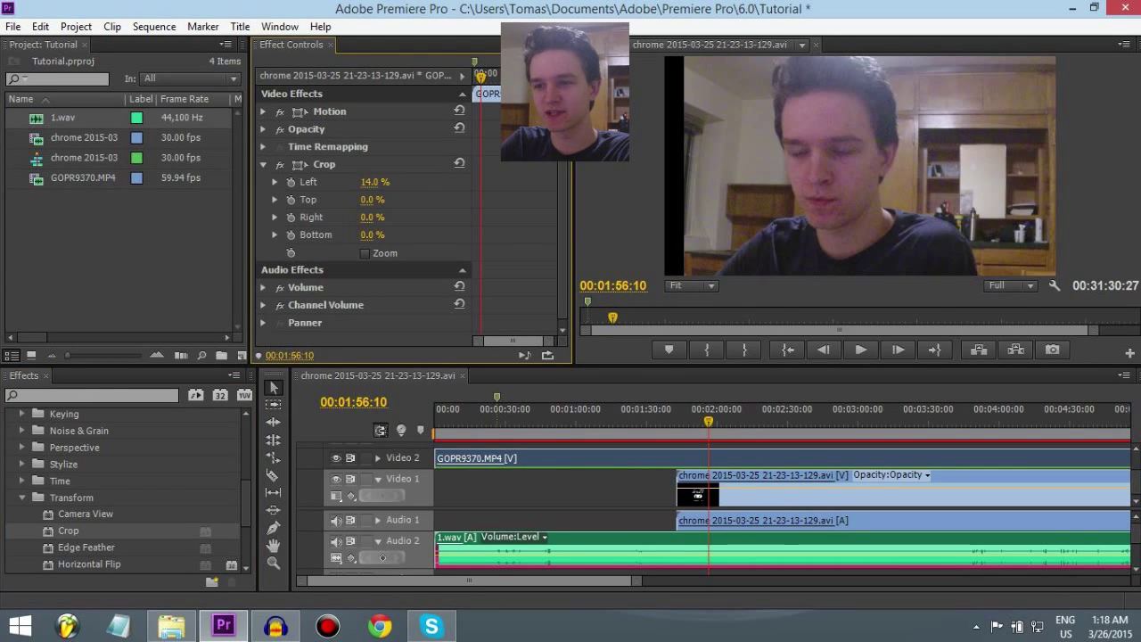
drag(370, 182, 376, 182)
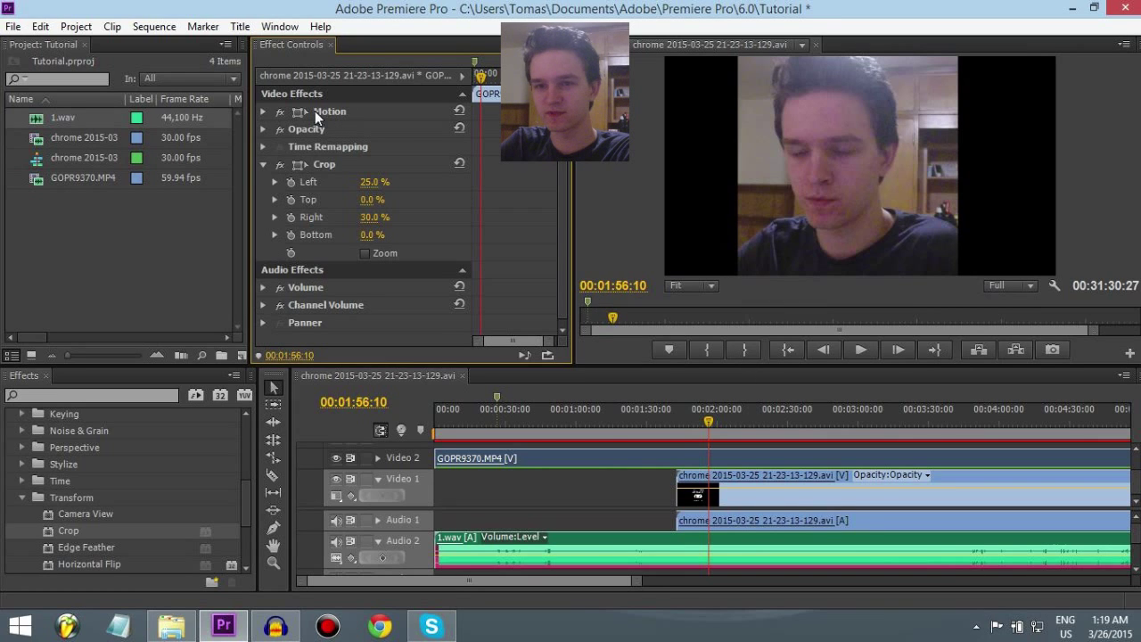
click(264, 110)
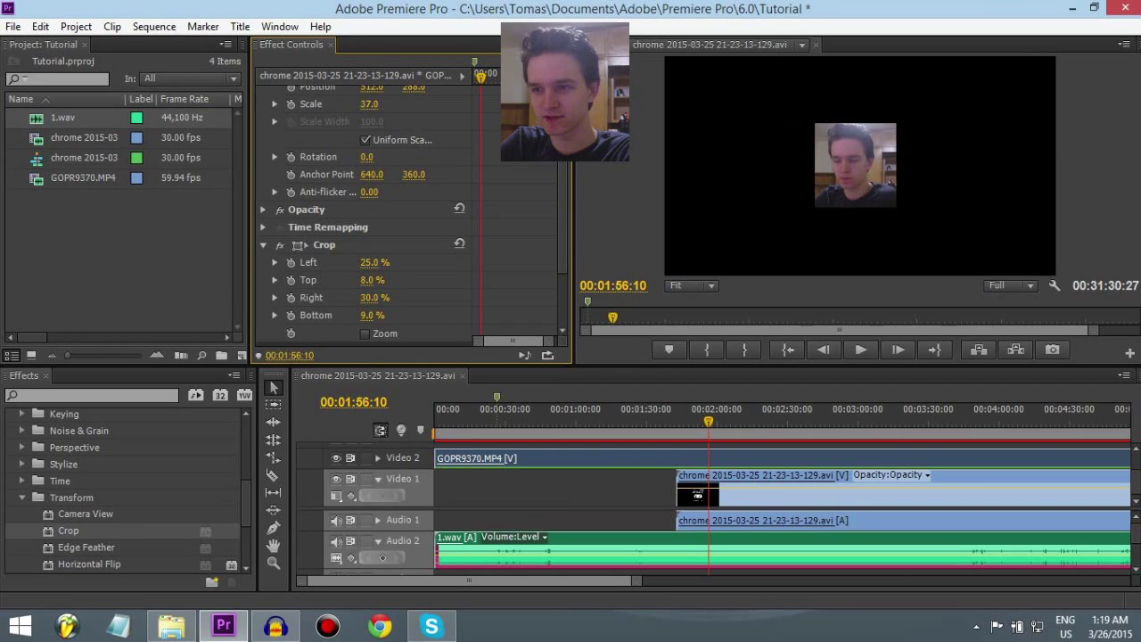
click(369, 279)
text(4)
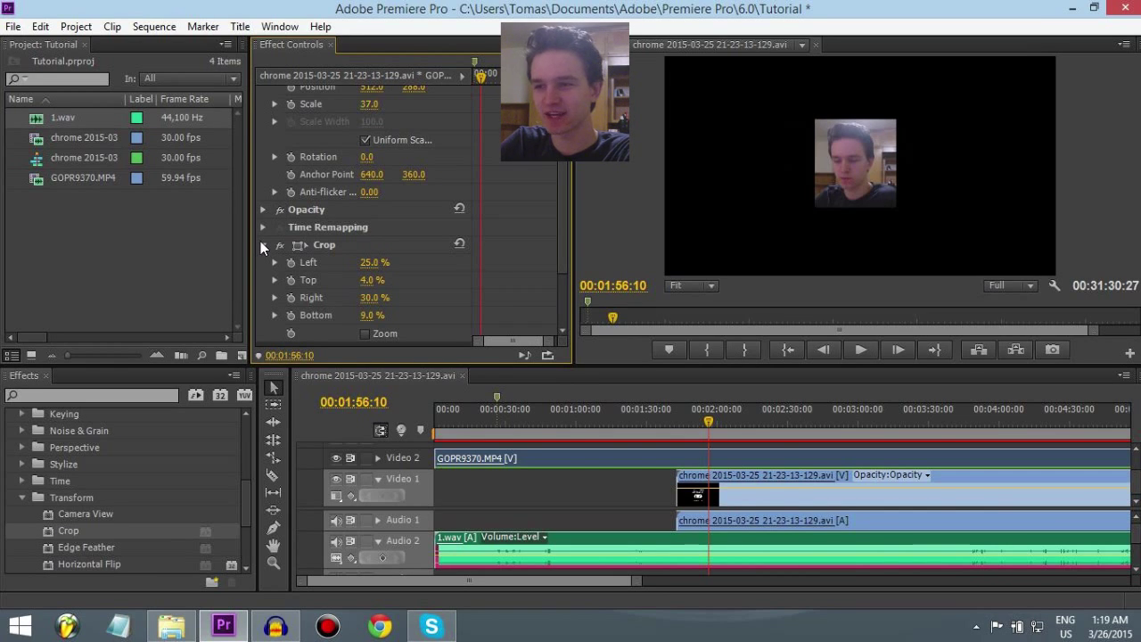
click(264, 246)
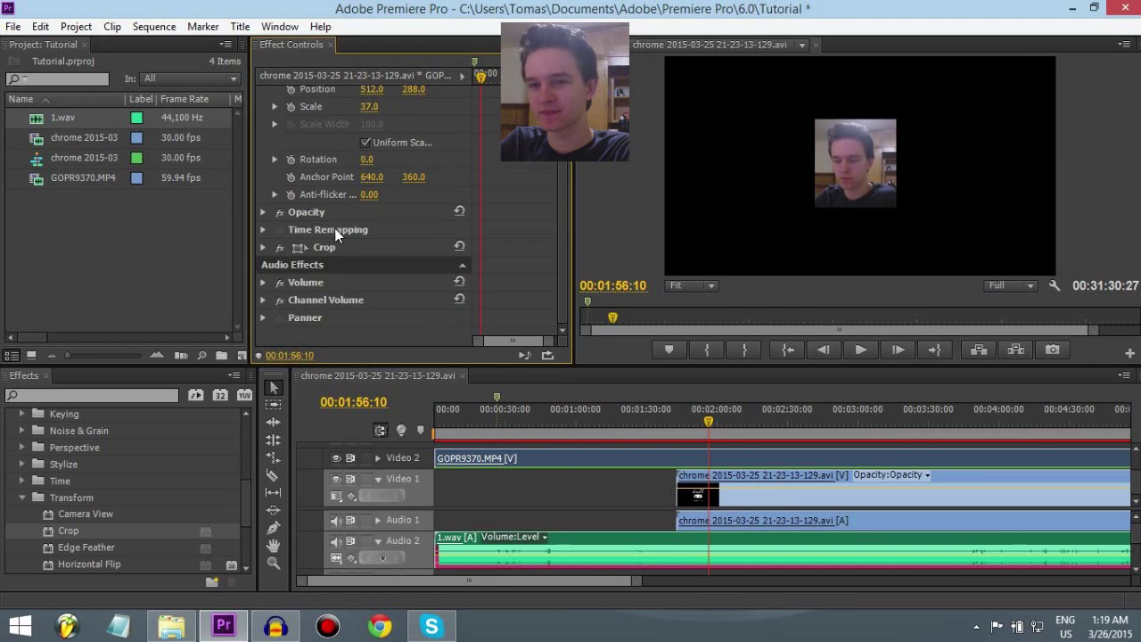
Shrink the facecam to 28.5% scale and place it in the gameplay's top-left corner.
scroll(up, 3)
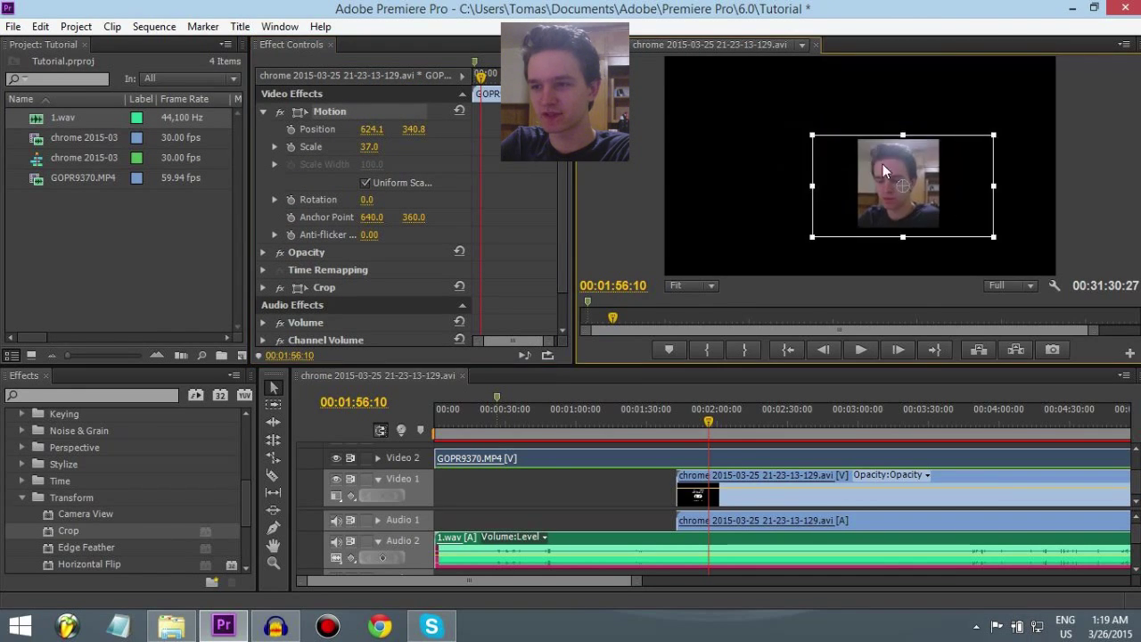
drag(903, 185, 954, 129)
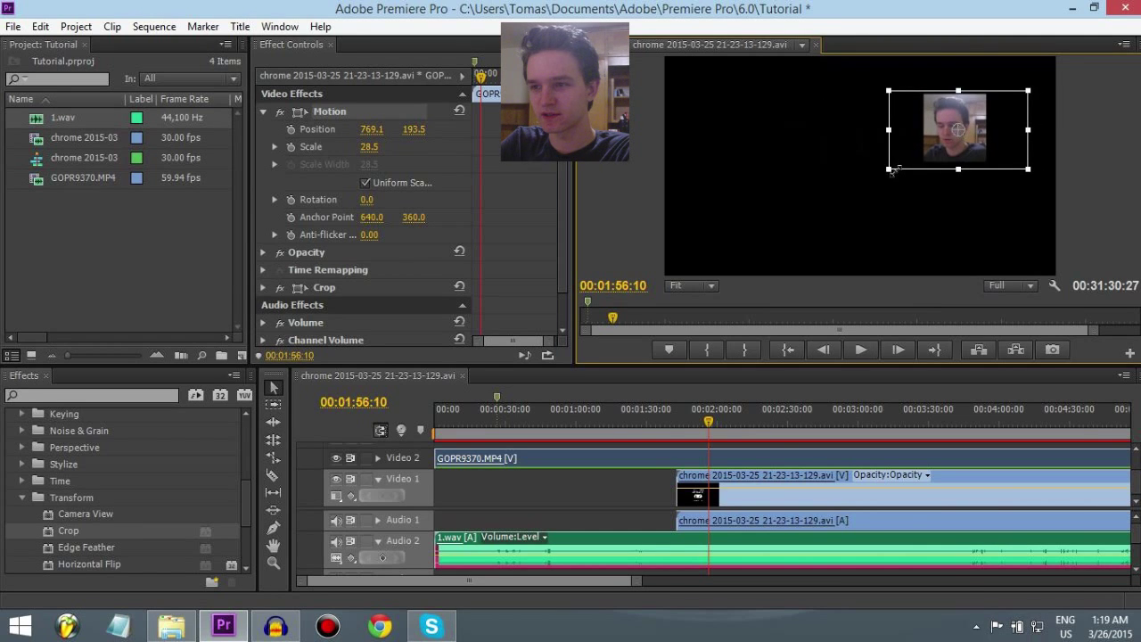
drag(956, 129, 1009, 94)
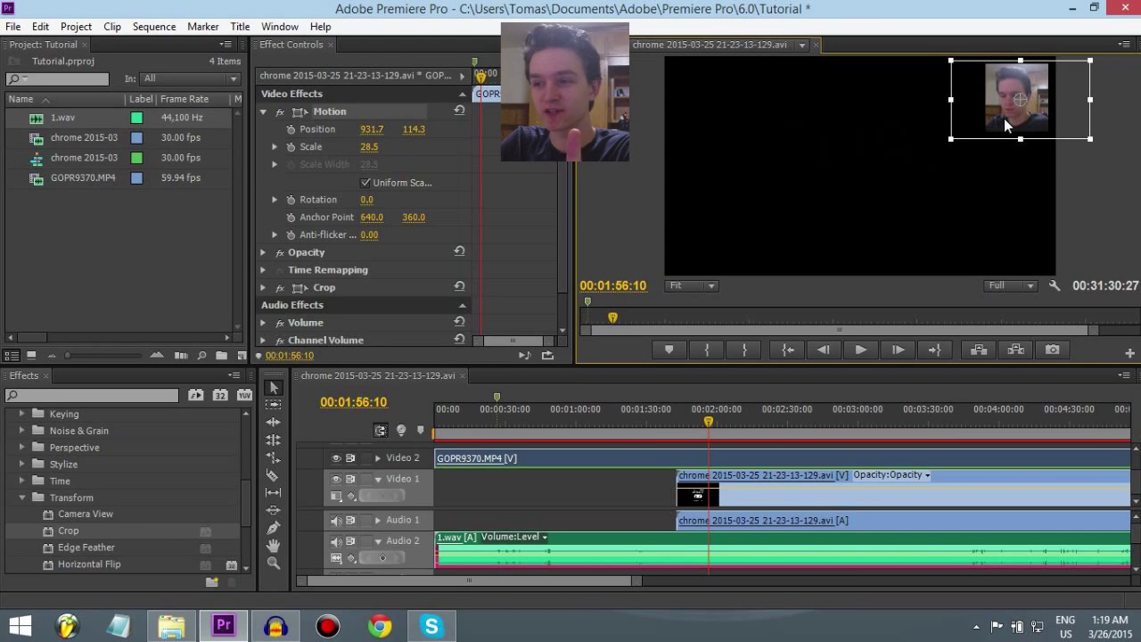
drag(1018, 99, 733, 98)
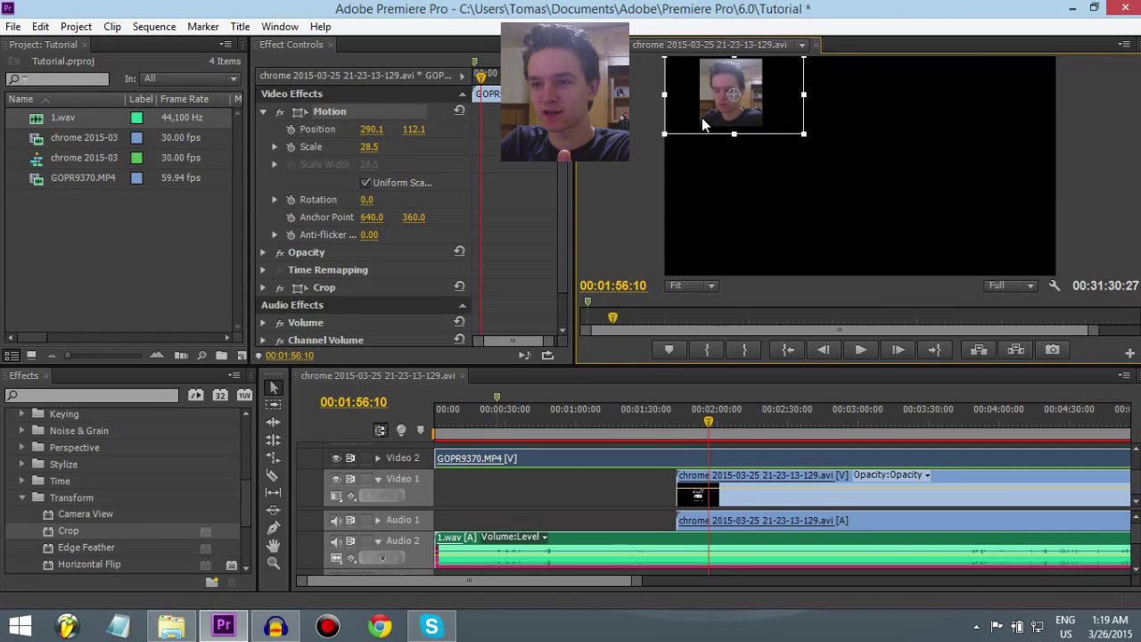
drag(732, 96, 704, 96)
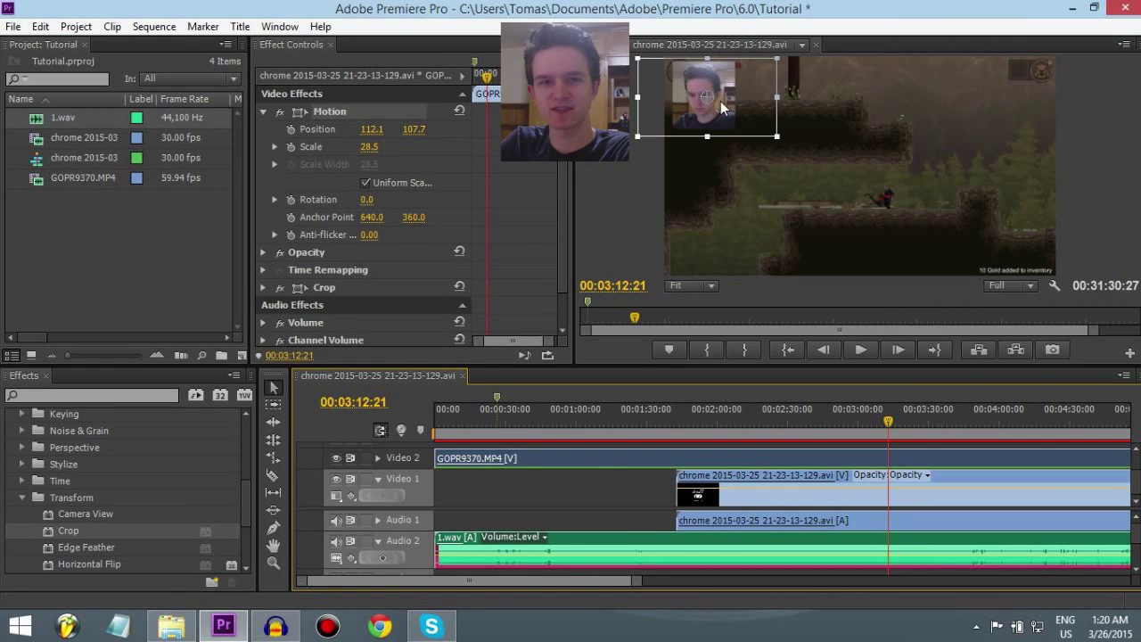
mouse_move(900, 144)
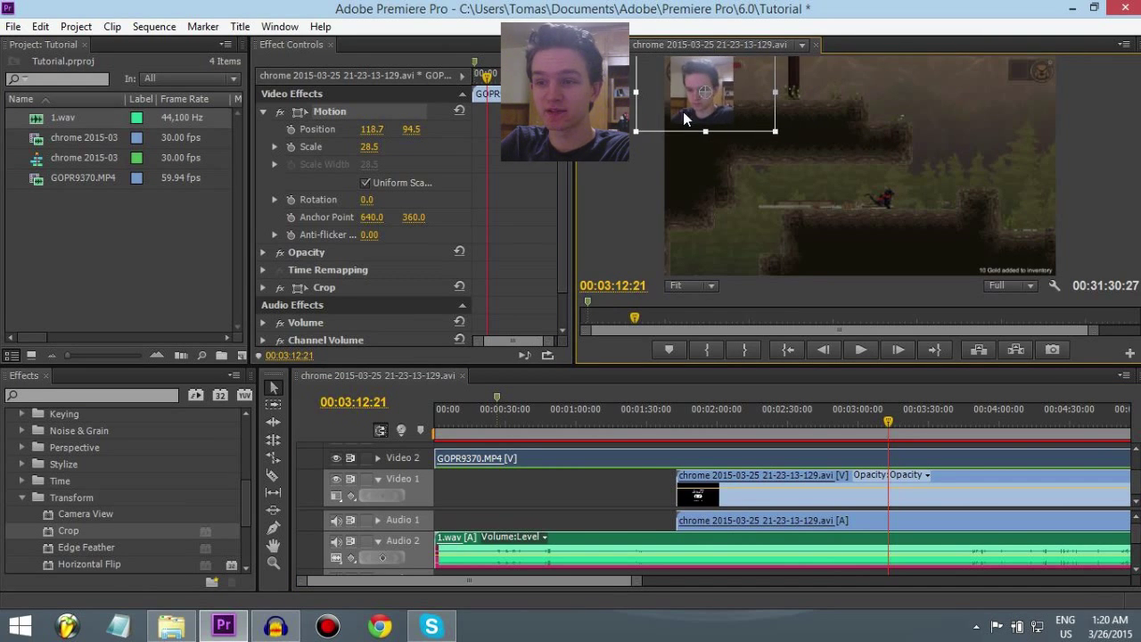
drag(703, 120, 678, 133)
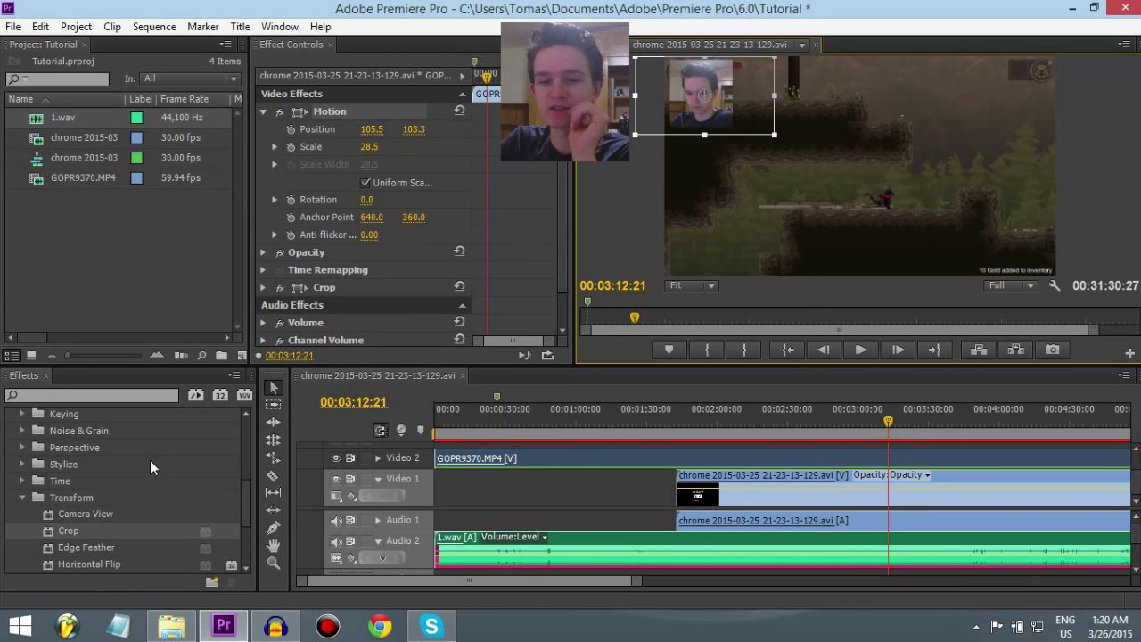
Drag the GOPR9370 facecam from the top-left across to the top-right corner.
scroll(down, 3)
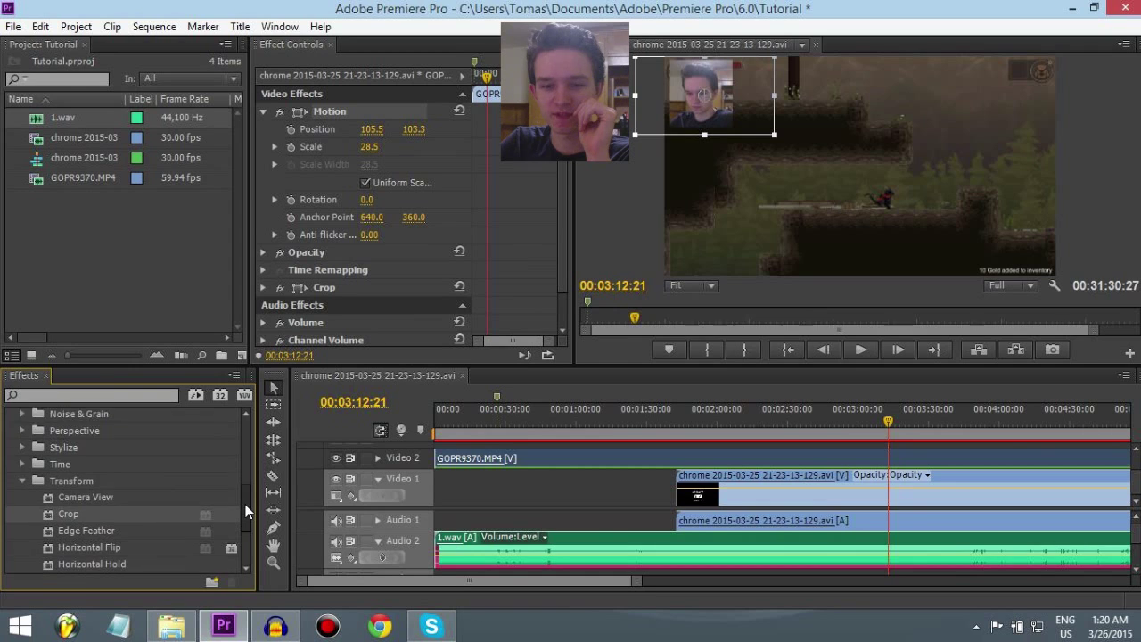
scroll(down, 3)
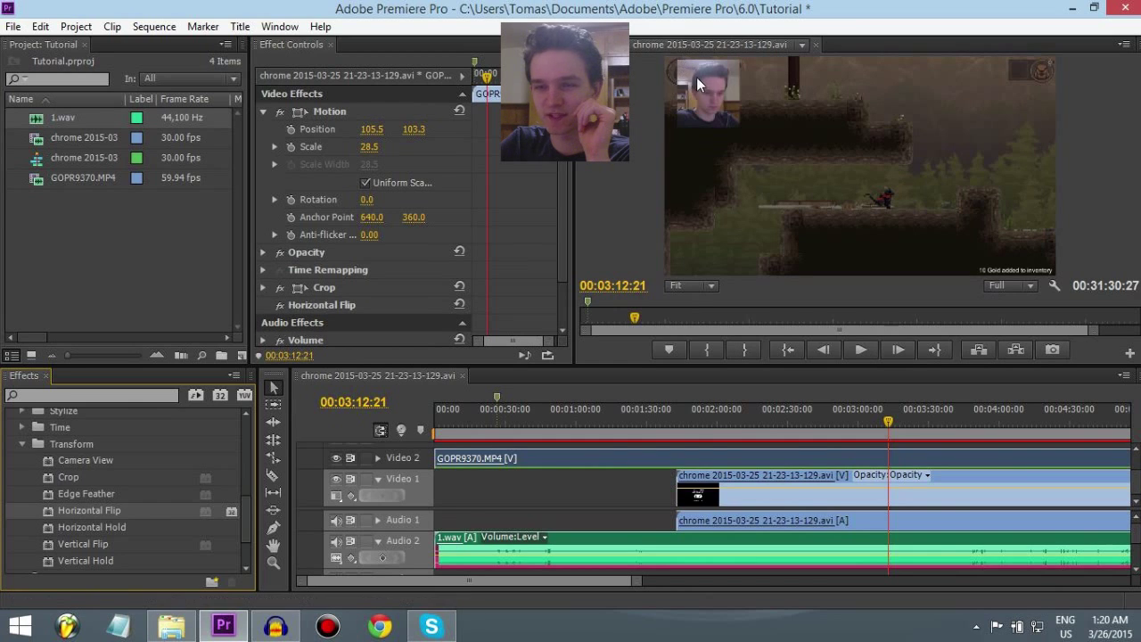
mouse_move(550, 164)
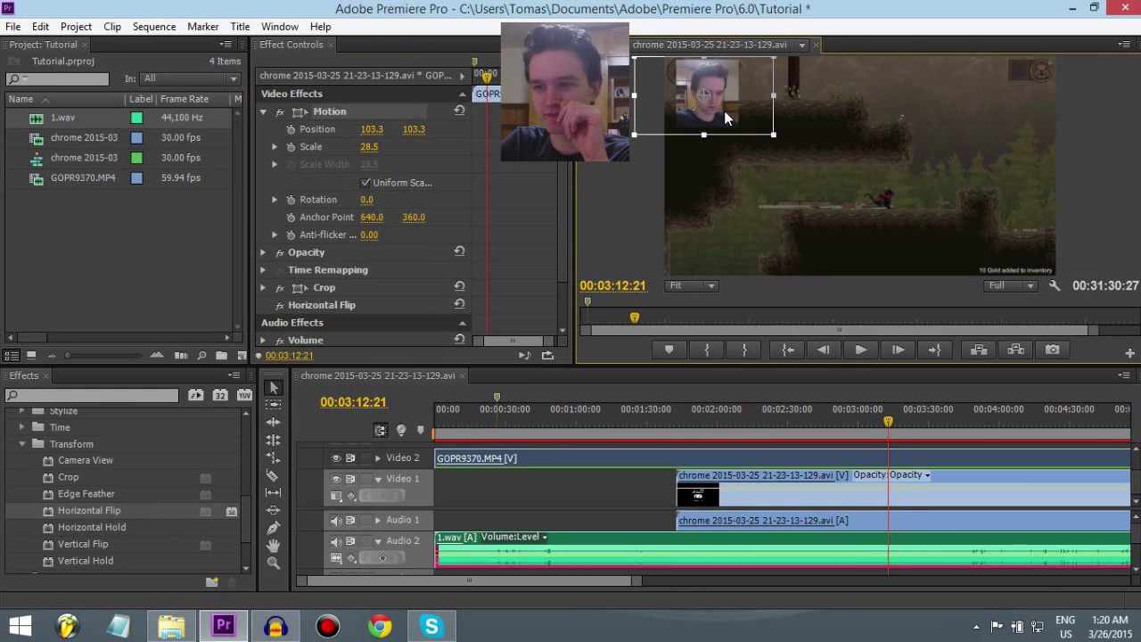
drag(704, 98, 637, 232)
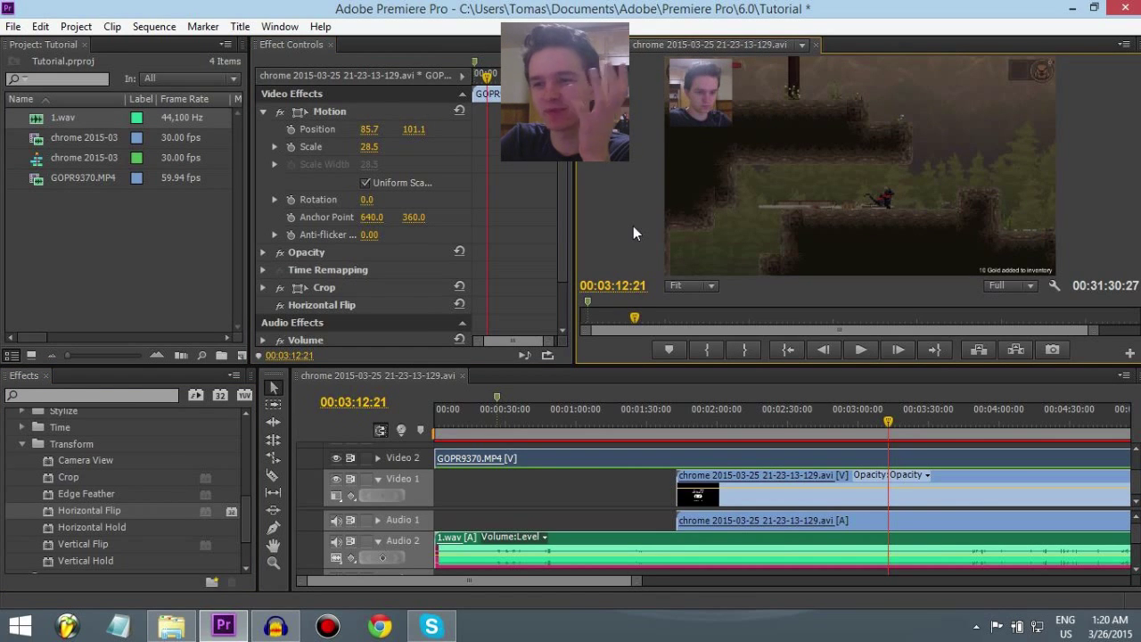
mouse_move(712, 214)
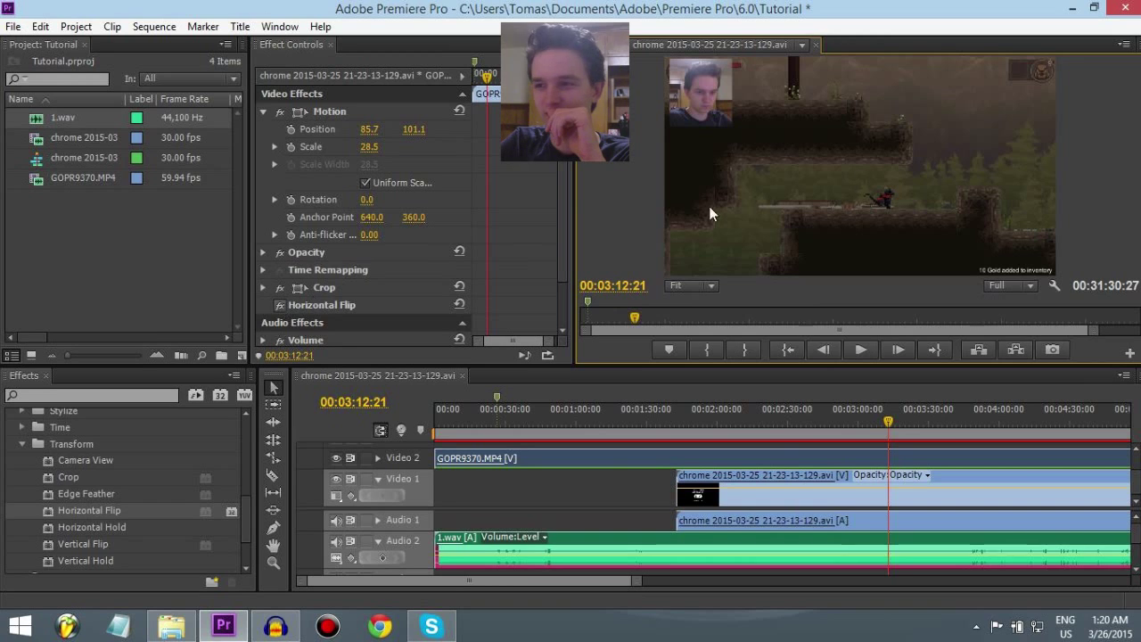
mouse_move(280, 314)
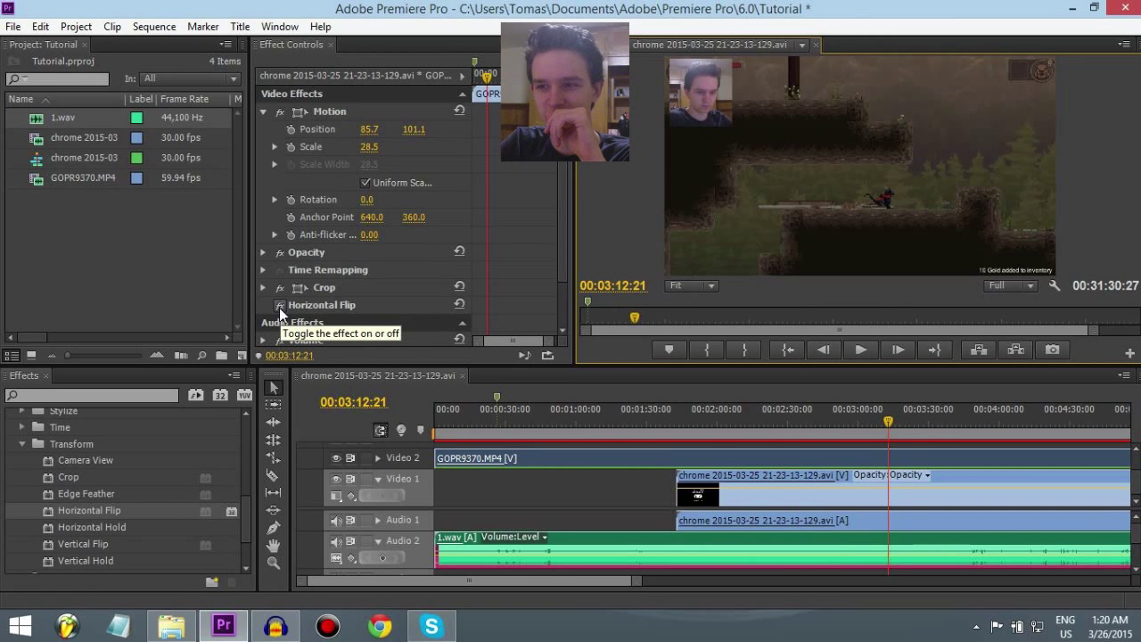
mouse_move(338, 120)
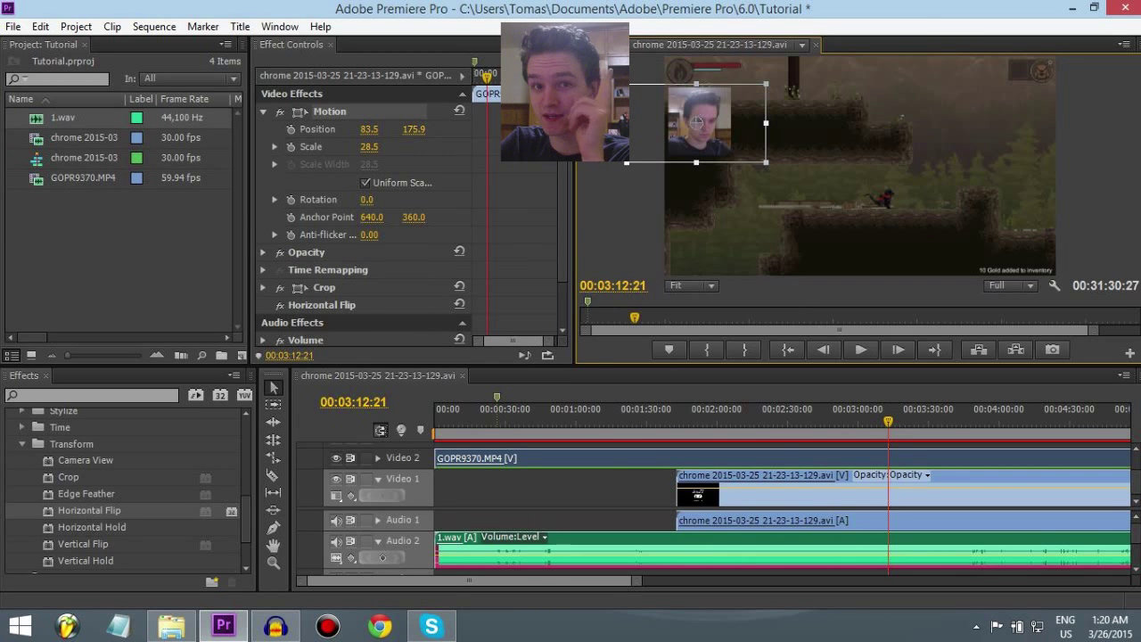
mouse_move(326, 162)
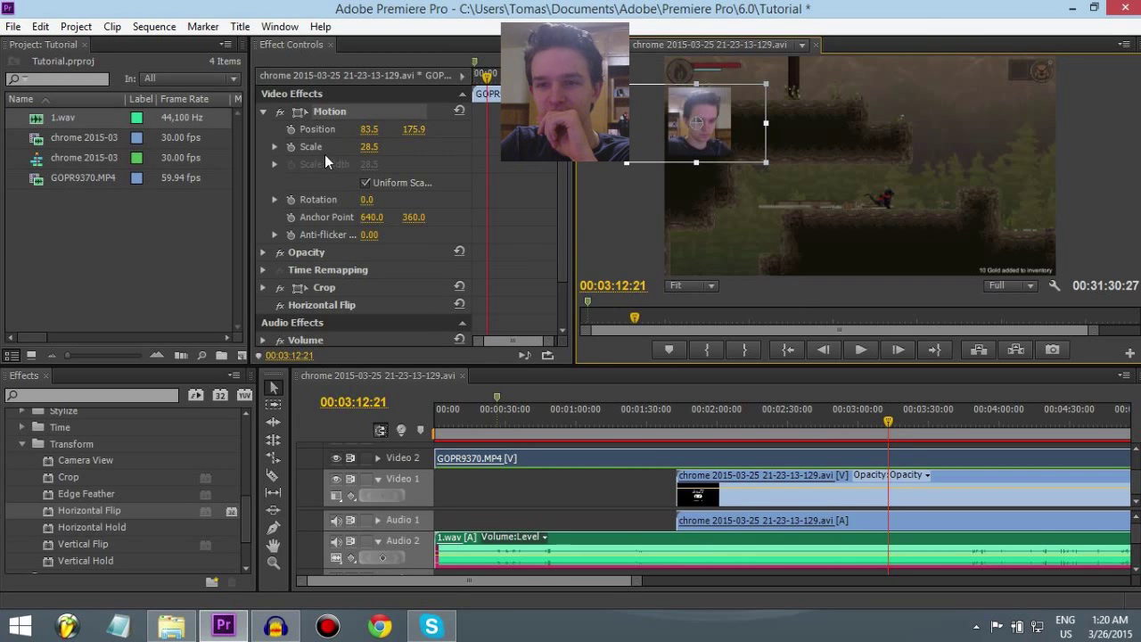
mouse_move(287, 322)
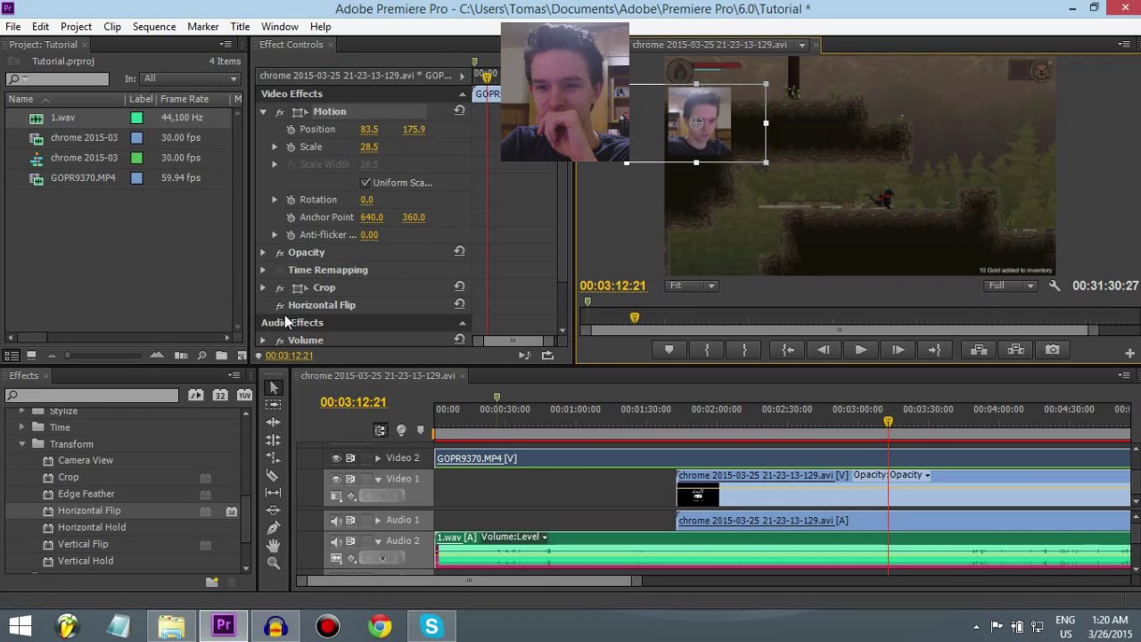
mouse_move(281, 312)
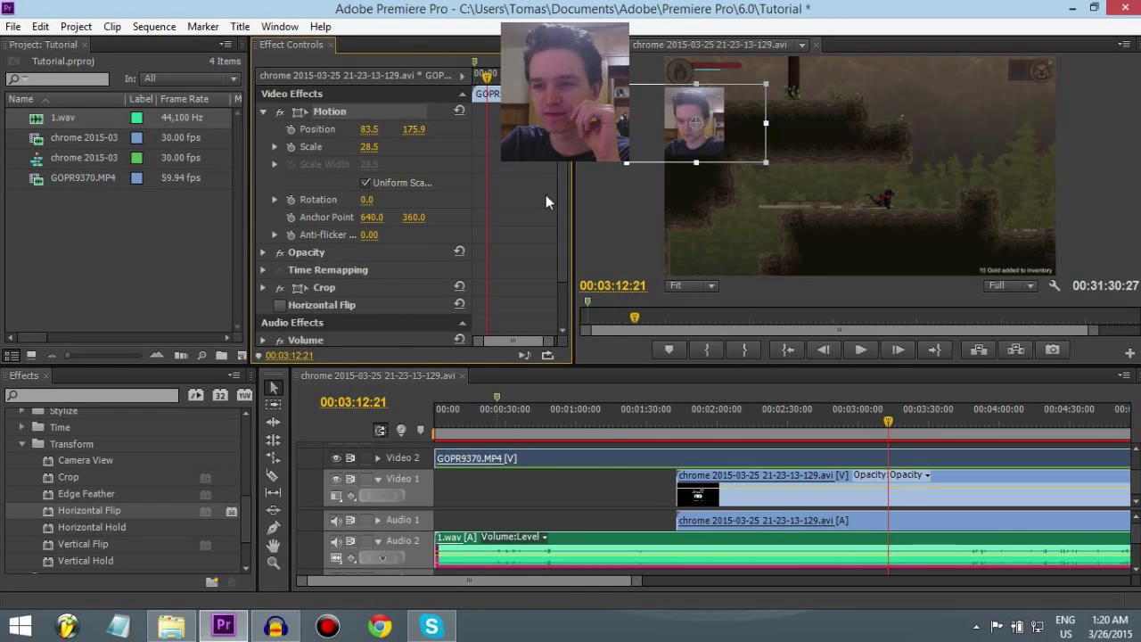
drag(698, 123, 1016, 95)
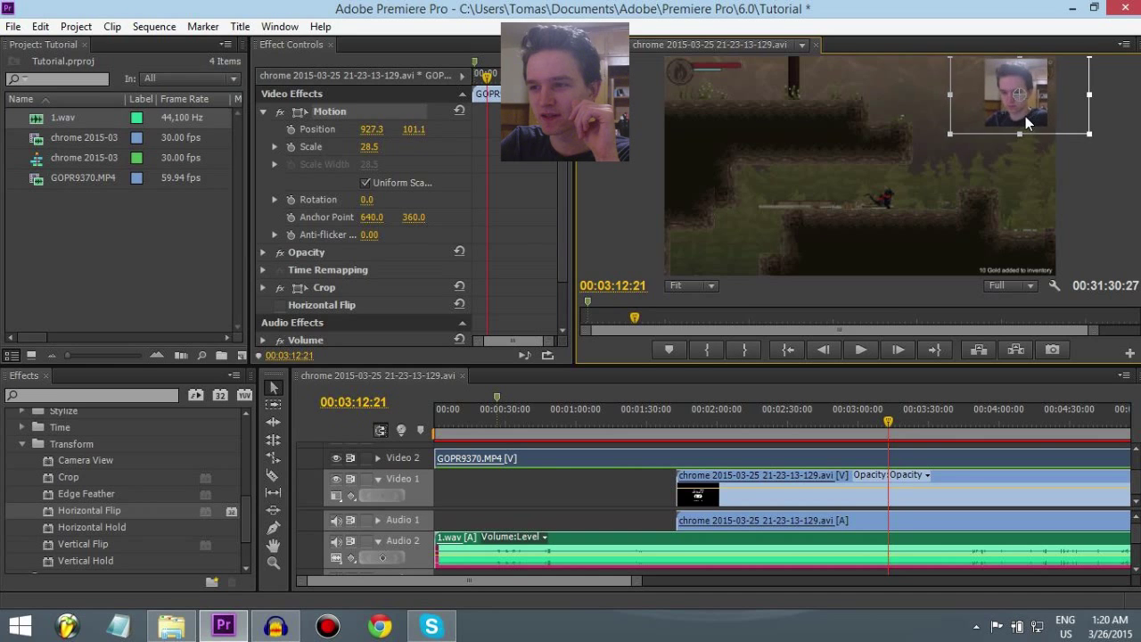
drag(1012, 96, 1018, 93)
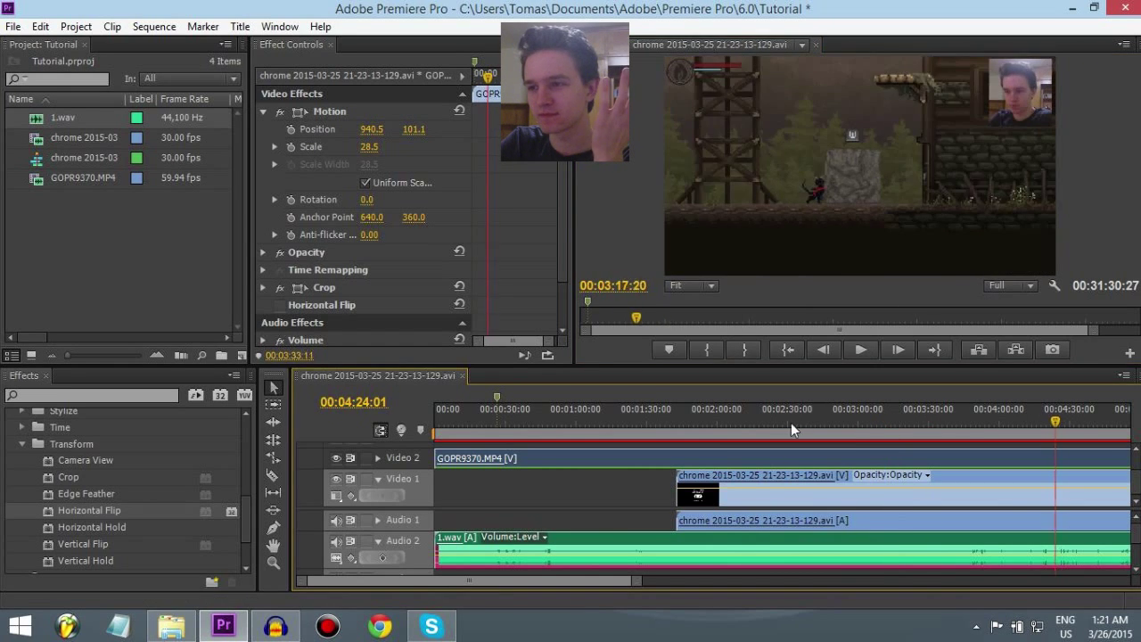
Create a Transparent Video item and stretch it on Video 3 across the gameplay clip.
click(785, 409)
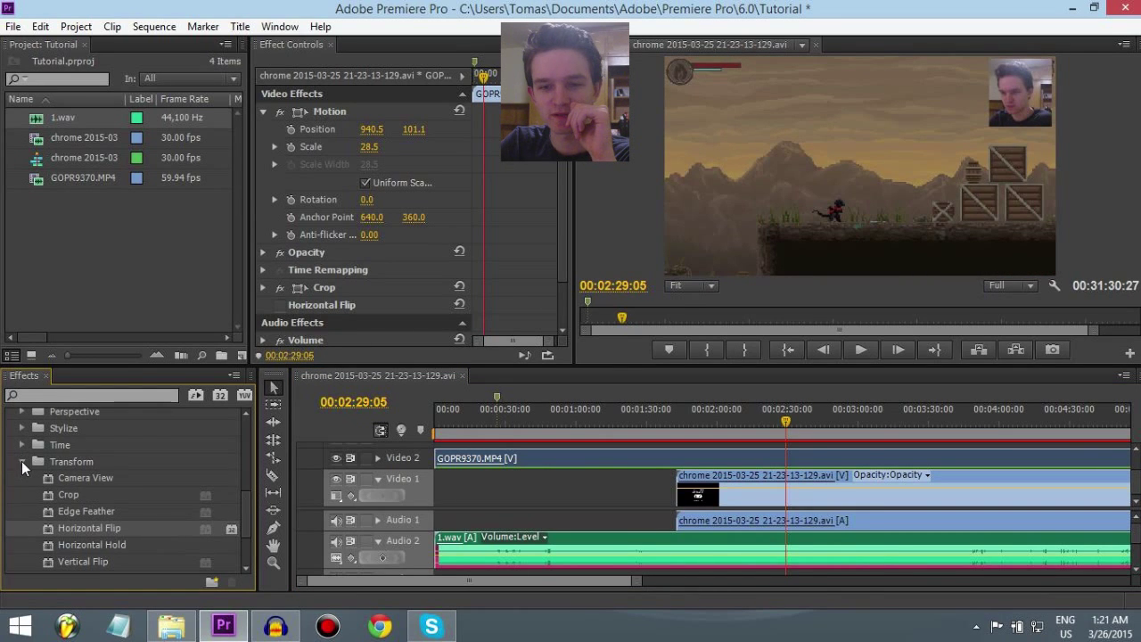
click(22, 461)
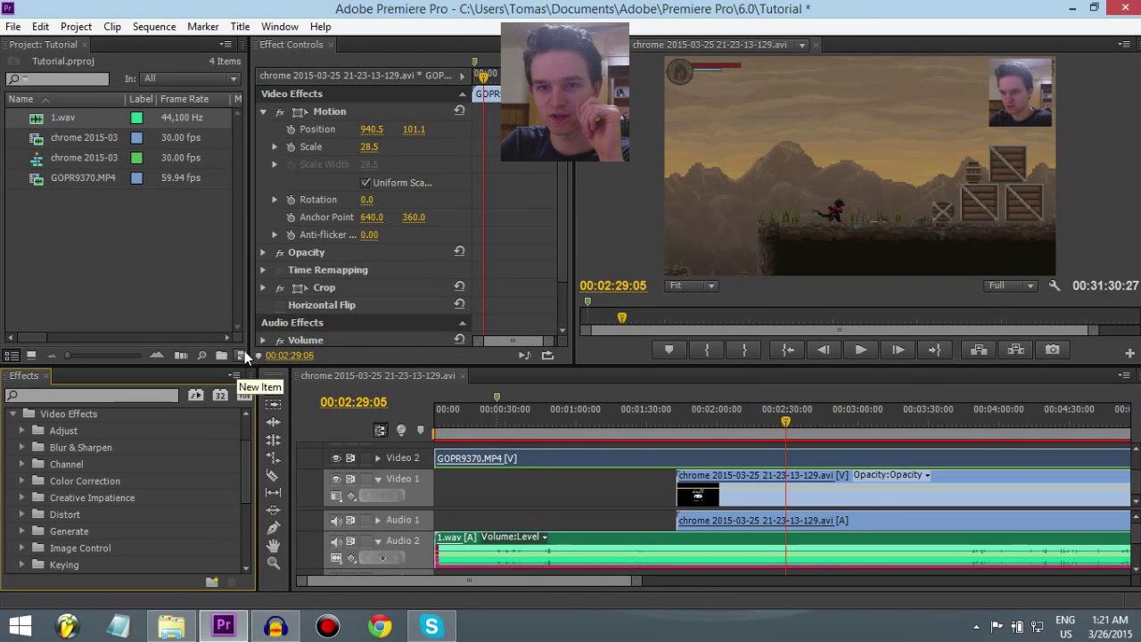
mouse_move(146, 72)
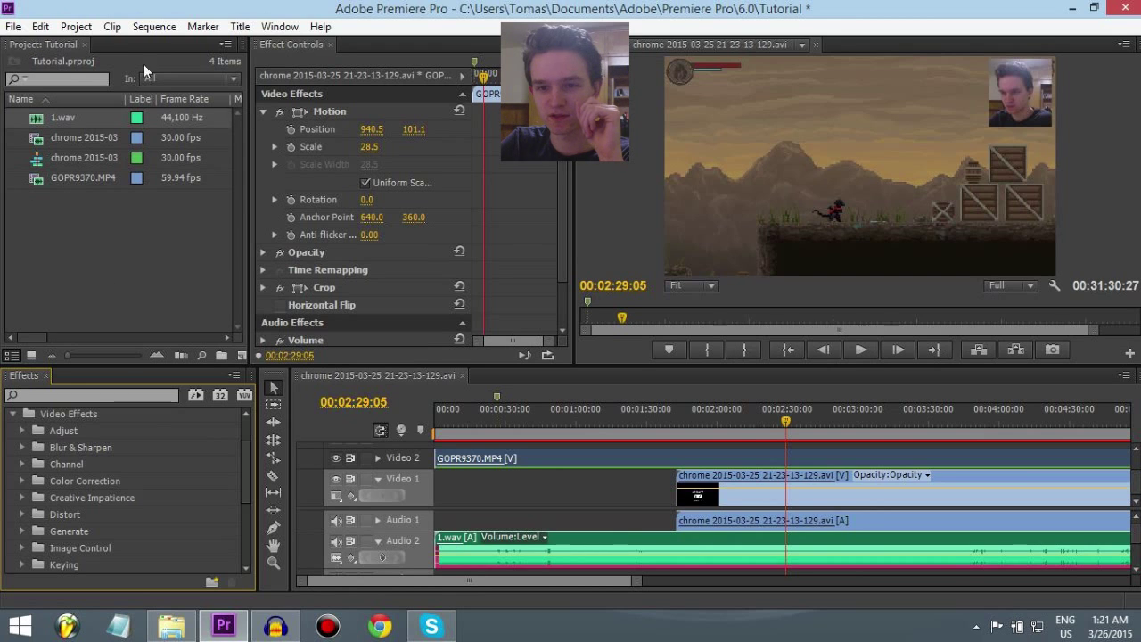
click(238, 356)
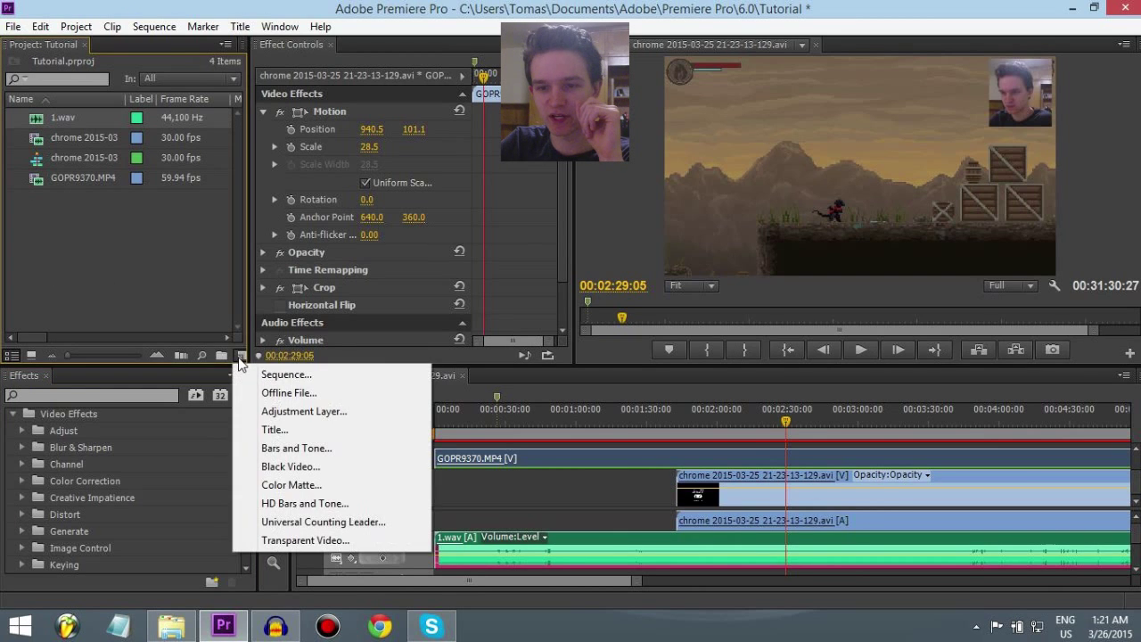
mouse_move(314, 540)
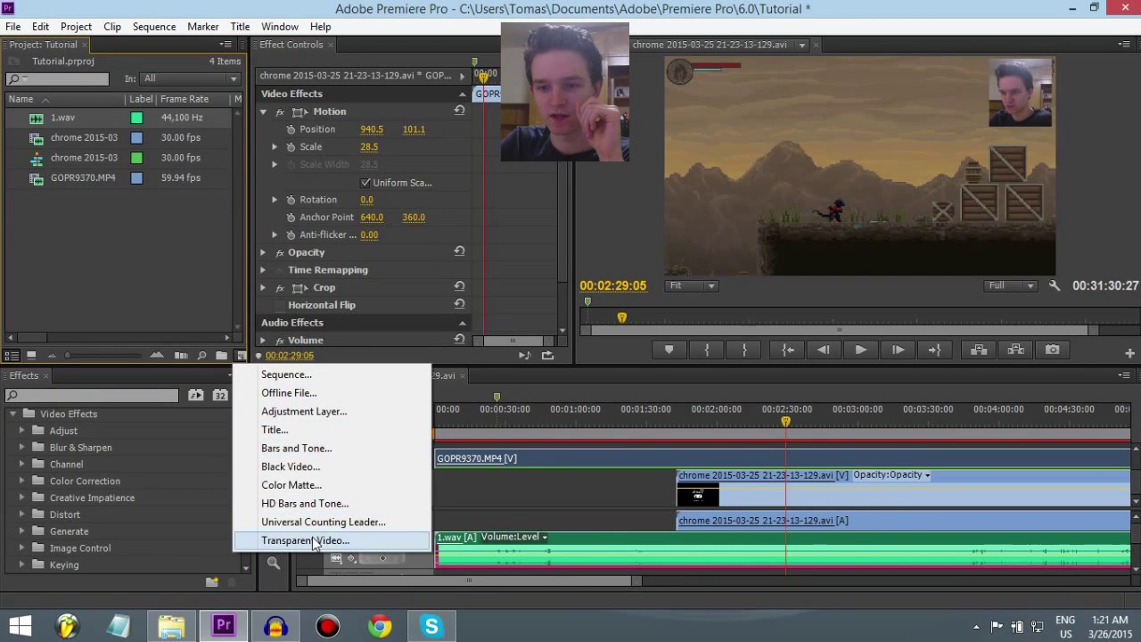
click(305, 540)
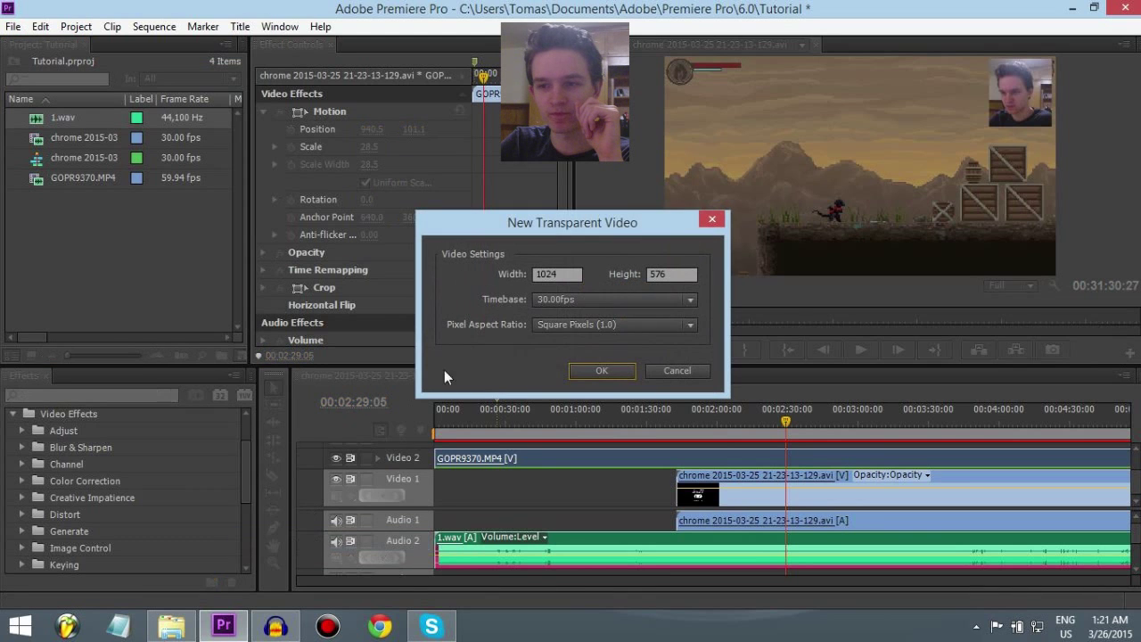
click(601, 370)
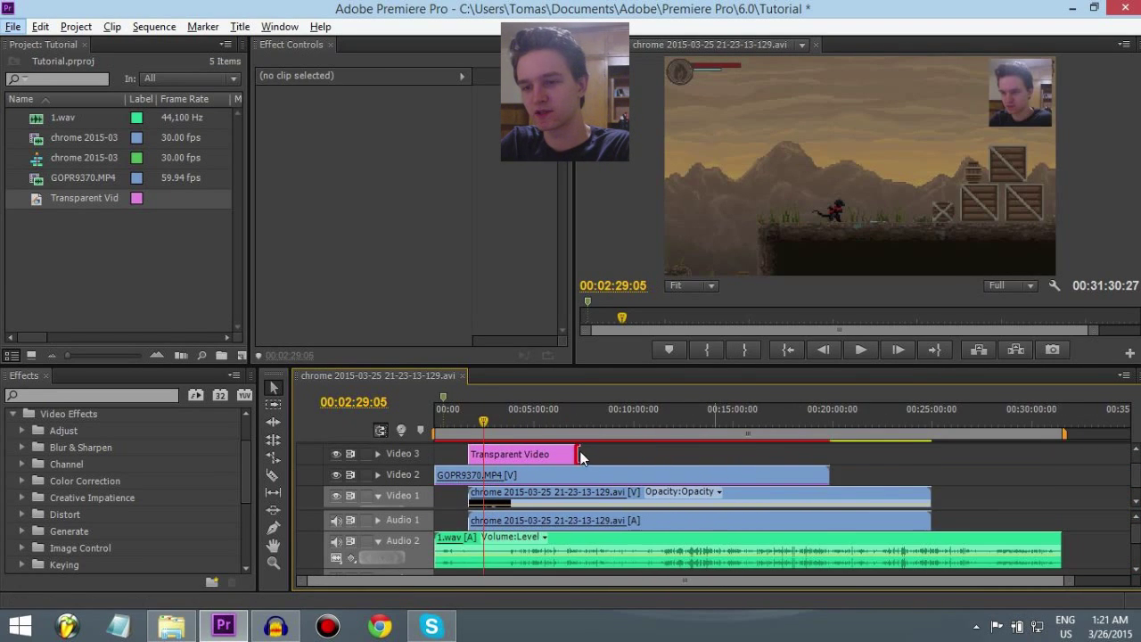
drag(578, 454, 793, 454)
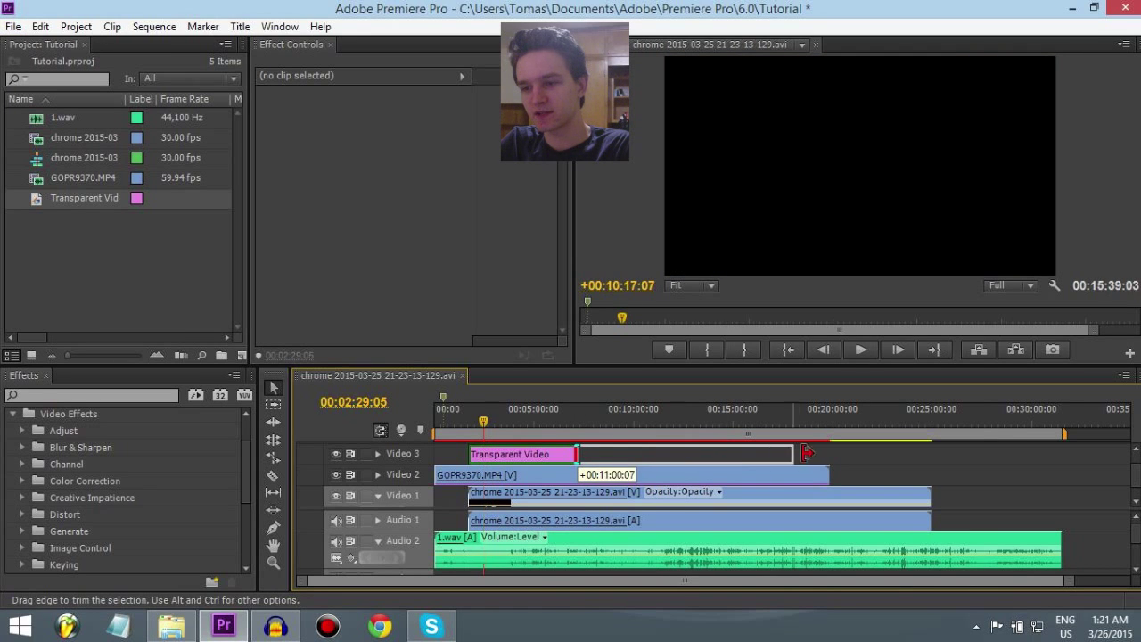
drag(806, 452, 851, 452)
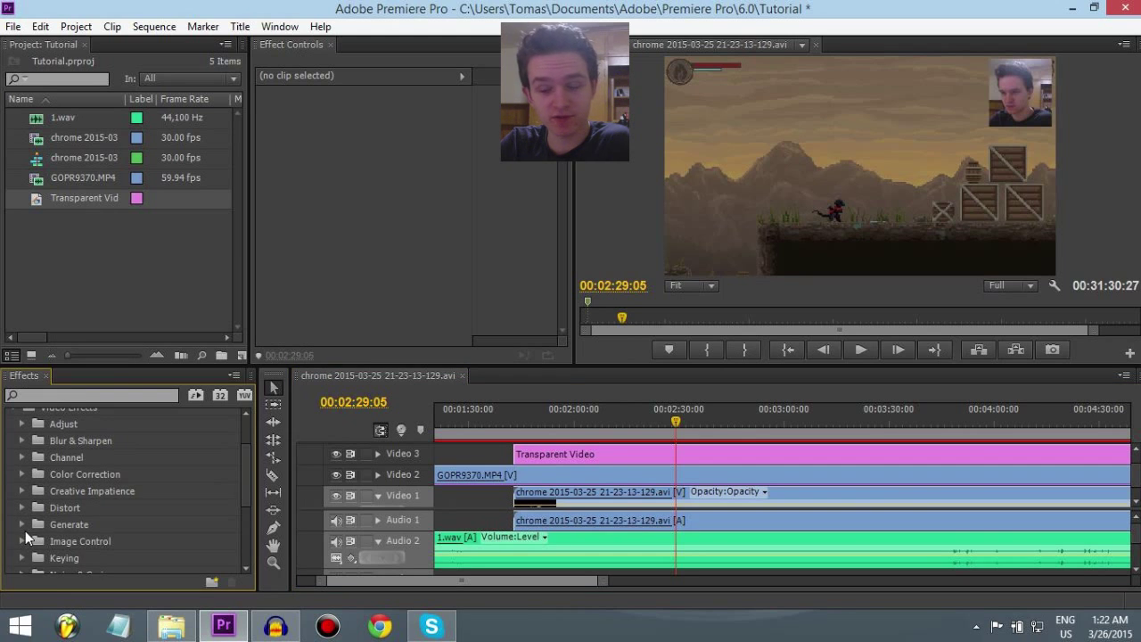
Apply Generate > Circle to Transparent Video and Keying > Track Matte Key to GOPR9370.
click(21, 524)
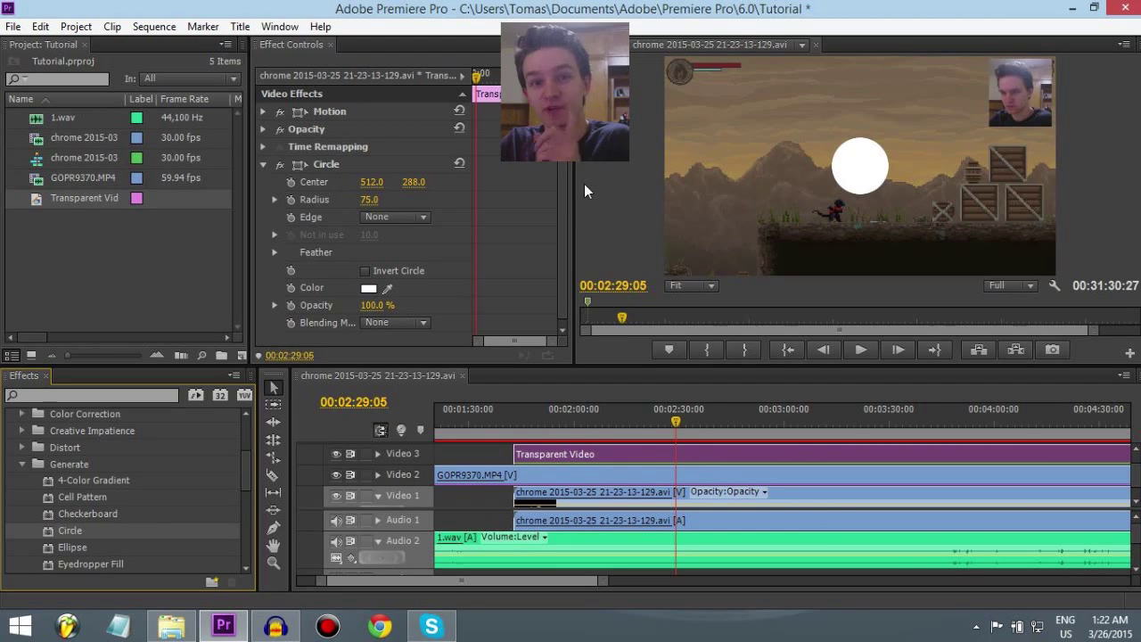
mouse_move(524, 367)
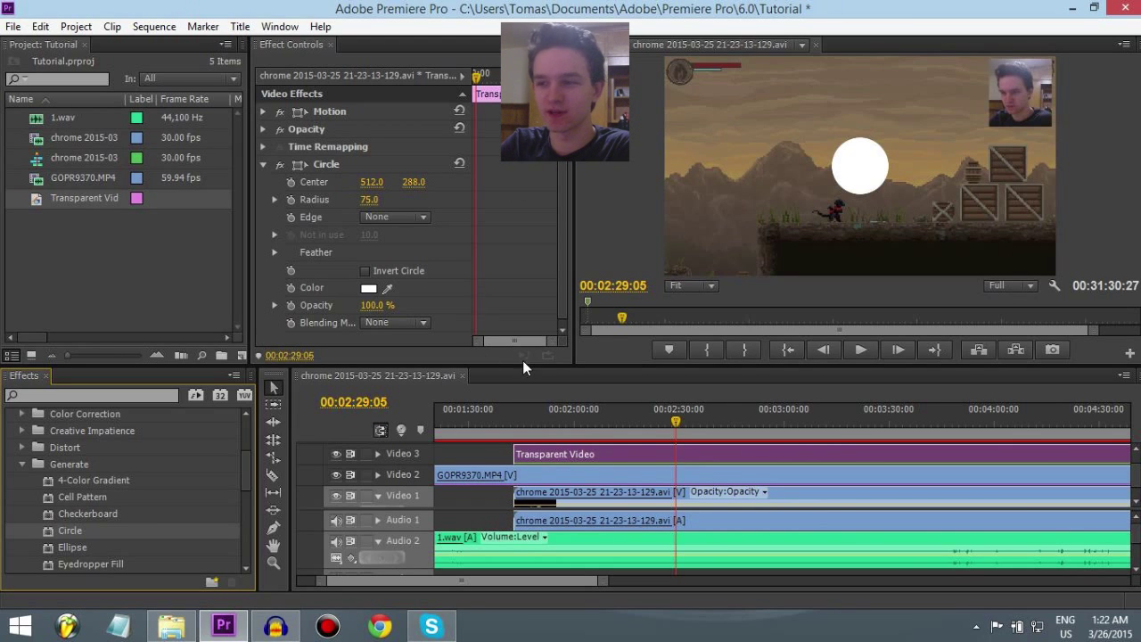
mouse_move(258, 499)
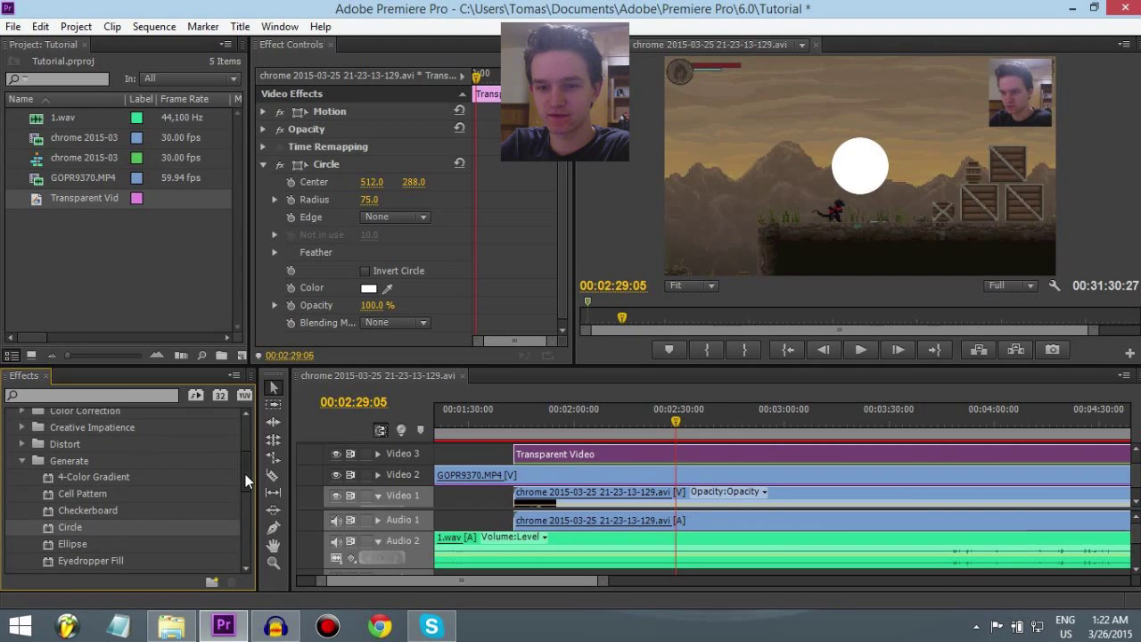
scroll(down, 3)
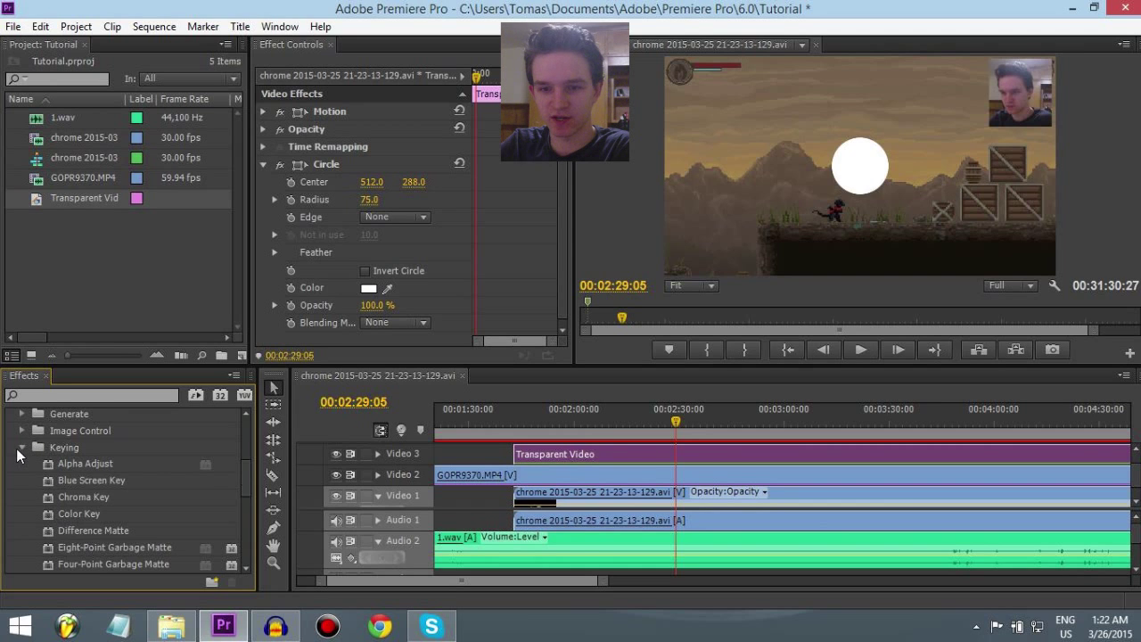
scroll(down, 3)
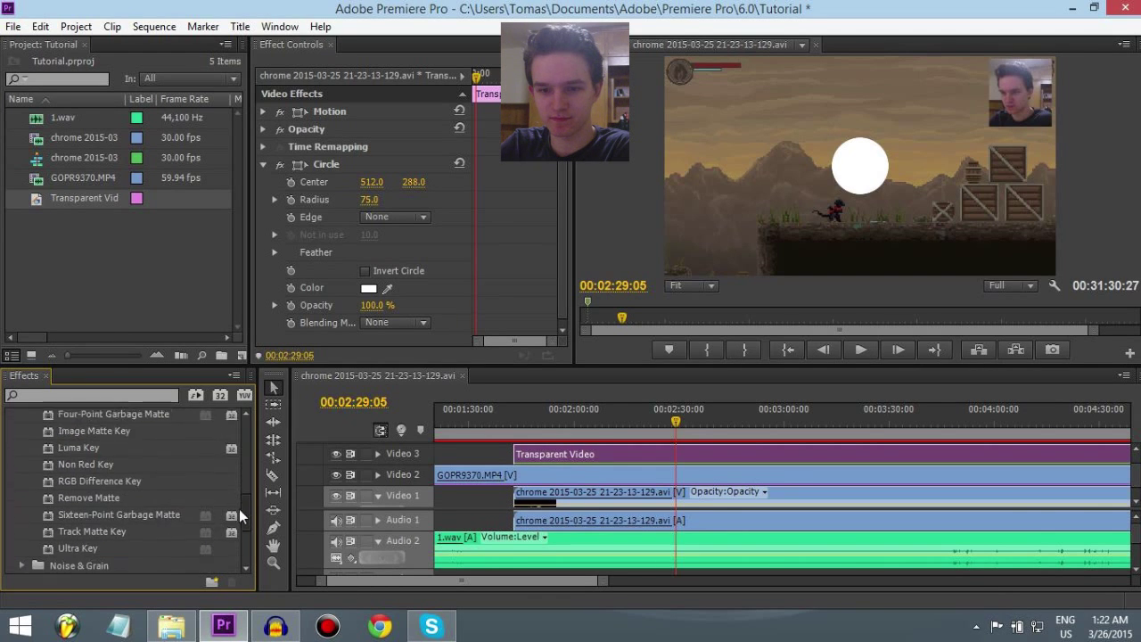
scroll(down, 3)
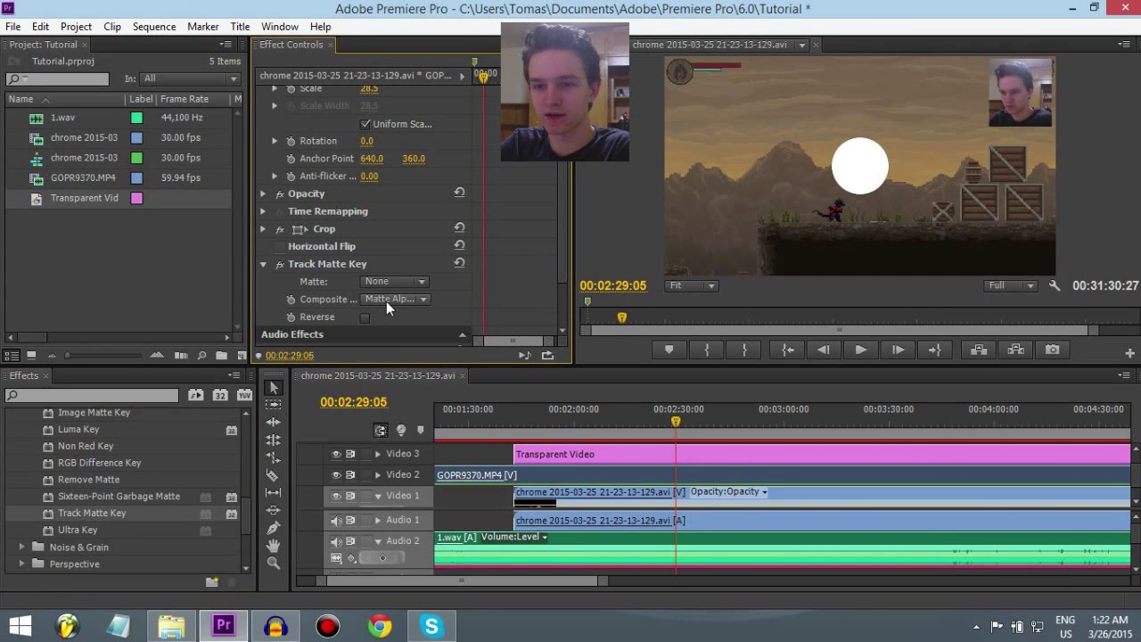
Set the GOPR9370 Track Matte Key's Matte source to Video 3.
click(392, 281)
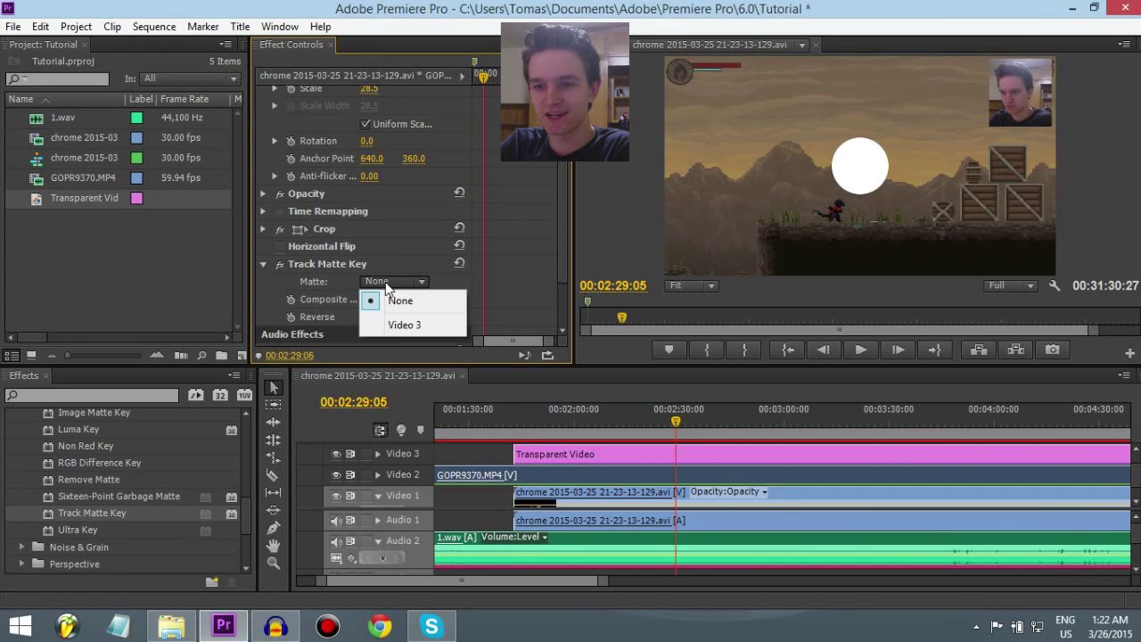
mouse_move(405, 323)
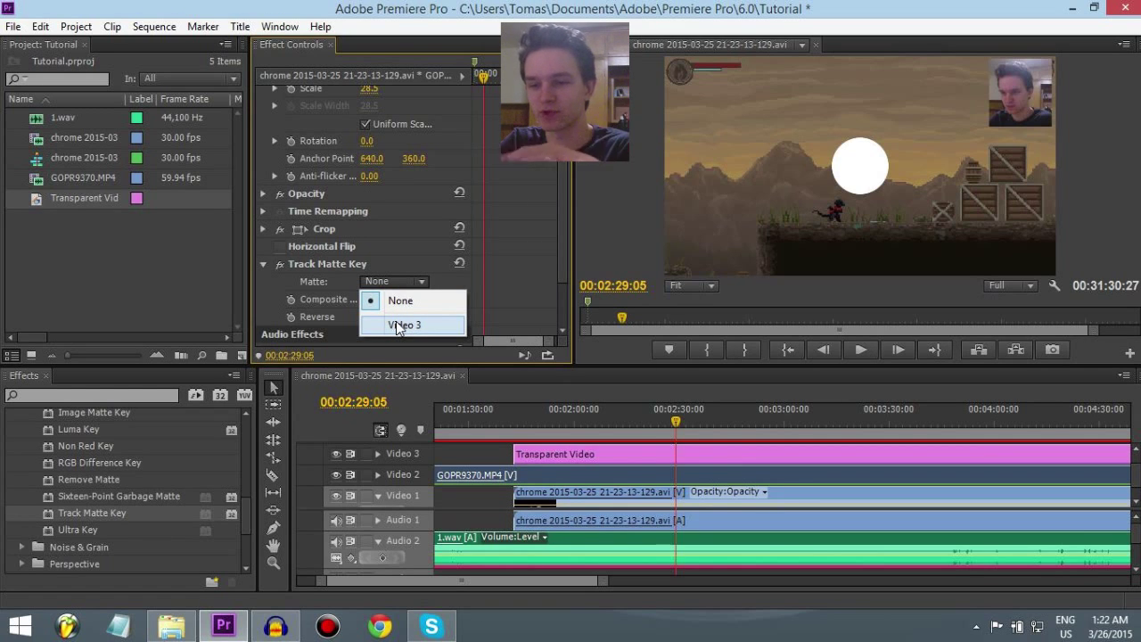
click(407, 323)
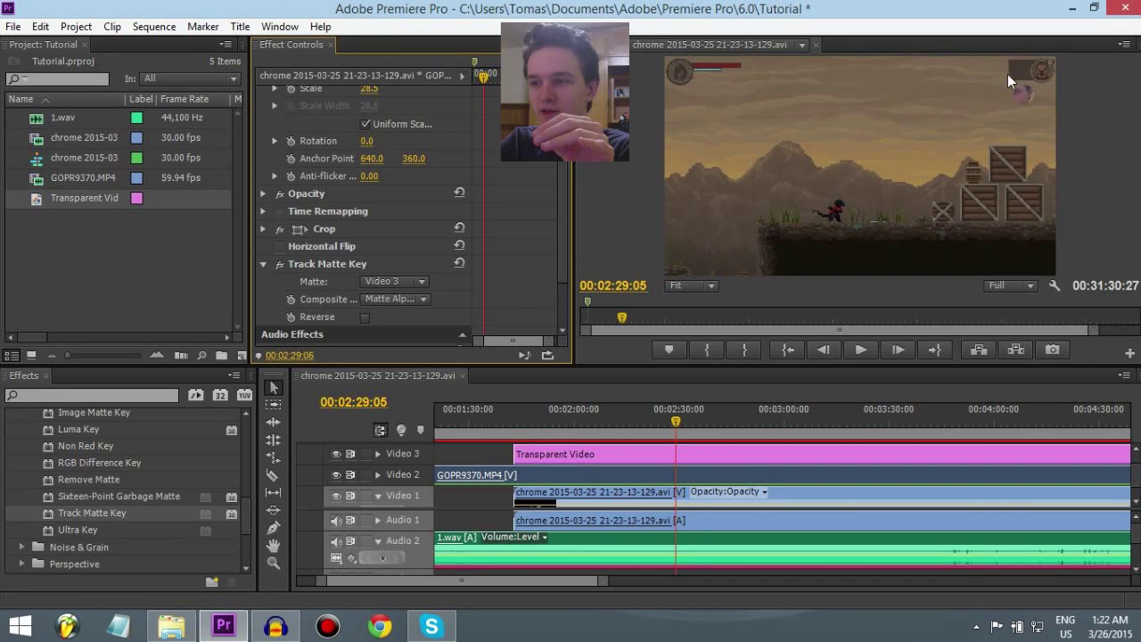
mouse_move(682, 247)
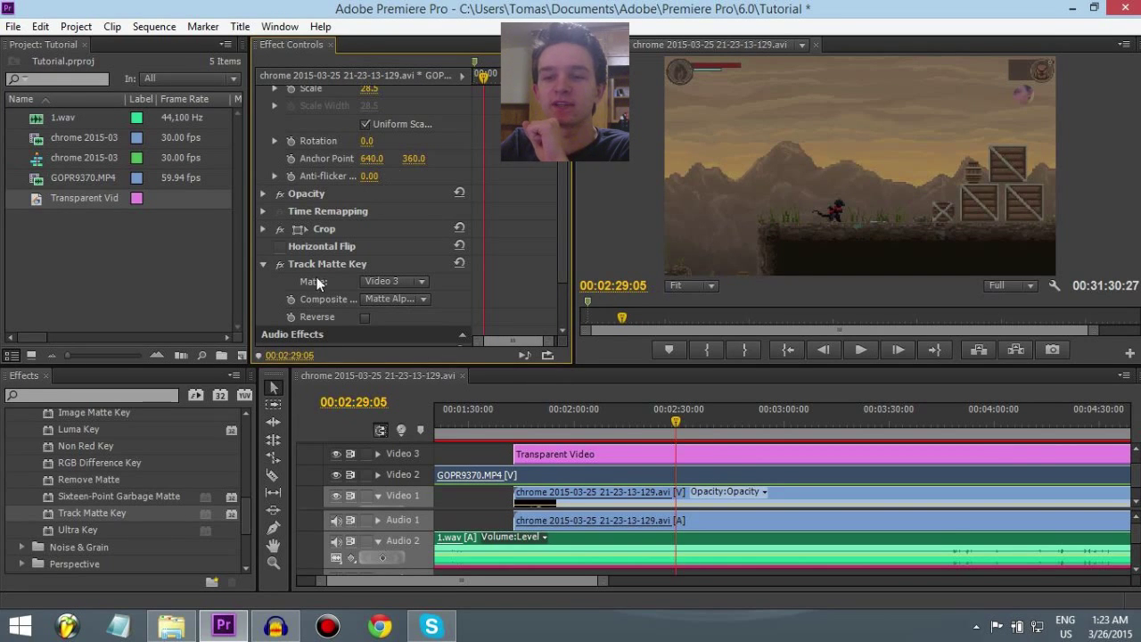
click(264, 228)
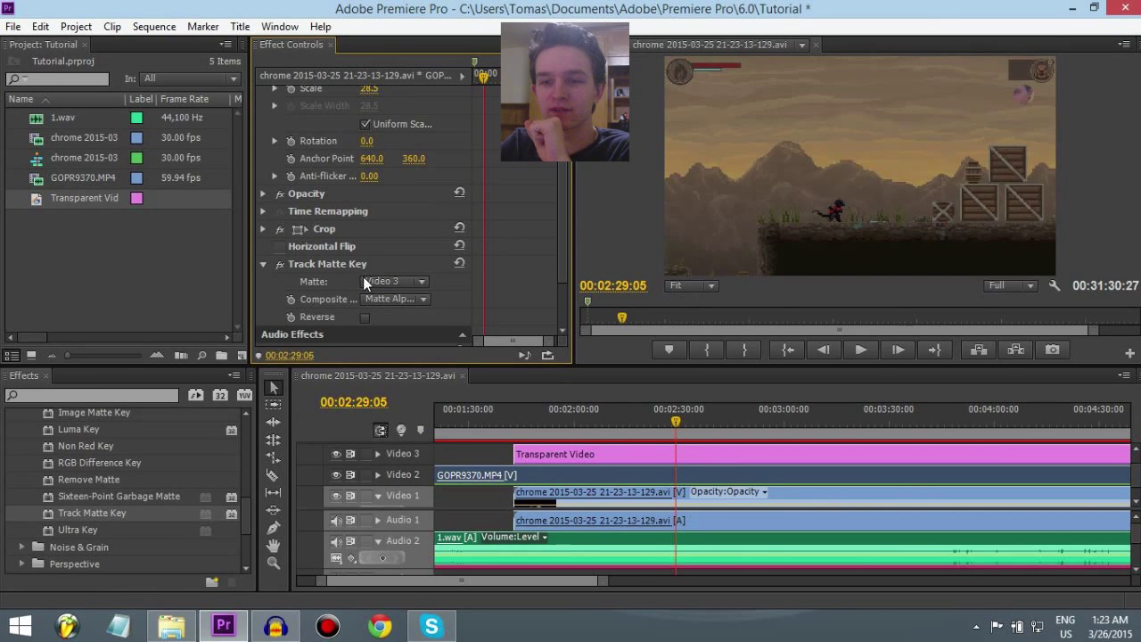
scroll(up, 3)
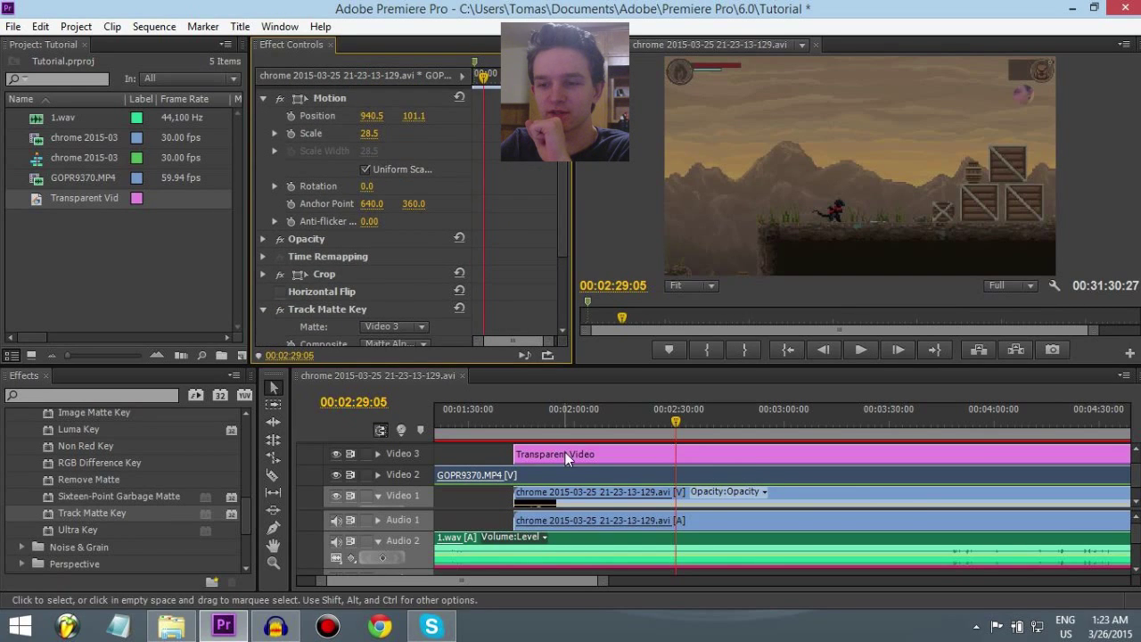
Resize the Transparent Video circle and position it over the top-right facecam.
click(555, 453)
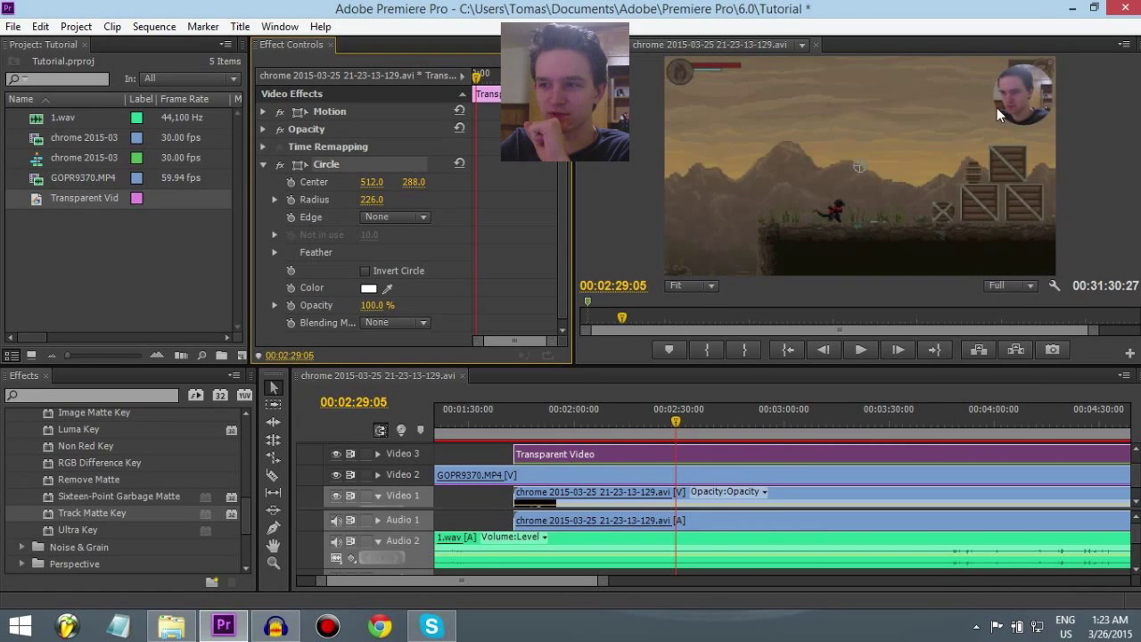
click(1007, 97)
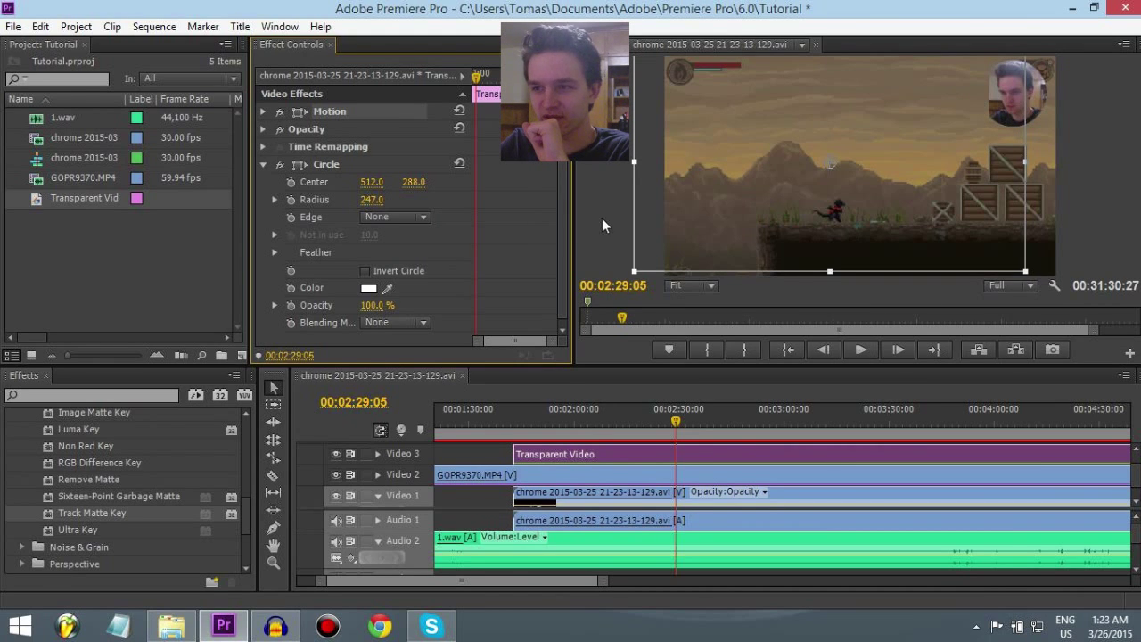
click(264, 164)
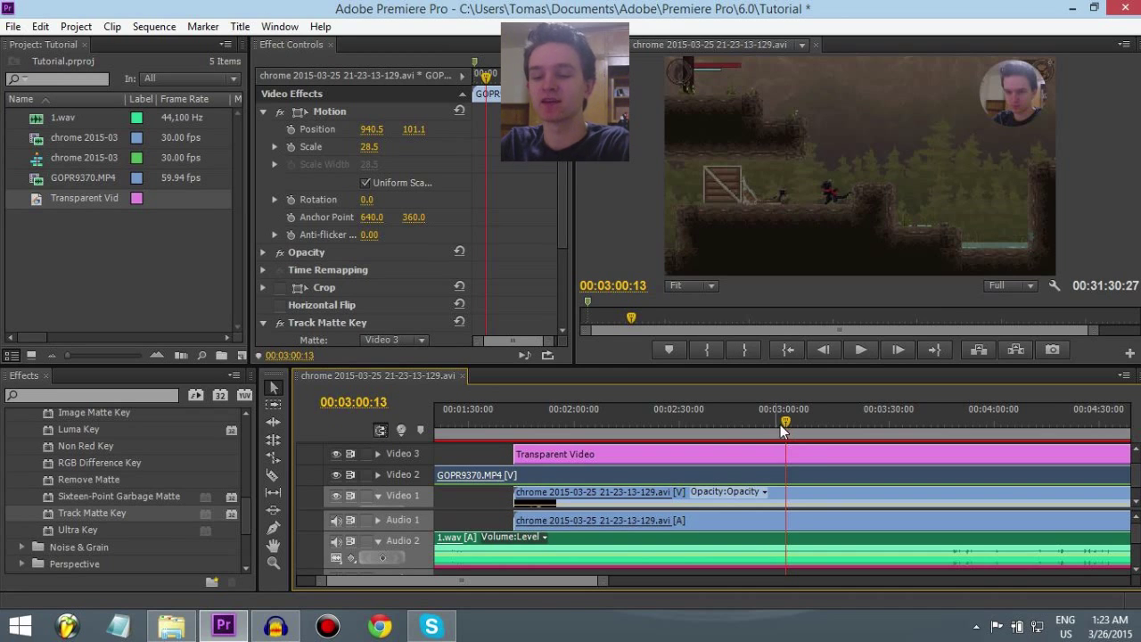
Check the circular facecam on the timeline and review the gameplay clip's effects.
click(785, 454)
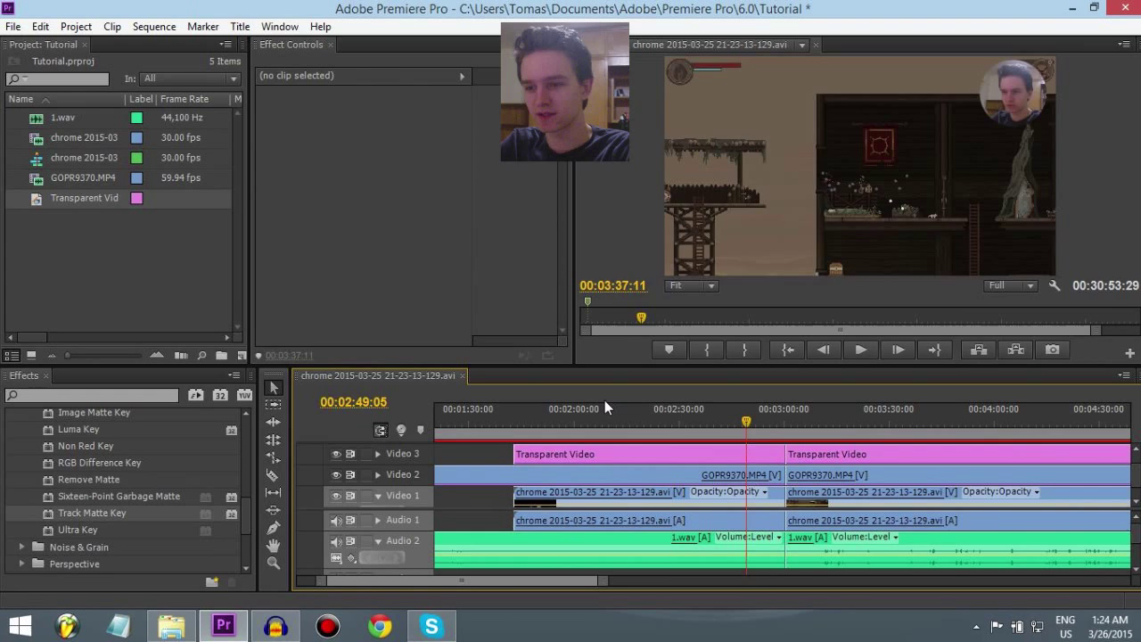
click(532, 412)
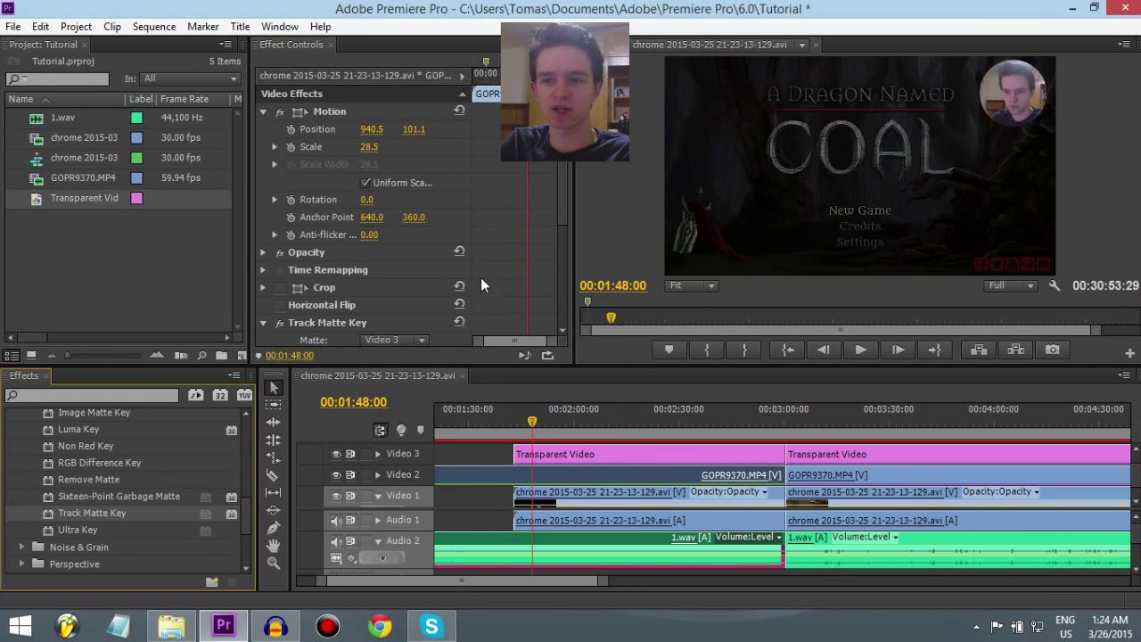
scroll(down, 3)
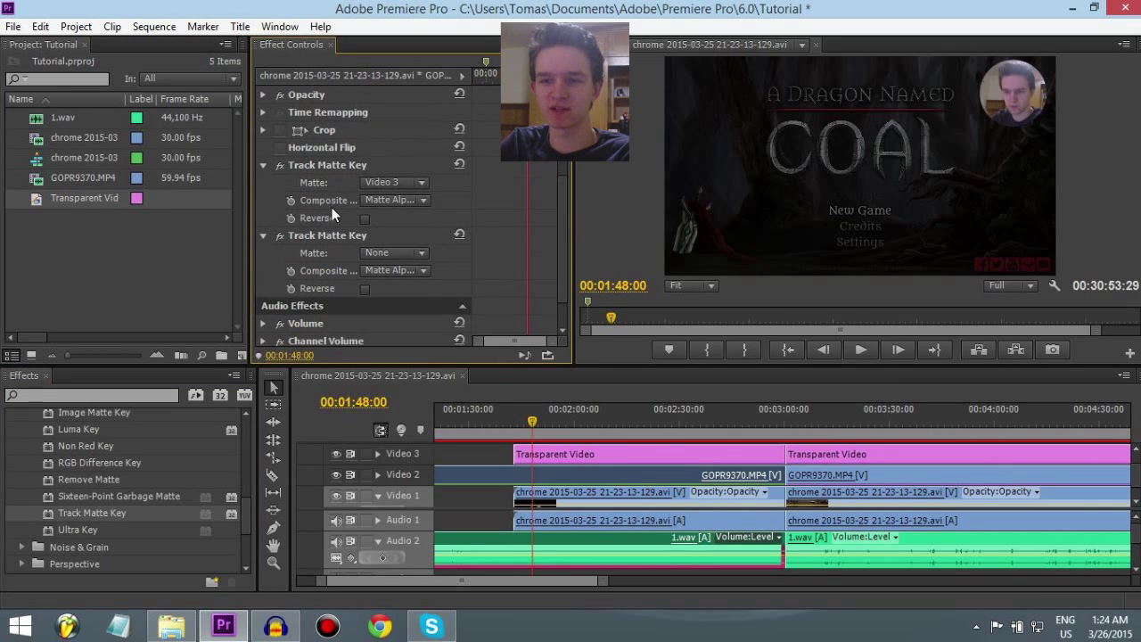
scroll(down, 3)
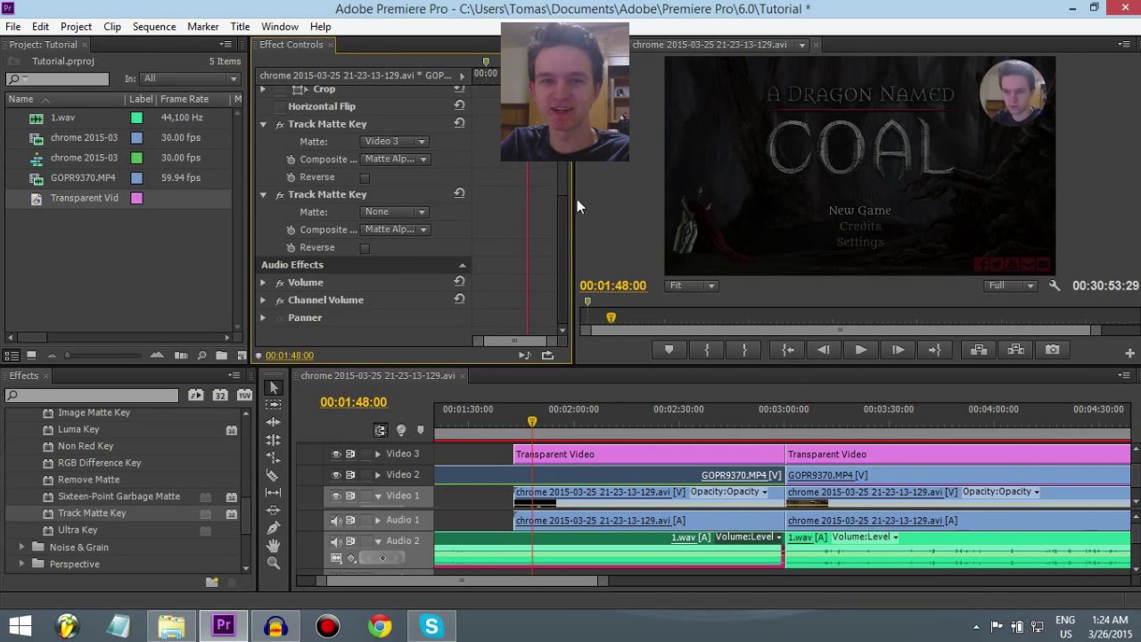
scroll(up, 3)
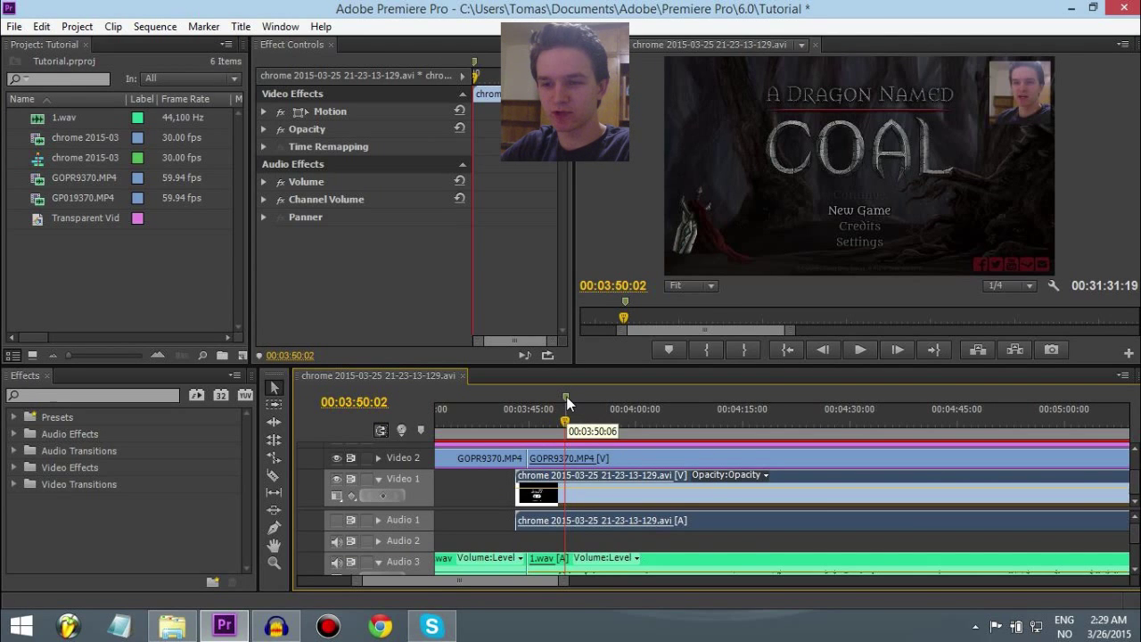
Add a marker at the sync point on the time ruler and play the sequence.
right_click(564, 413)
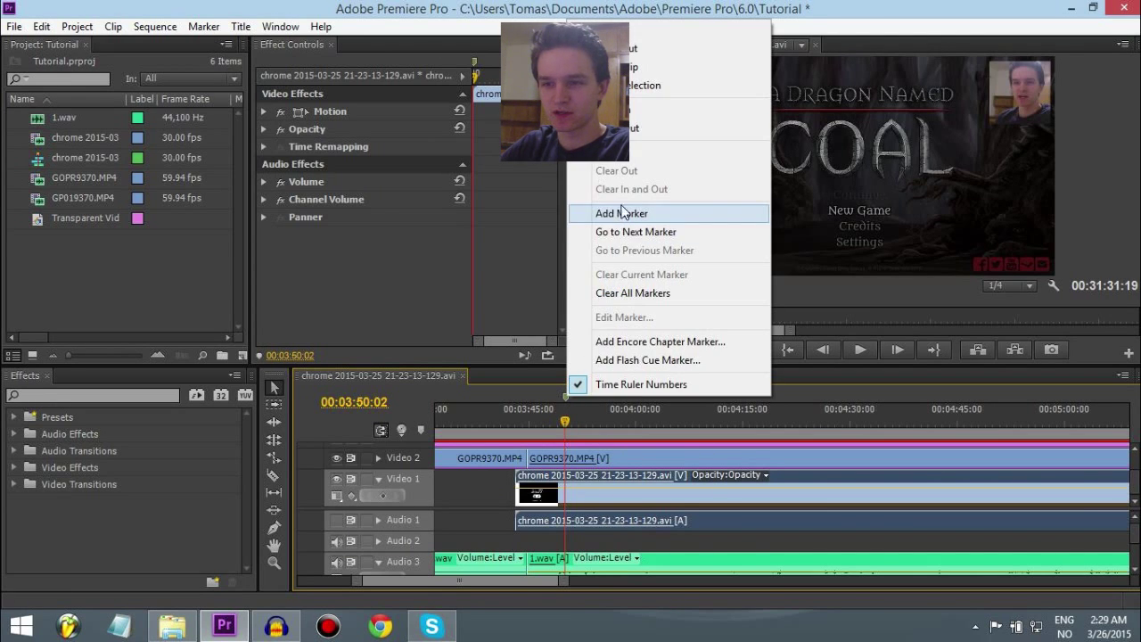
click(620, 213)
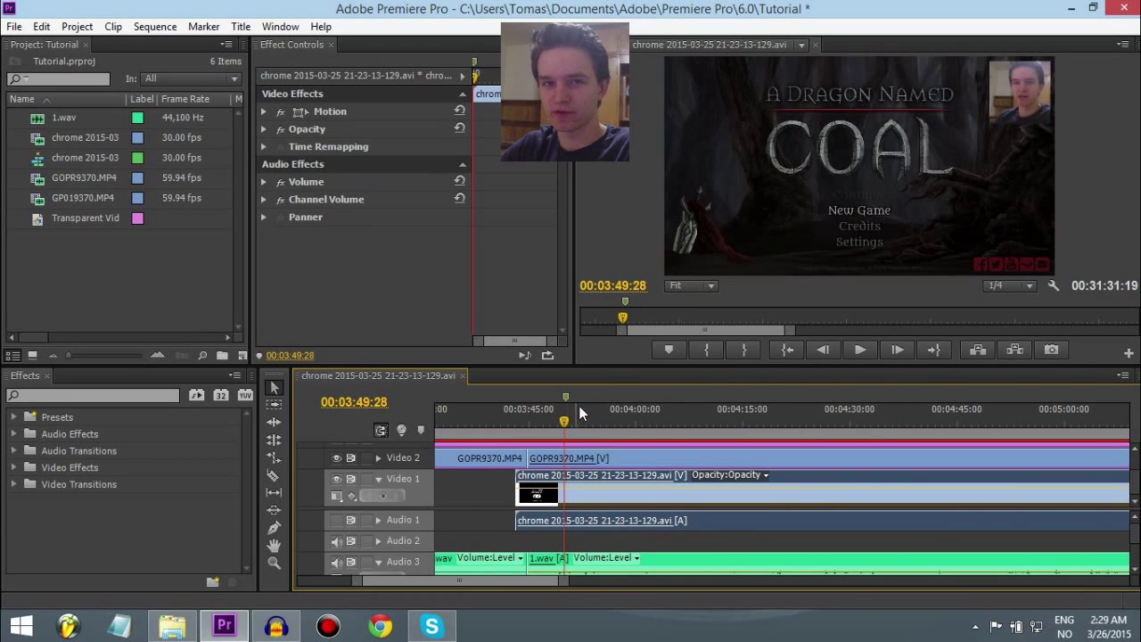
mouse_move(336, 528)
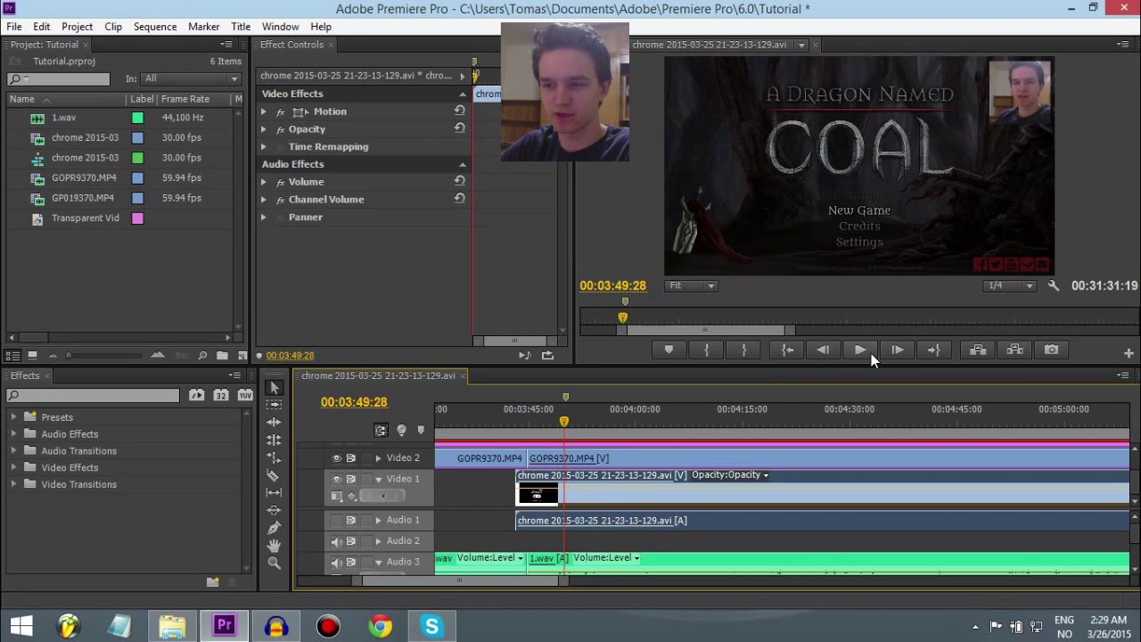
click(858, 349)
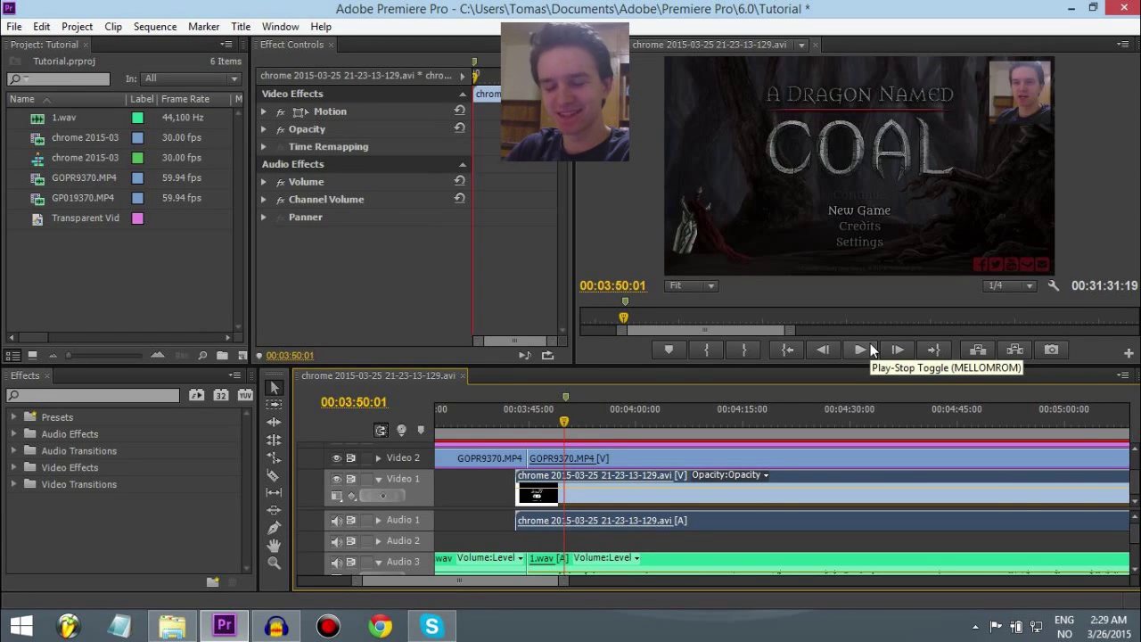
mouse_move(488, 446)
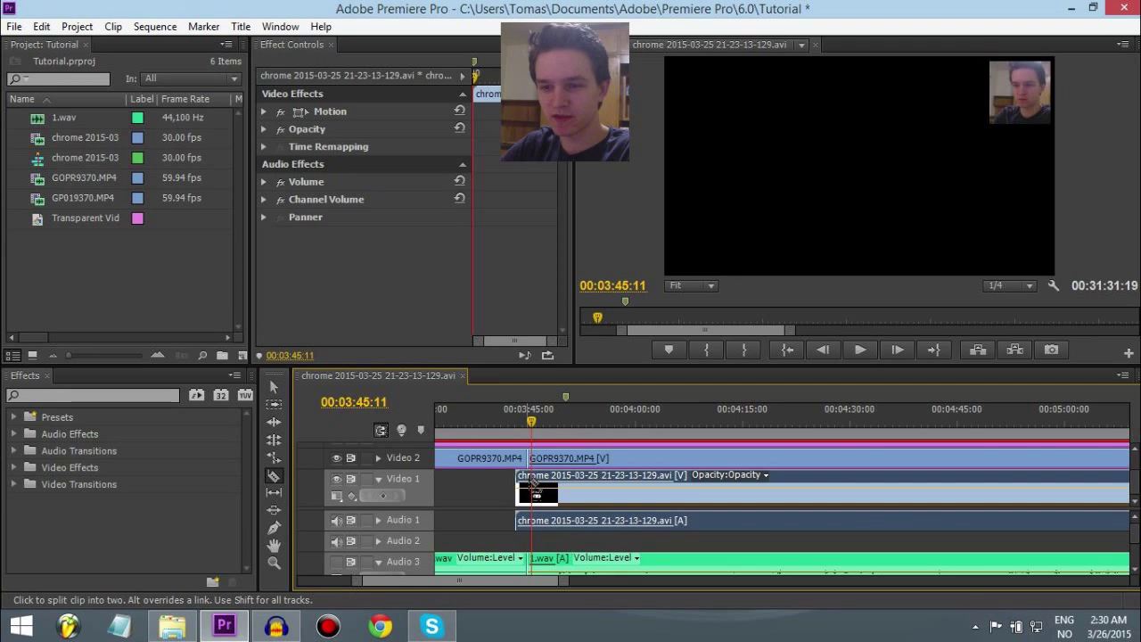
Razor-split the gameplay clip and slide it to sync with the facecam.
click(272, 387)
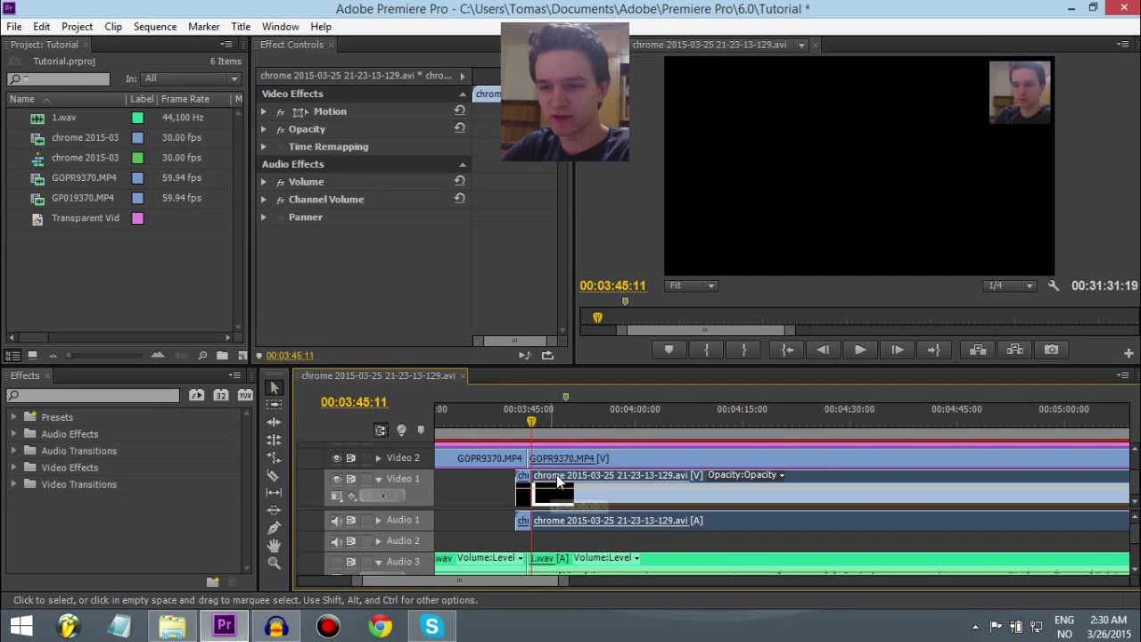
drag(557, 482, 584, 482)
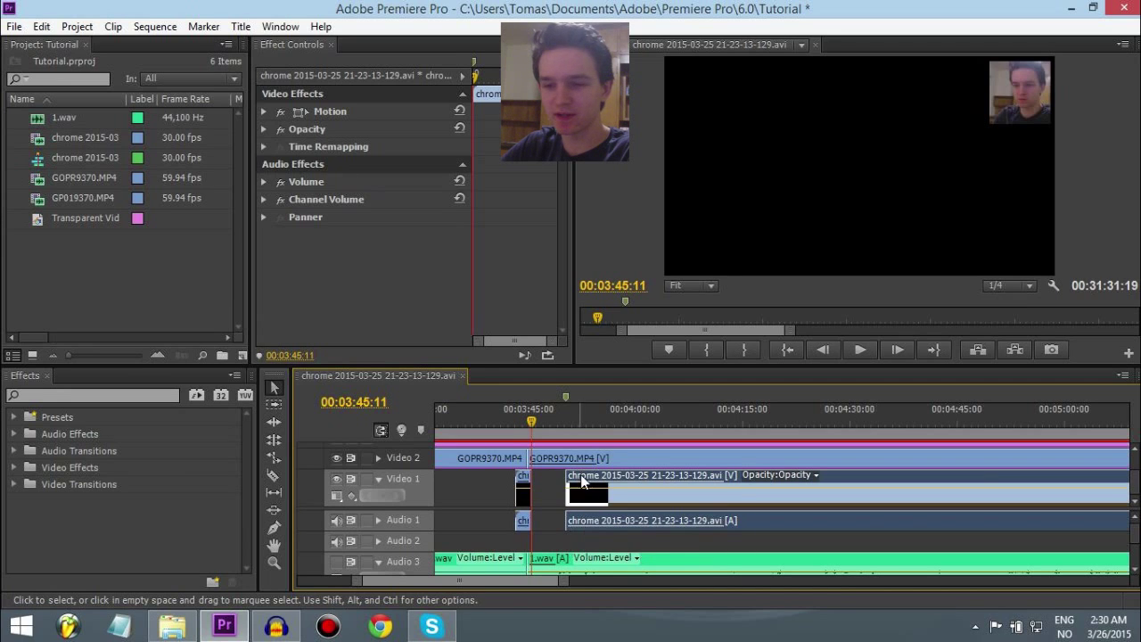
drag(584, 481, 553, 490)
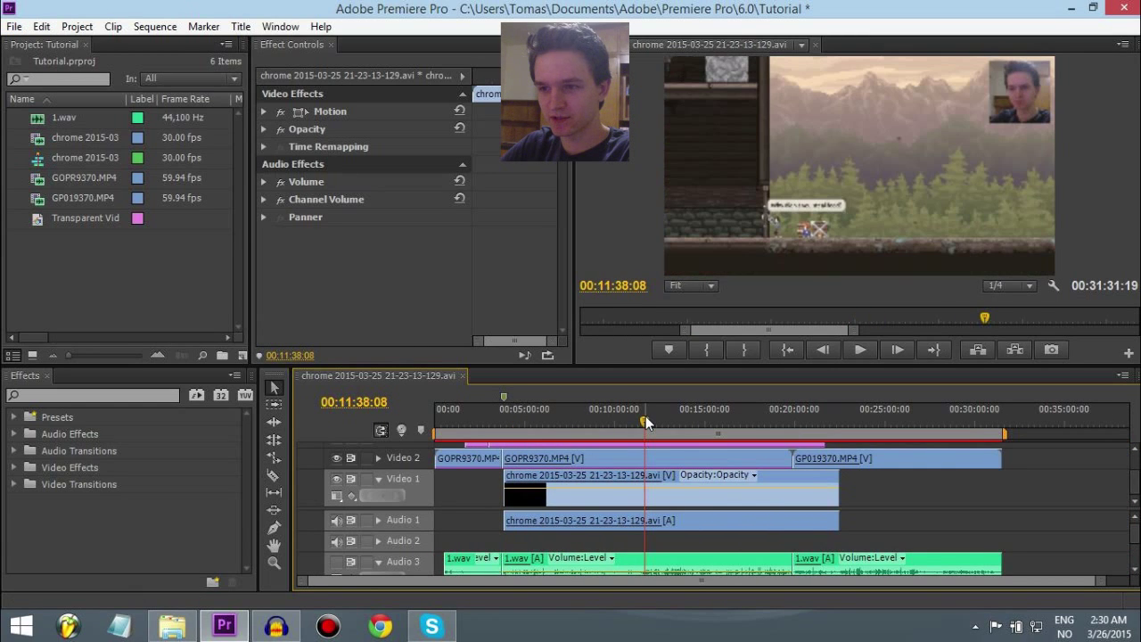
click(859, 348)
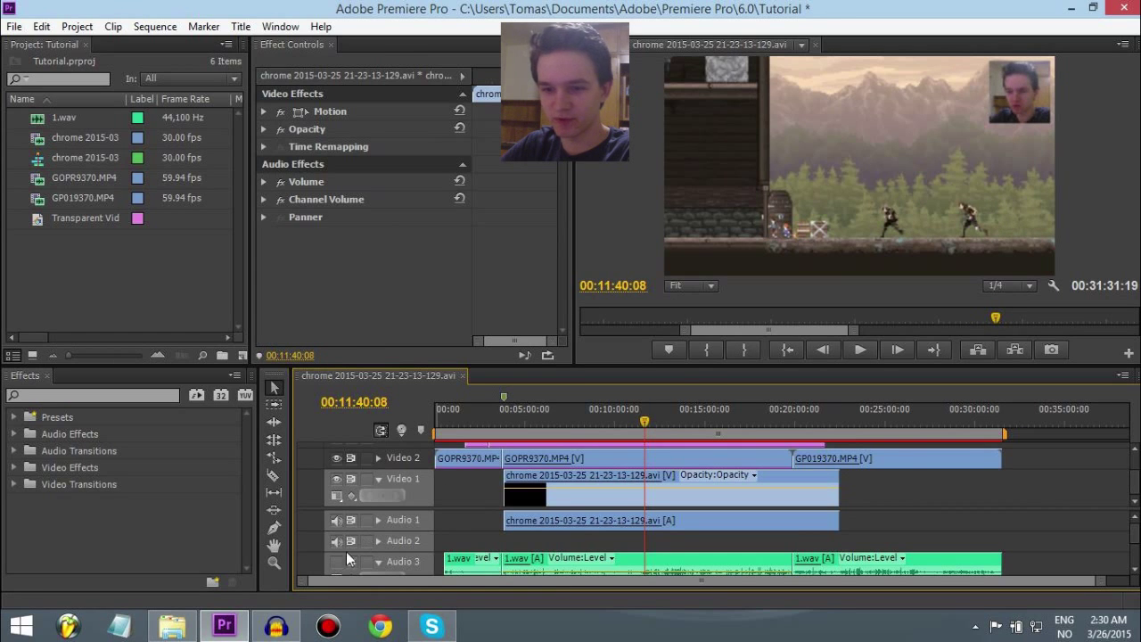
click(859, 349)
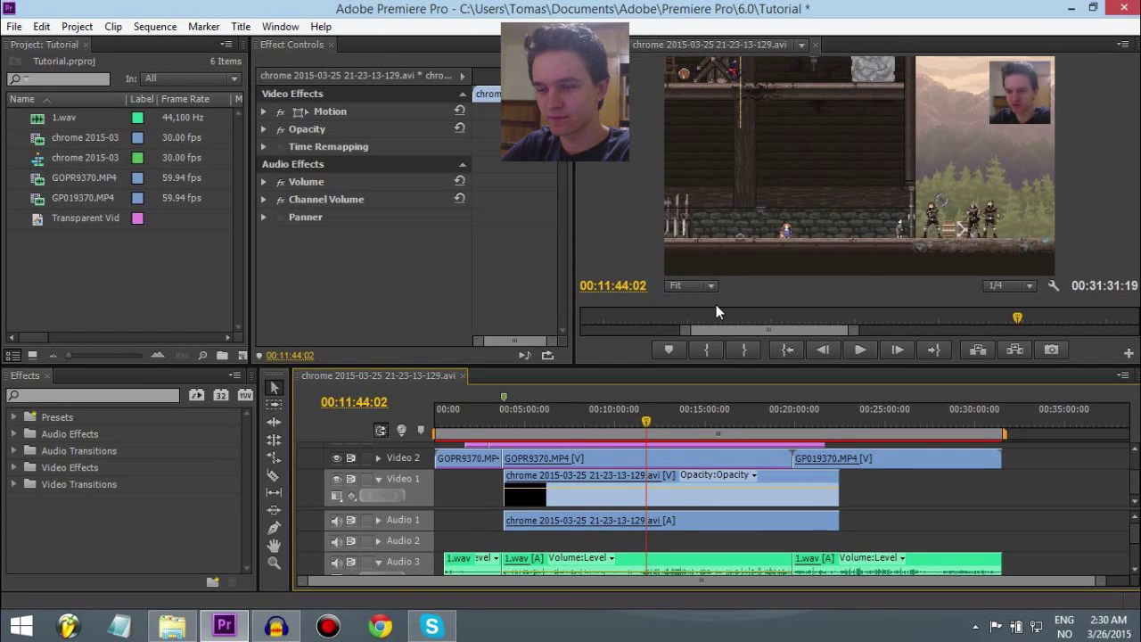
mouse_move(655, 432)
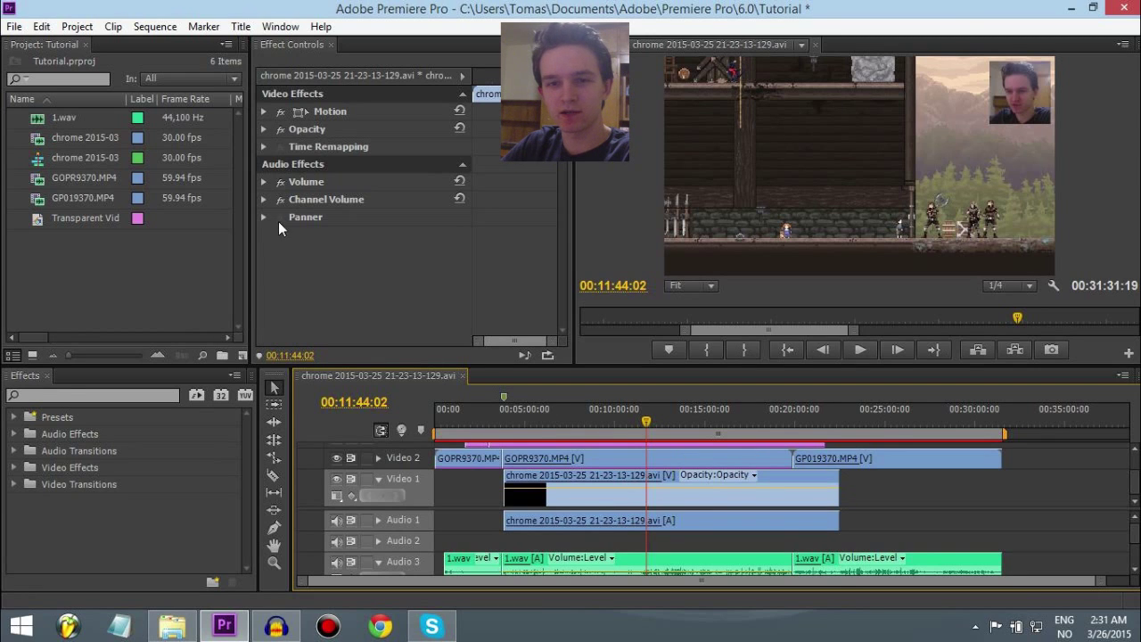
mouse_move(638, 275)
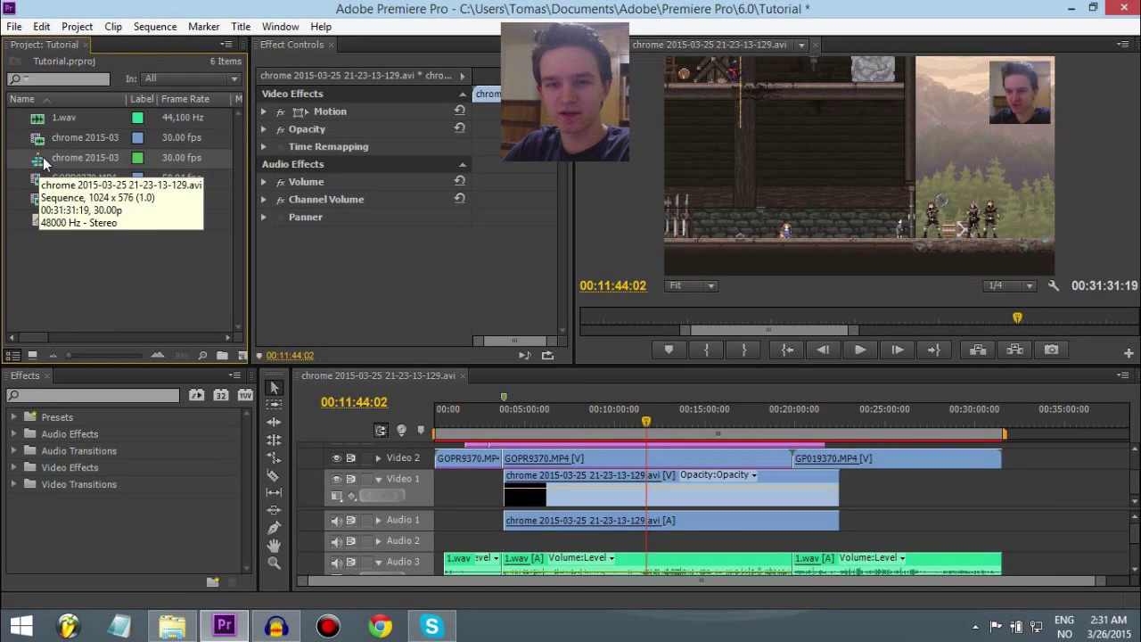
Set the media export to H.264 Blu-ray with the HD 720p 23.976 preset.
click(13, 26)
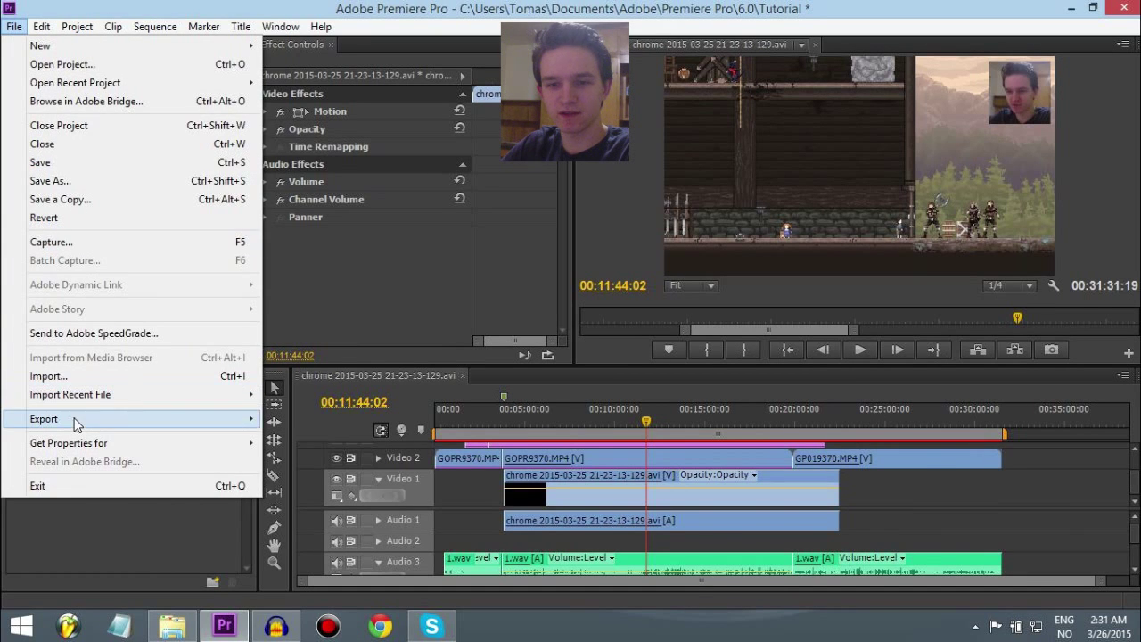
click(43, 418)
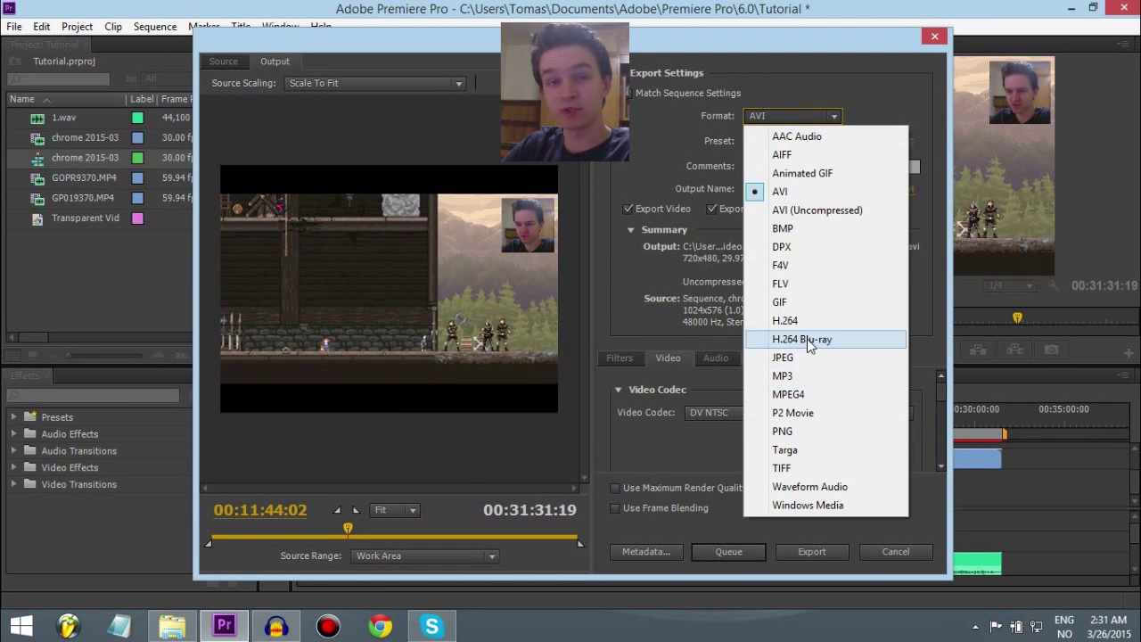
click(801, 339)
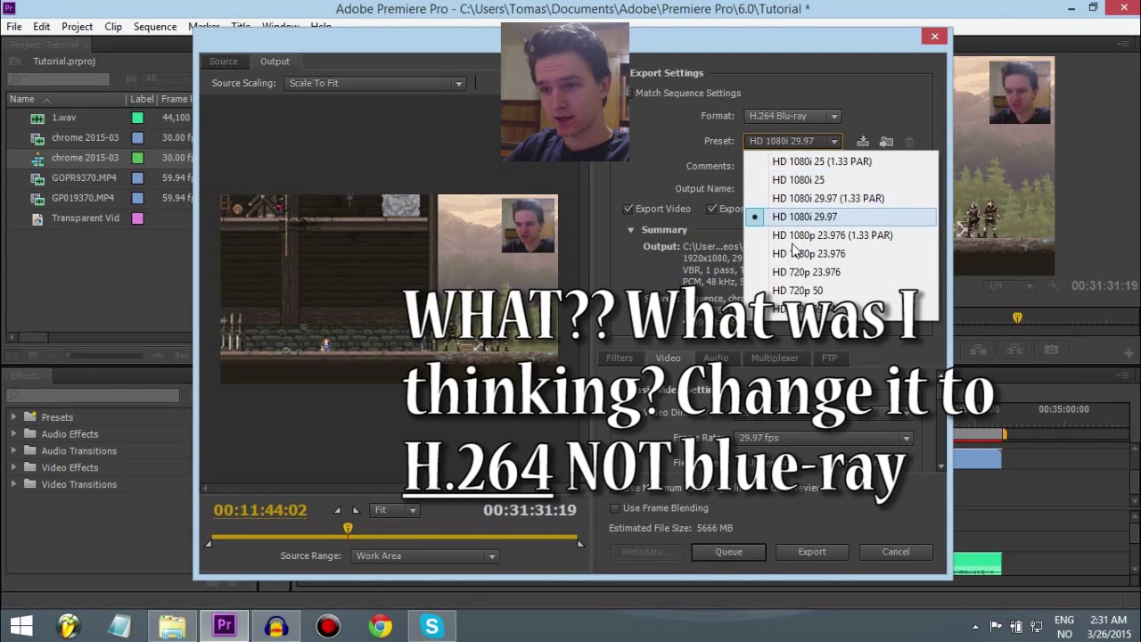
mouse_move(807, 272)
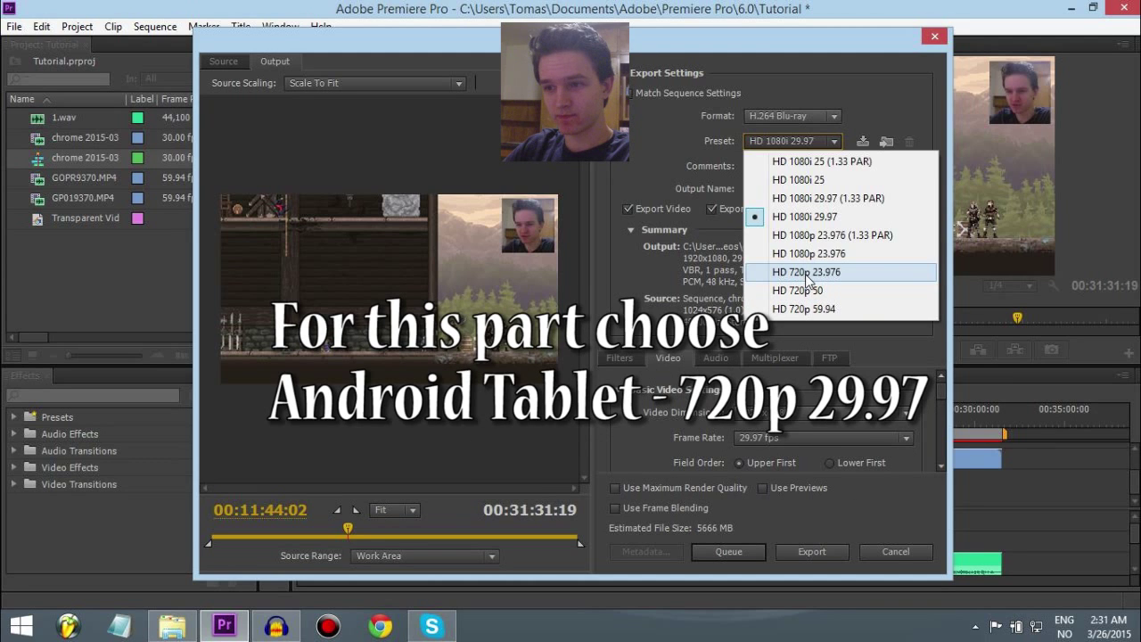
click(803, 272)
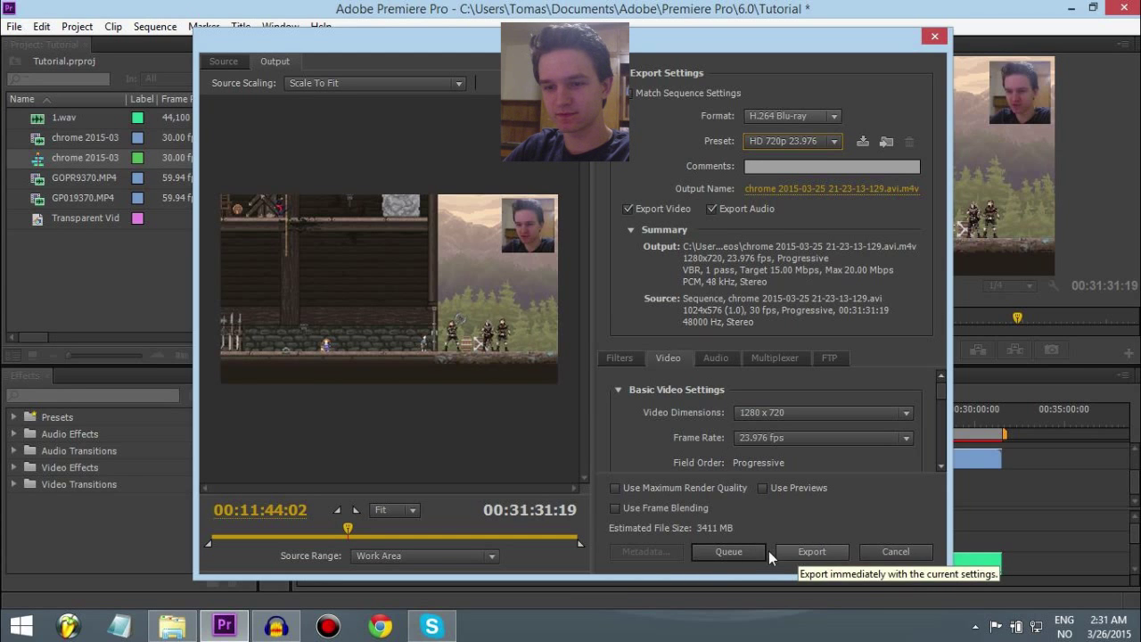
Scrub the export preview between roughly 10 and 21:32 minutes.
drag(337, 535, 410, 534)
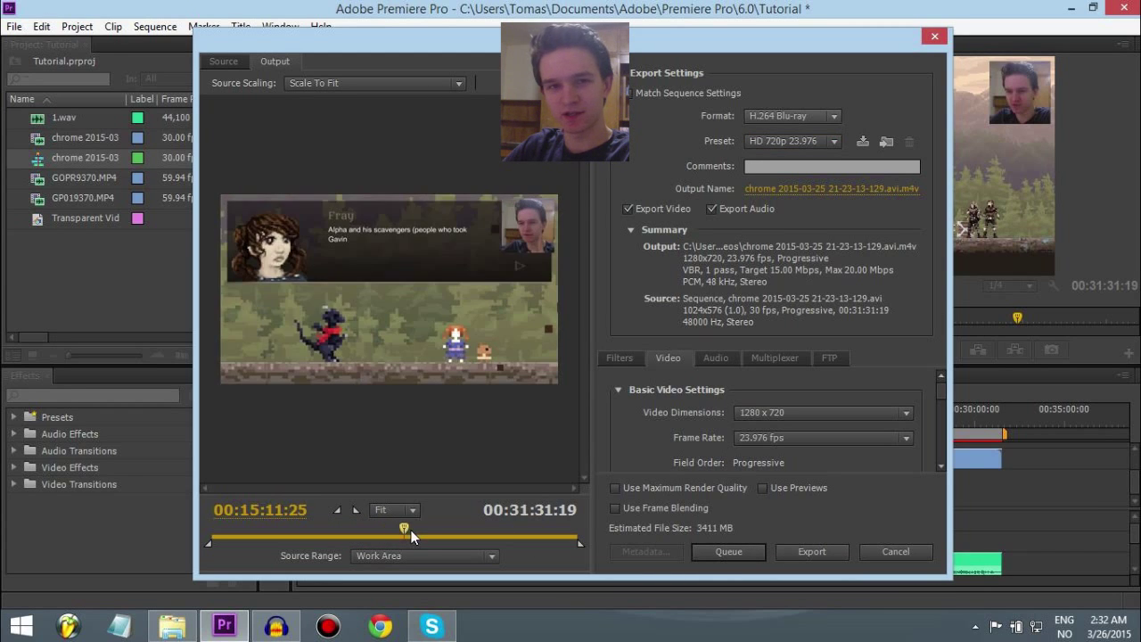
drag(410, 535, 355, 535)
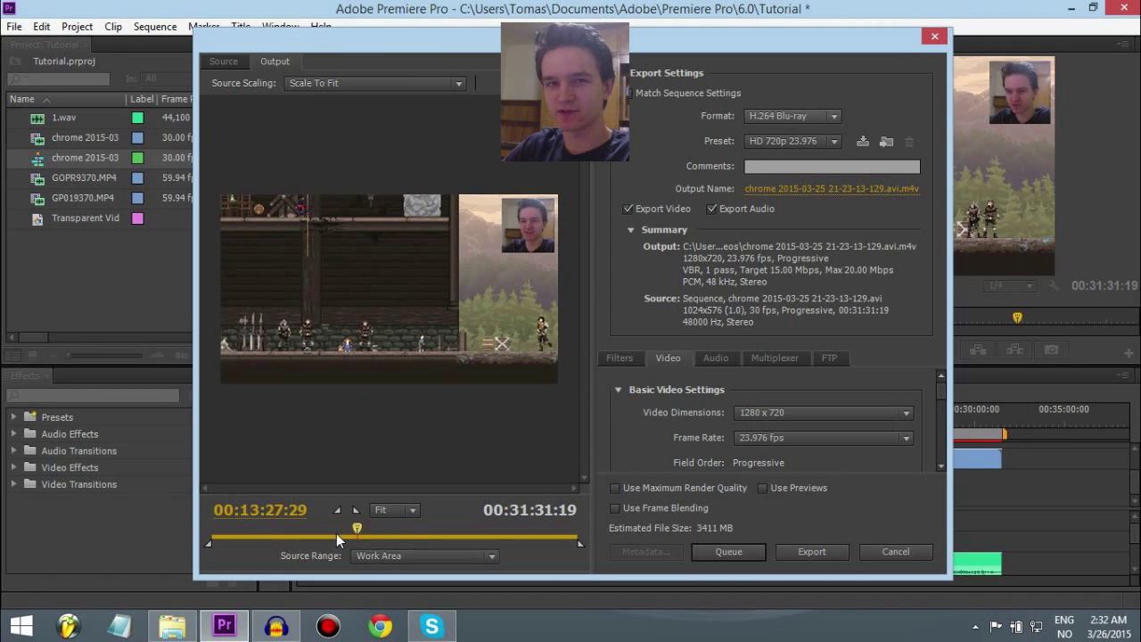
drag(355, 527, 421, 527)
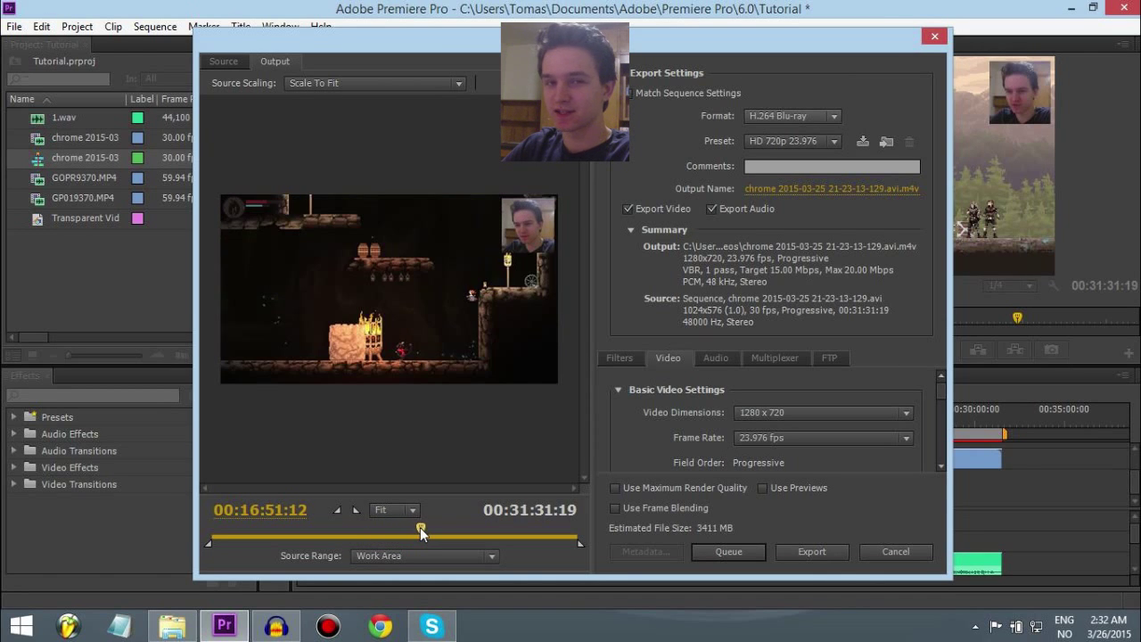
drag(420, 528, 486, 528)
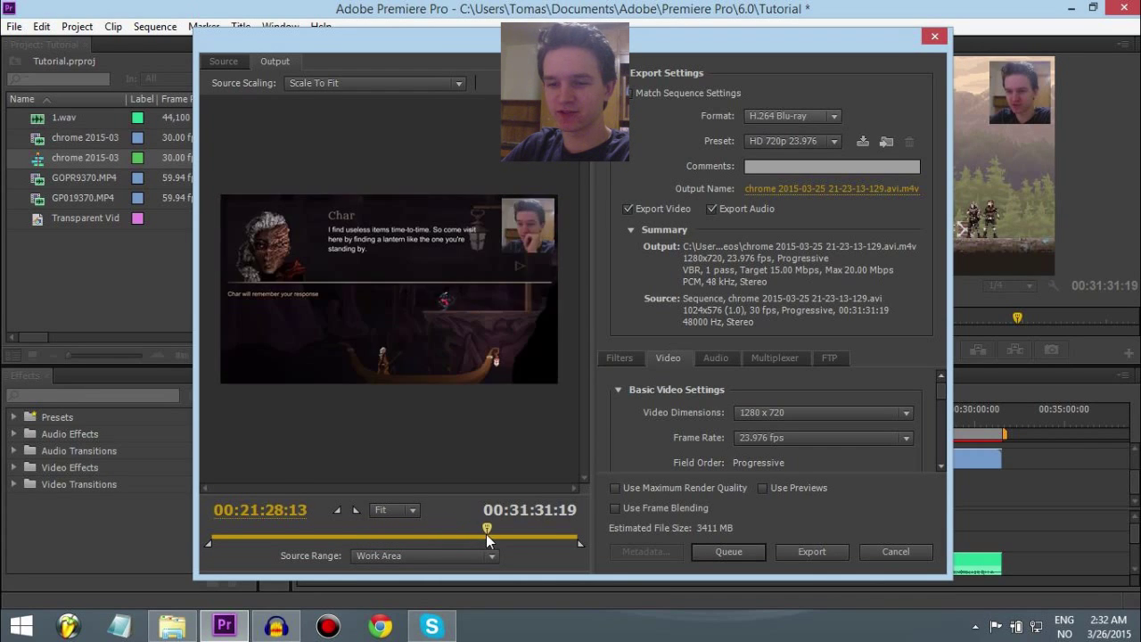
drag(486, 527, 298, 528)
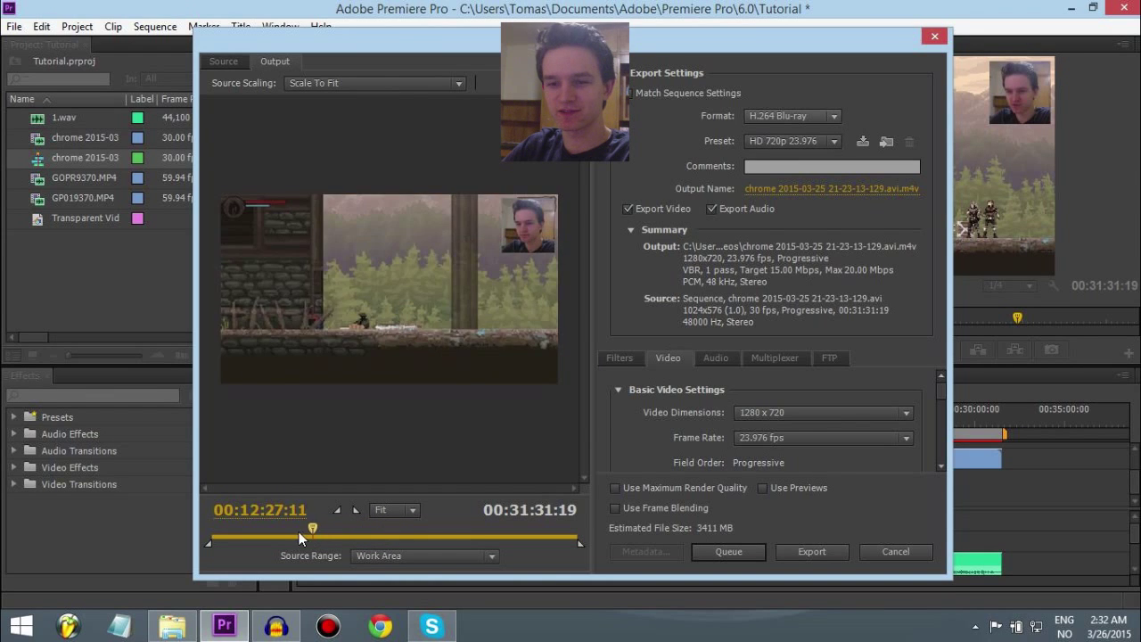
drag(298, 529, 337, 530)
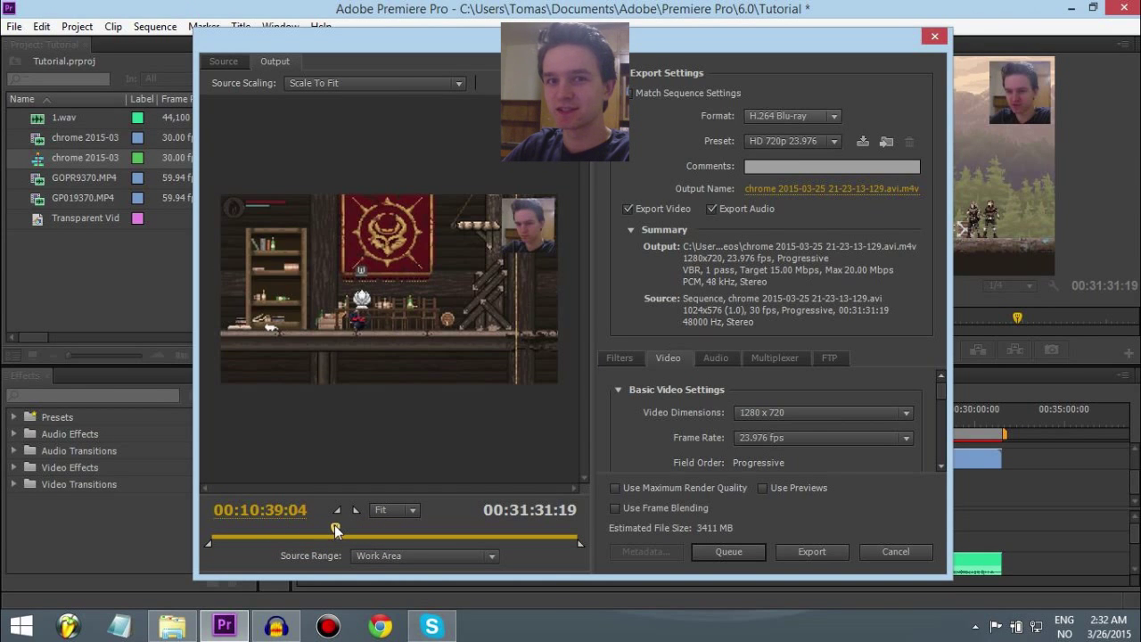
drag(336, 531, 362, 532)
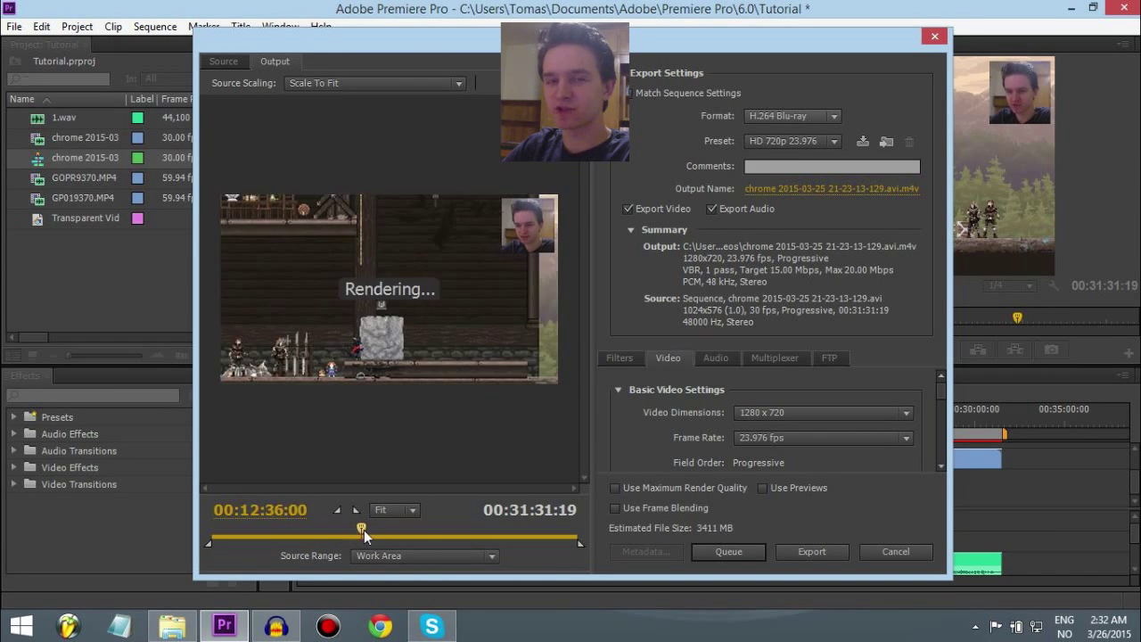
drag(364, 535, 493, 535)
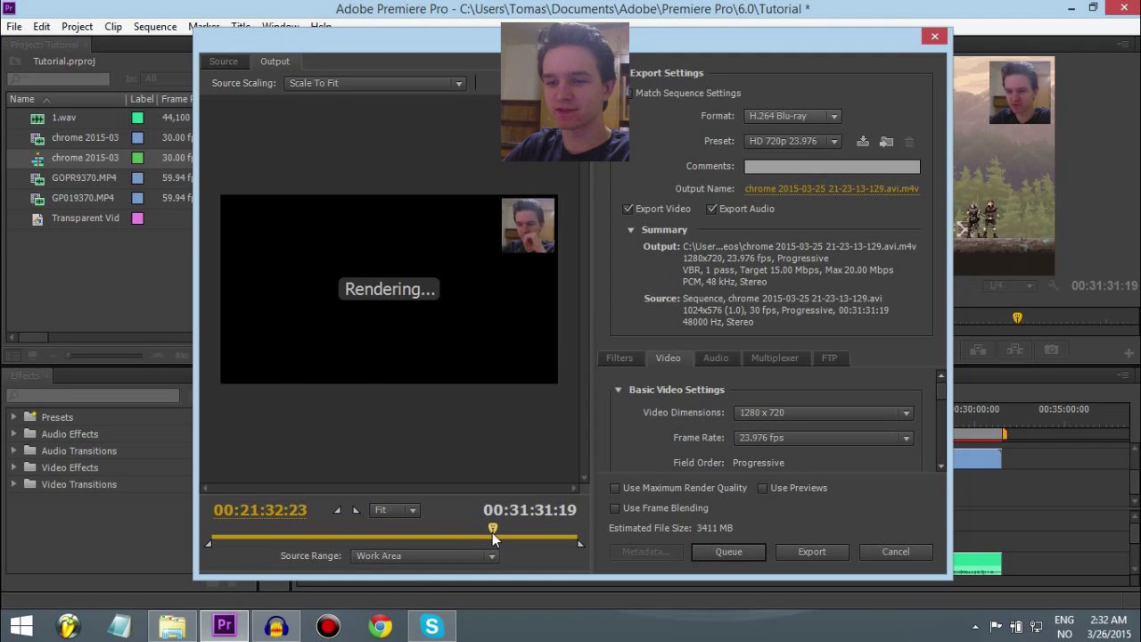
drag(495, 537, 446, 537)
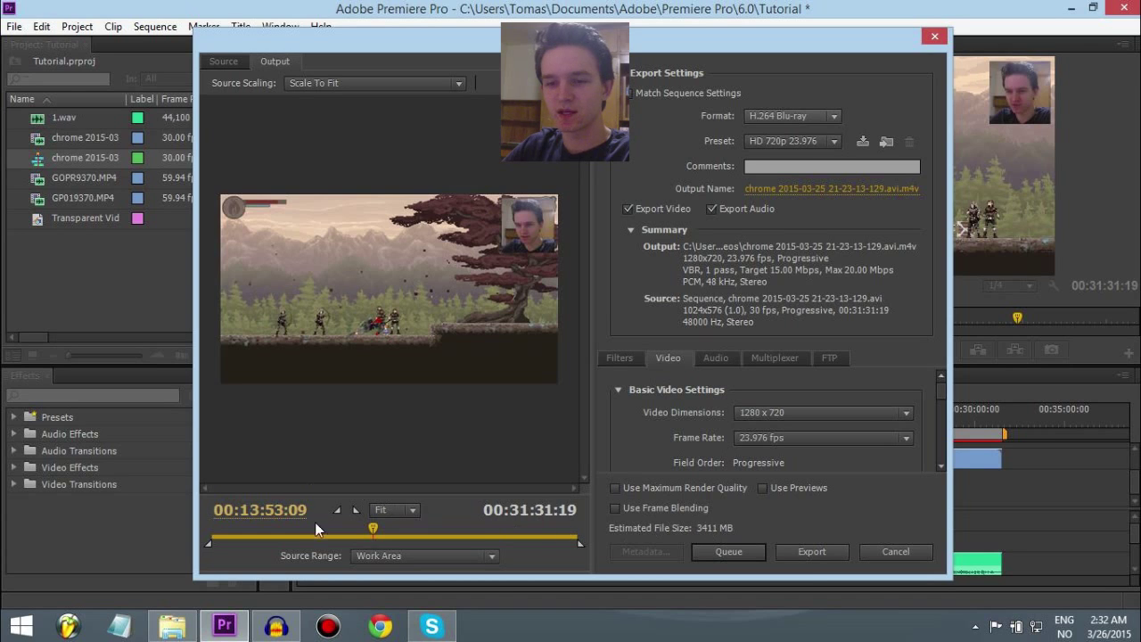
mouse_move(582, 550)
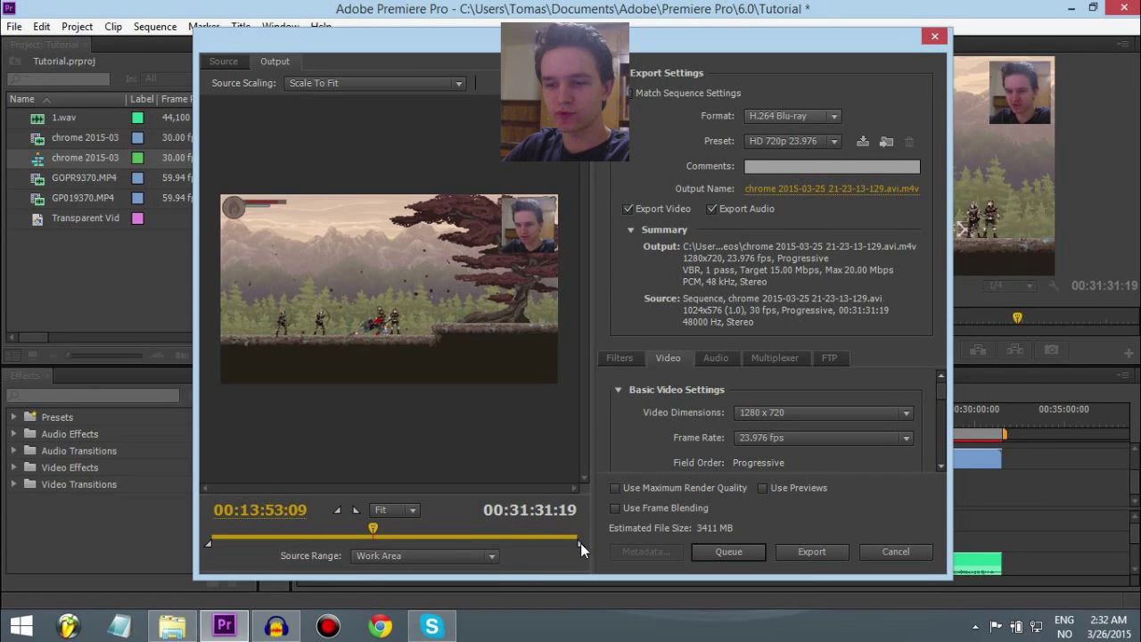
mouse_move(887, 544)
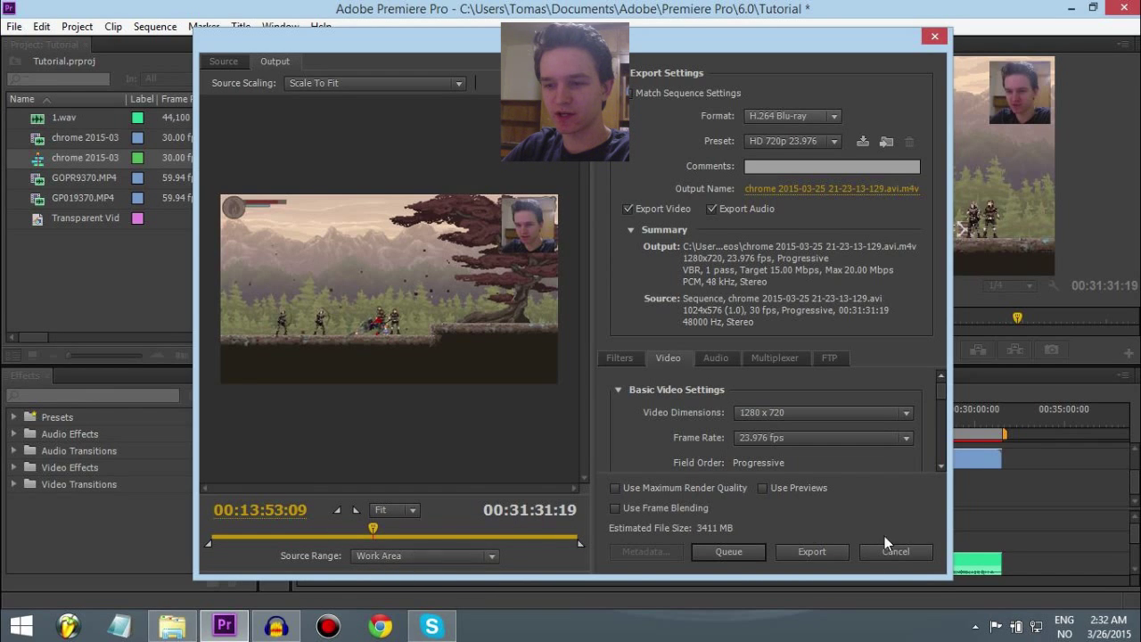
Cancel the export and move the work area's end to about 00:19:49.
click(894, 551)
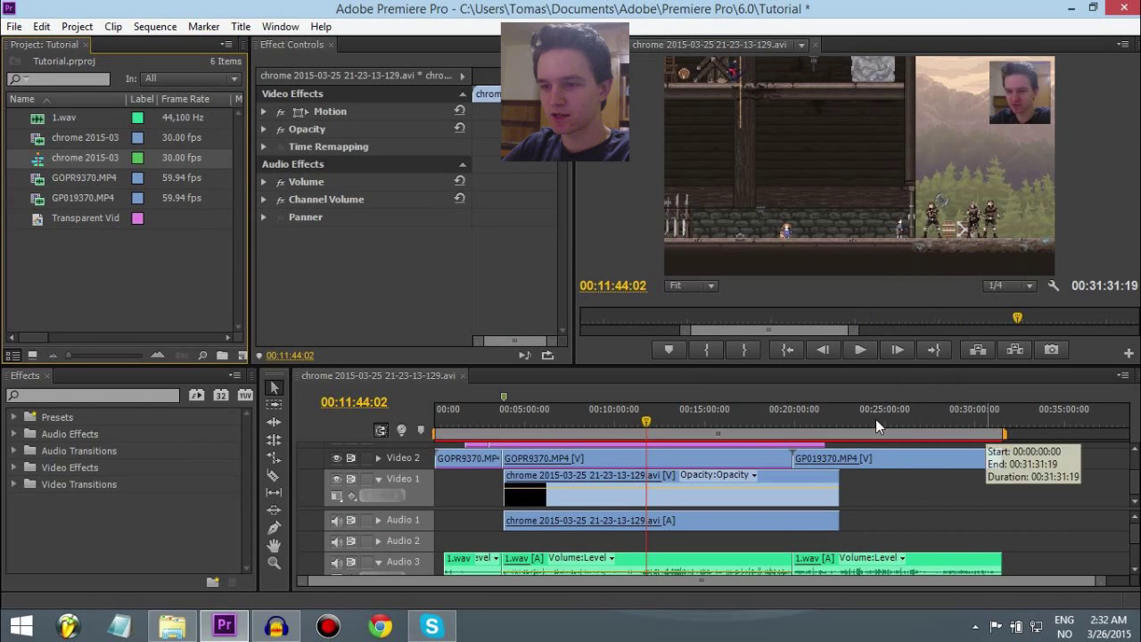
click(1002, 421)
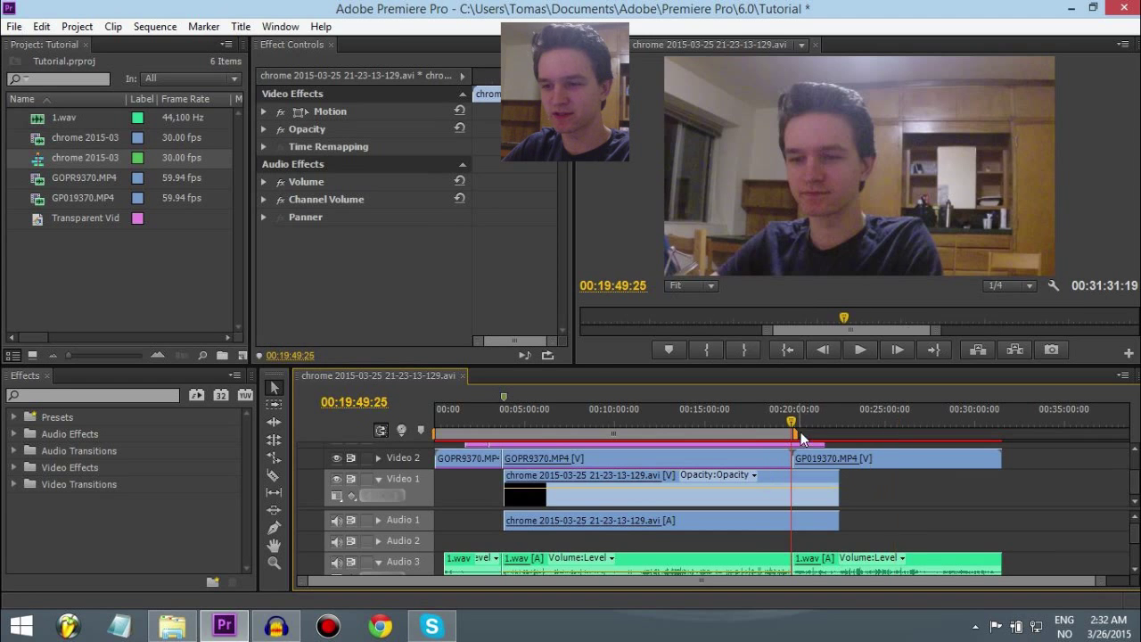
click(14, 26)
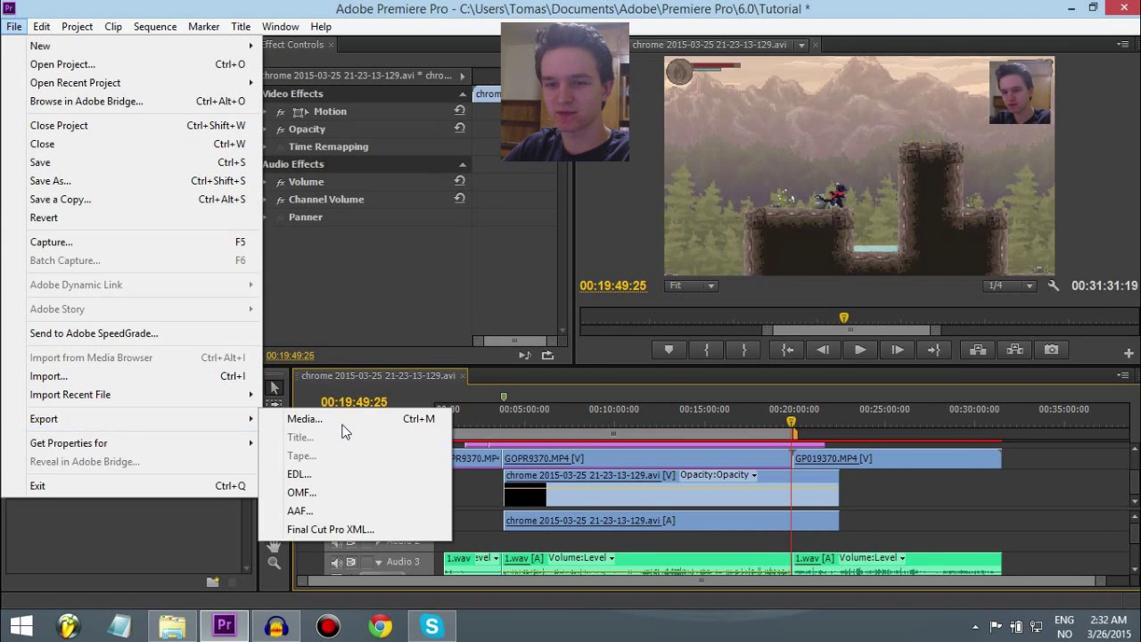
click(304, 419)
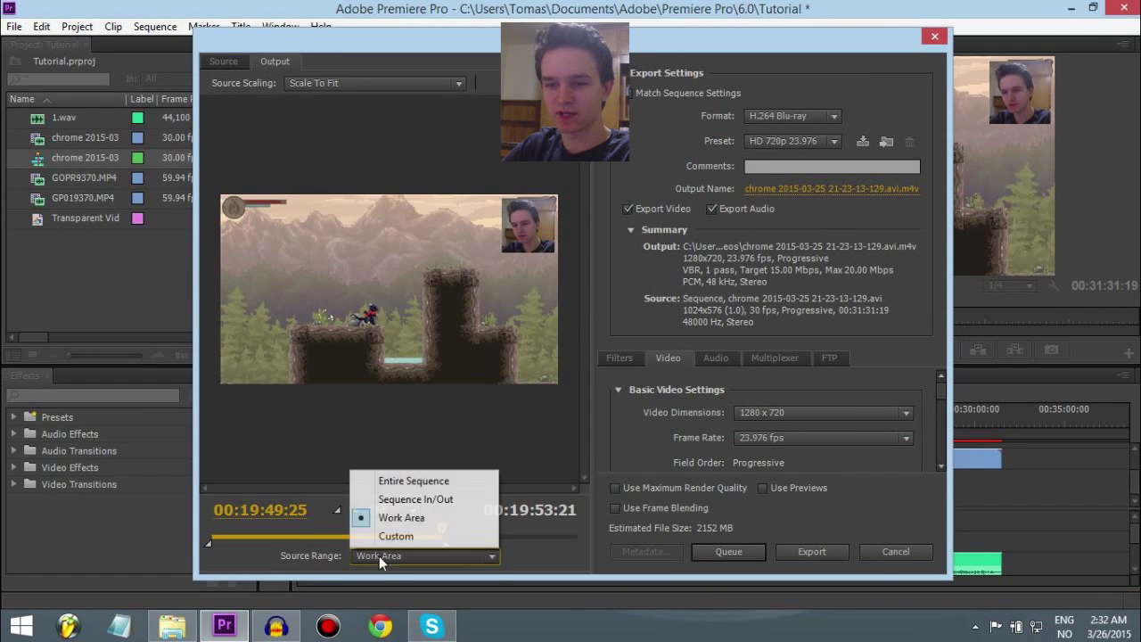
click(401, 517)
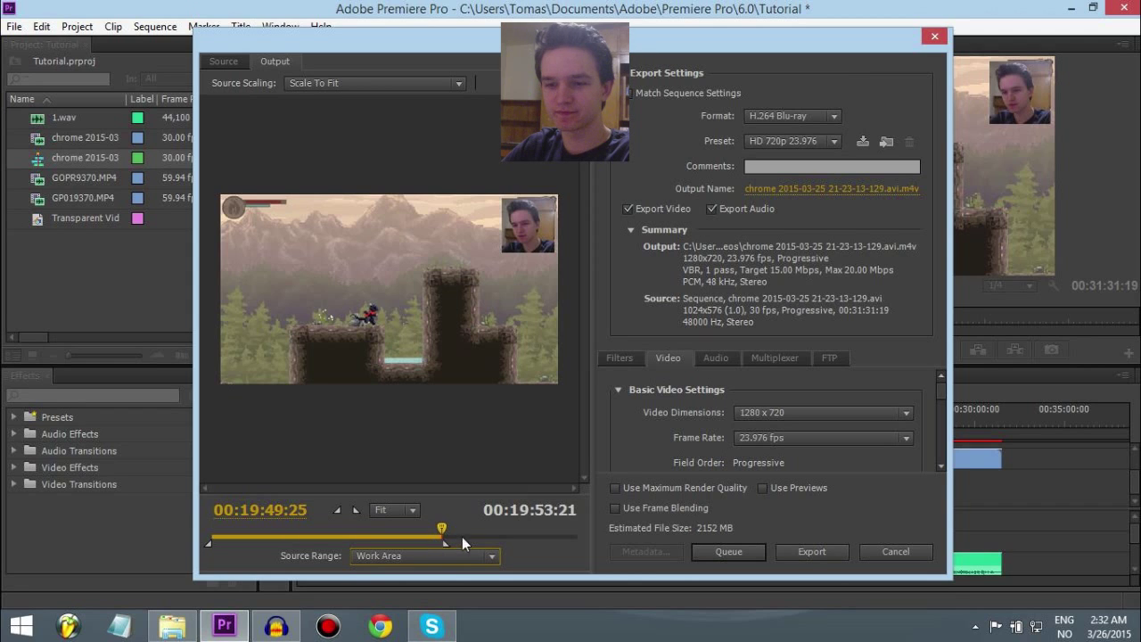
mouse_move(503, 505)
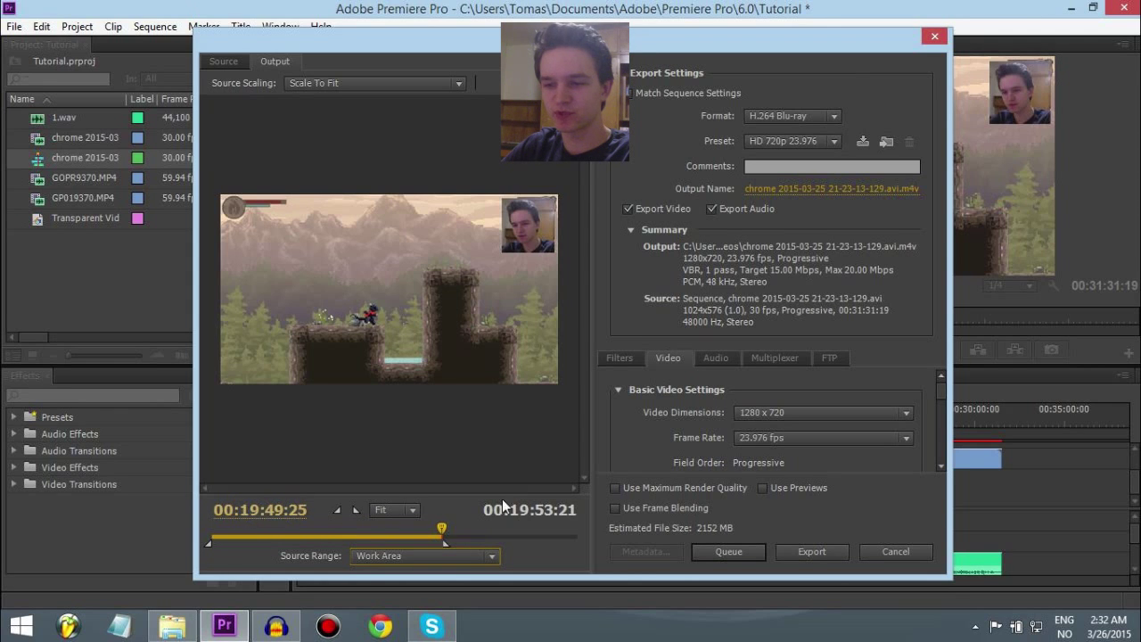
mouse_move(797, 553)
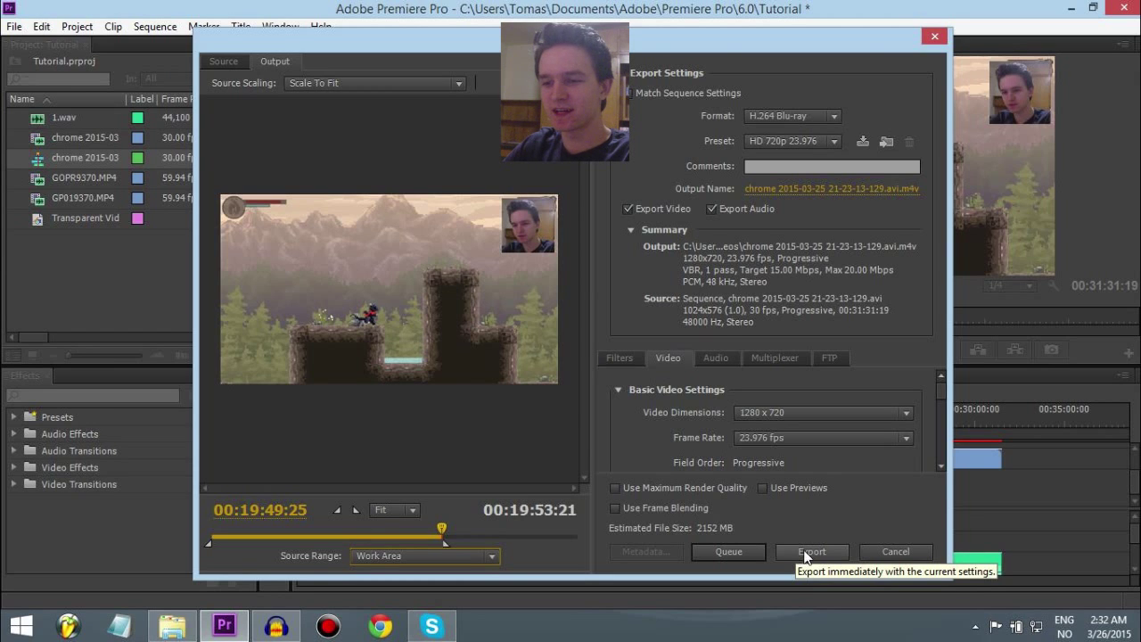
click(810, 550)
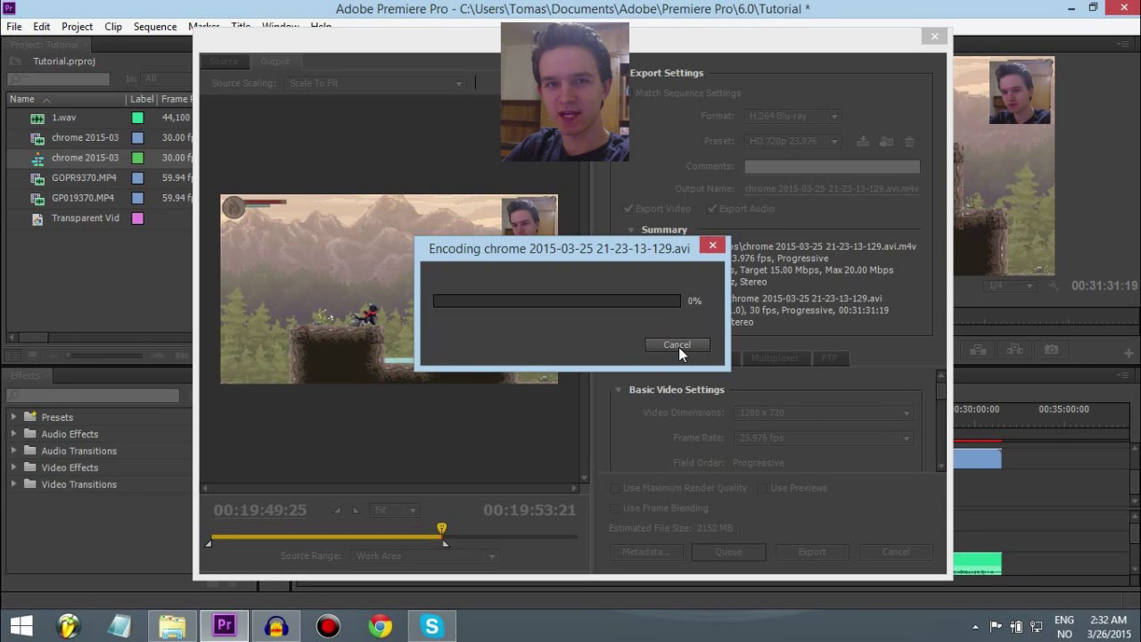
click(676, 344)
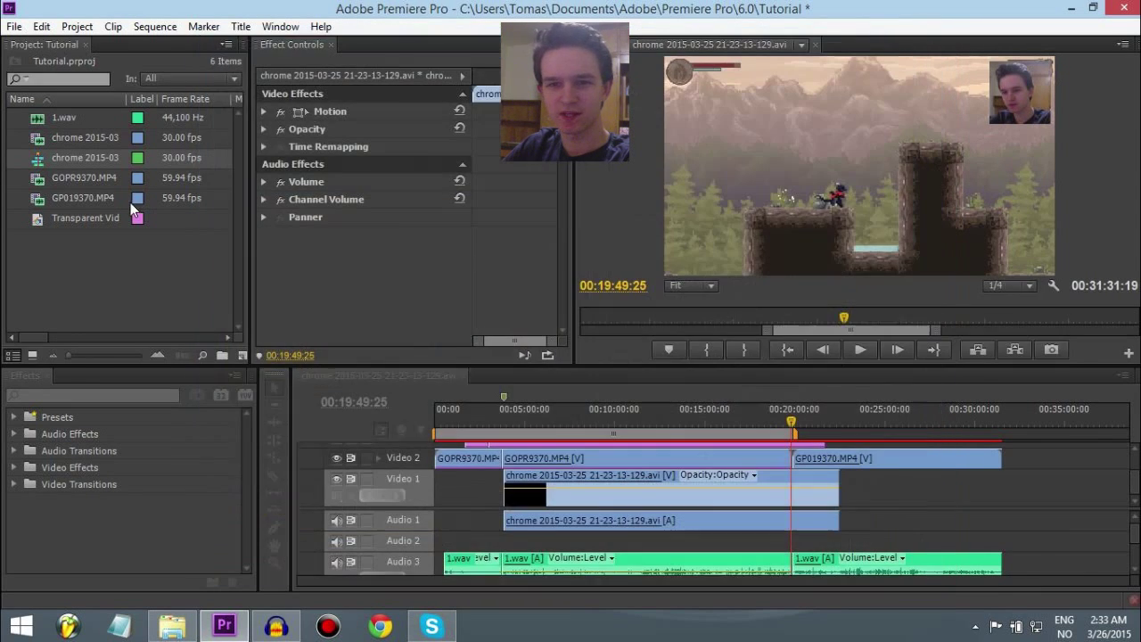
Expand the Presets folder to browse the Facecam presets, and right-click the Motion effect.
click(13, 416)
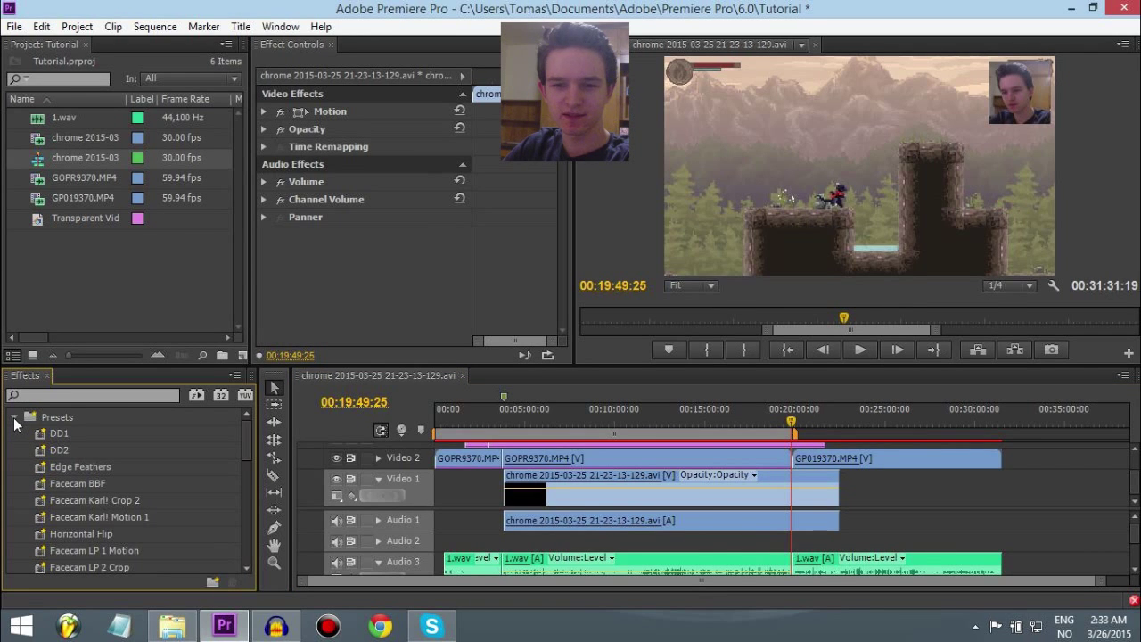
scroll(down, 3)
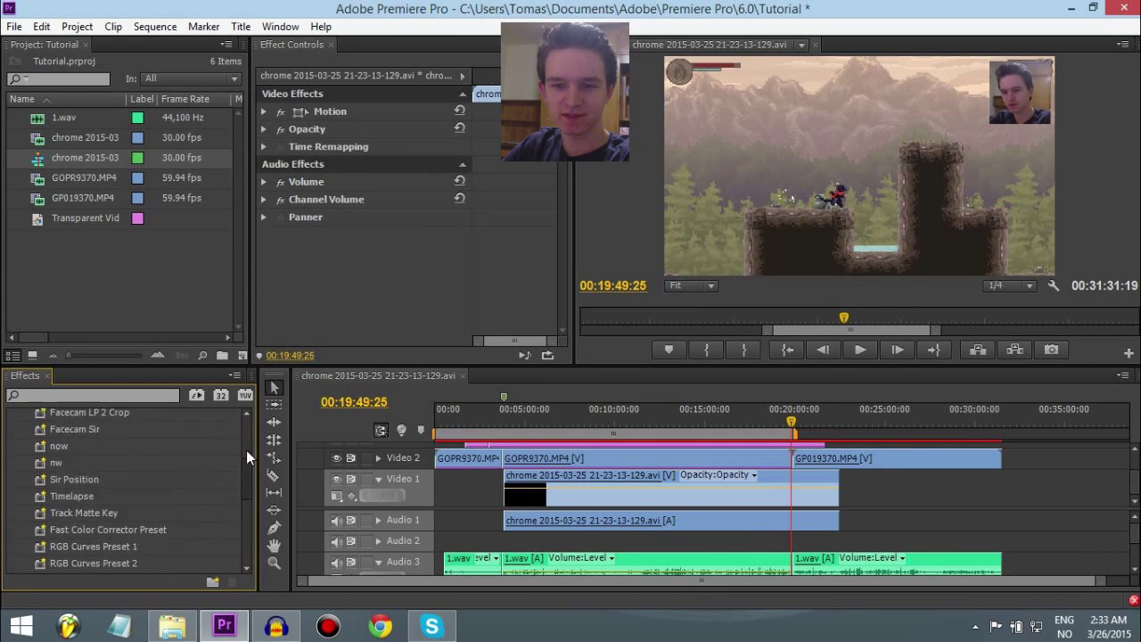
scroll(up, 3)
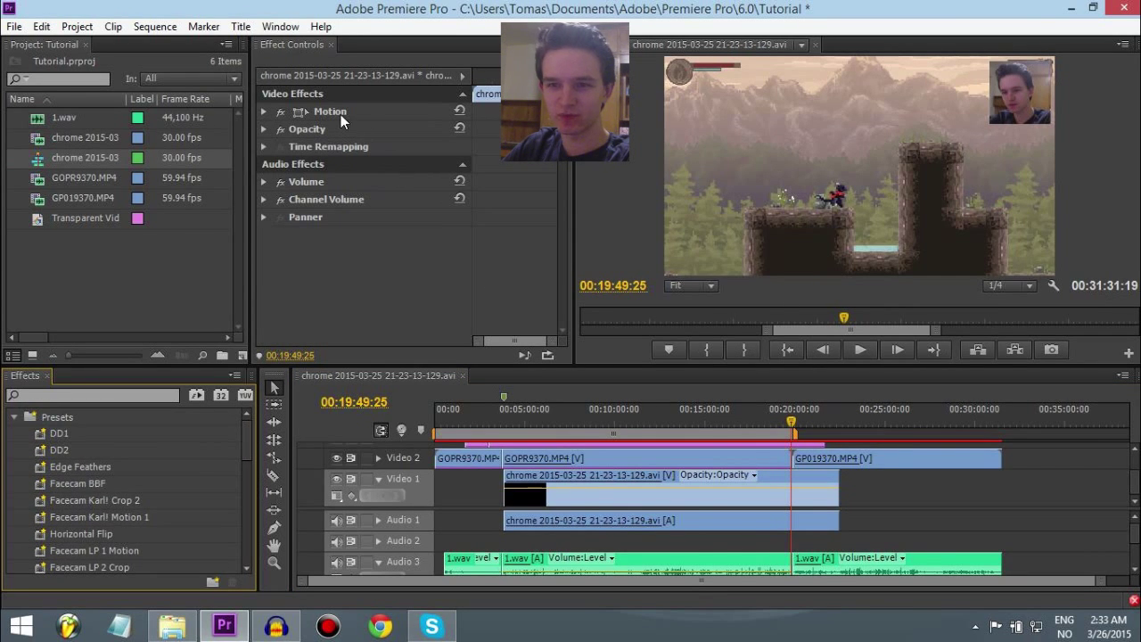
right_click(331, 110)
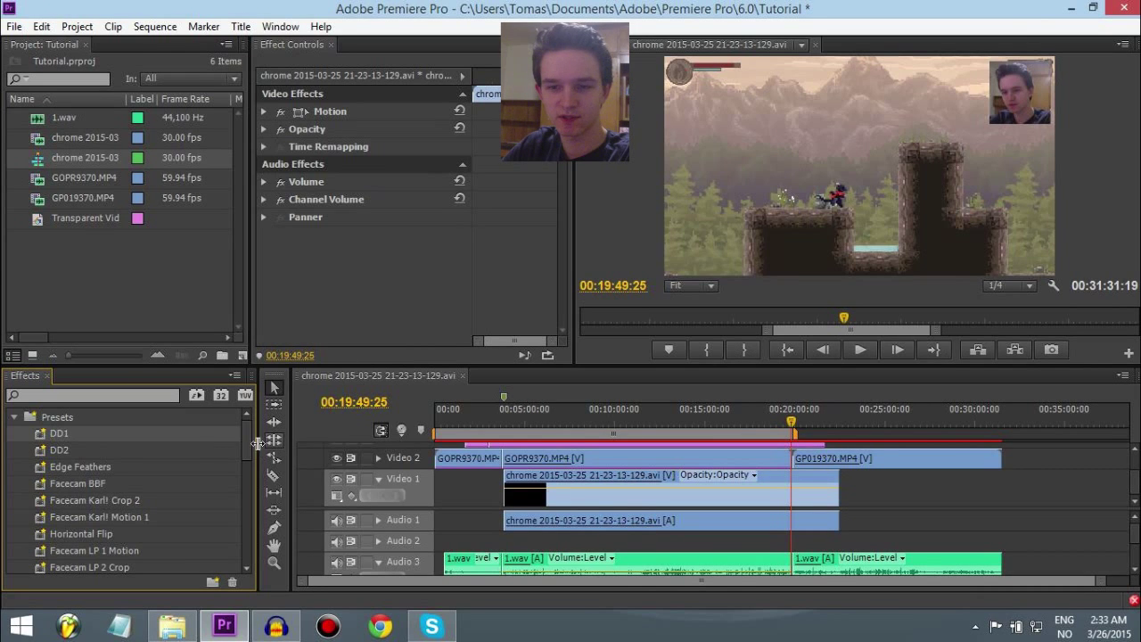
scroll(down, 3)
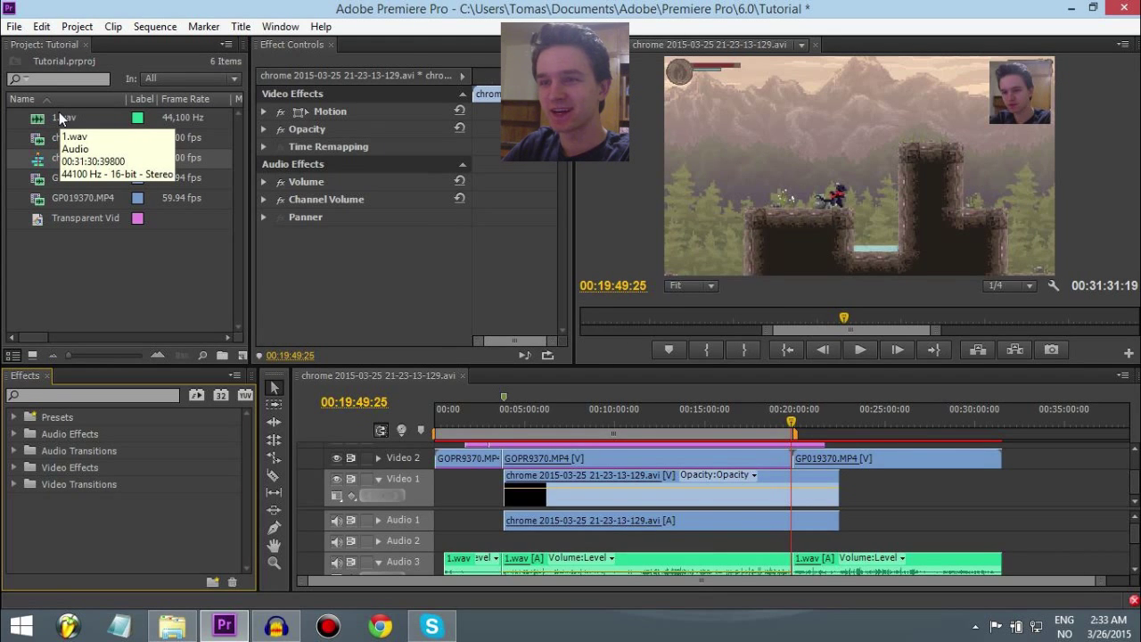
mouse_move(74, 243)
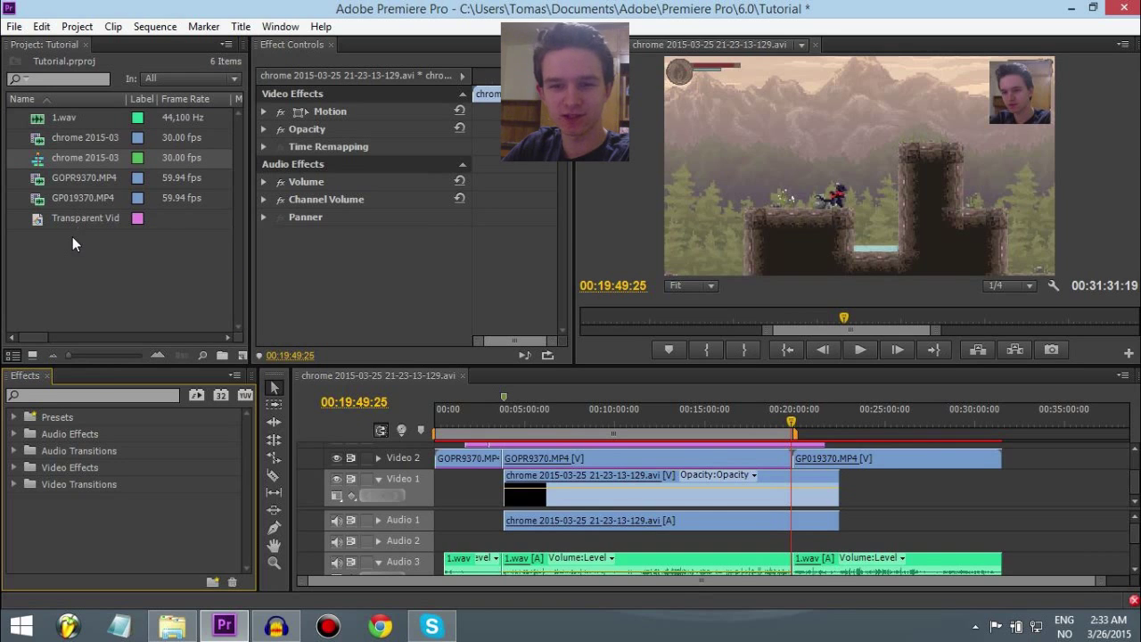
mouse_move(235, 258)
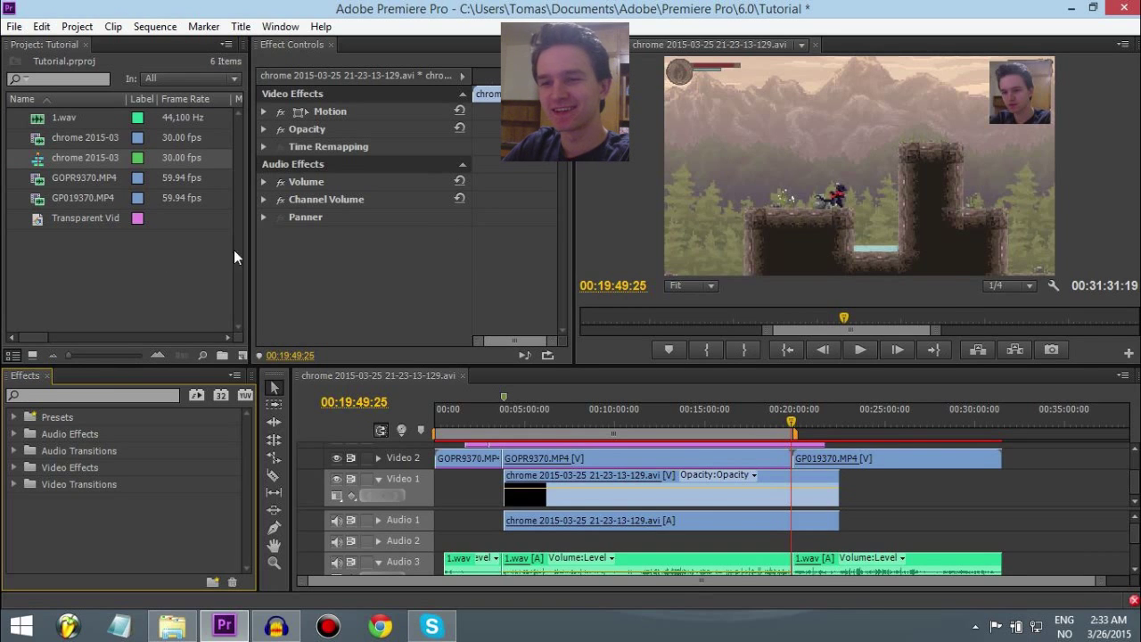
mouse_move(425, 188)
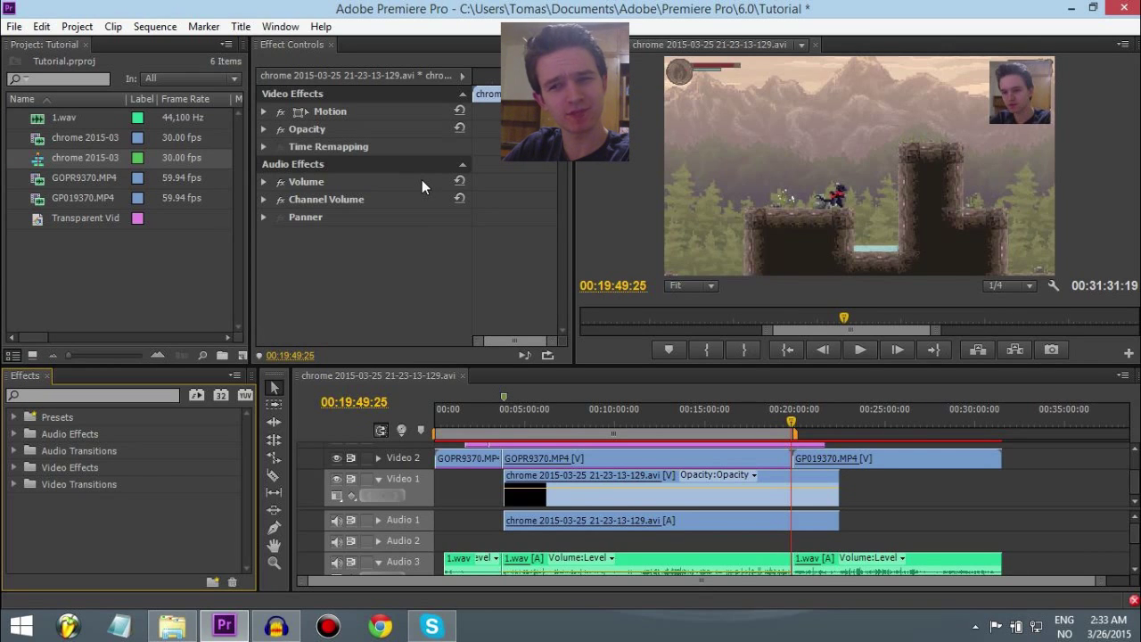
mouse_move(496, 223)
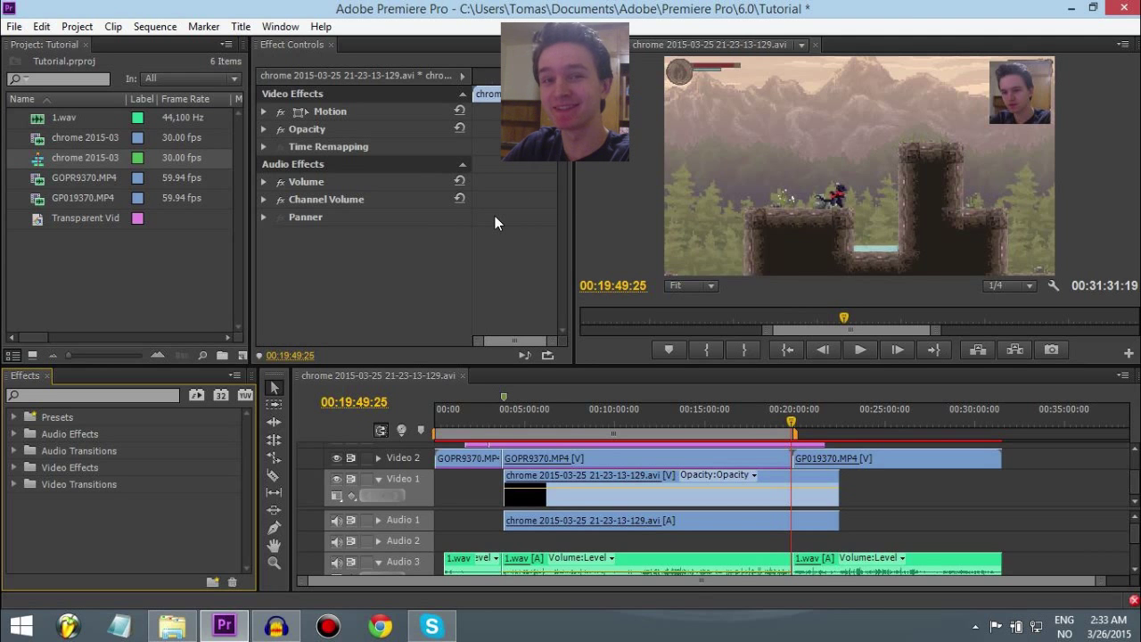